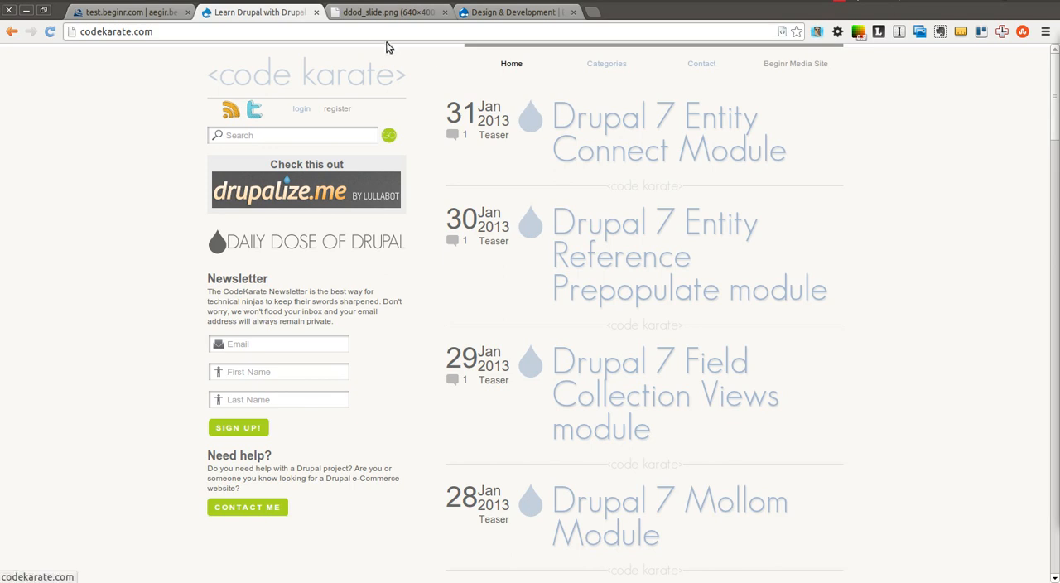
- Leave the CodeKarate and Beginr pages for the test.beginr.com Aegir Servers list
{"action": "left_click", "coordinate": [383, 13]}
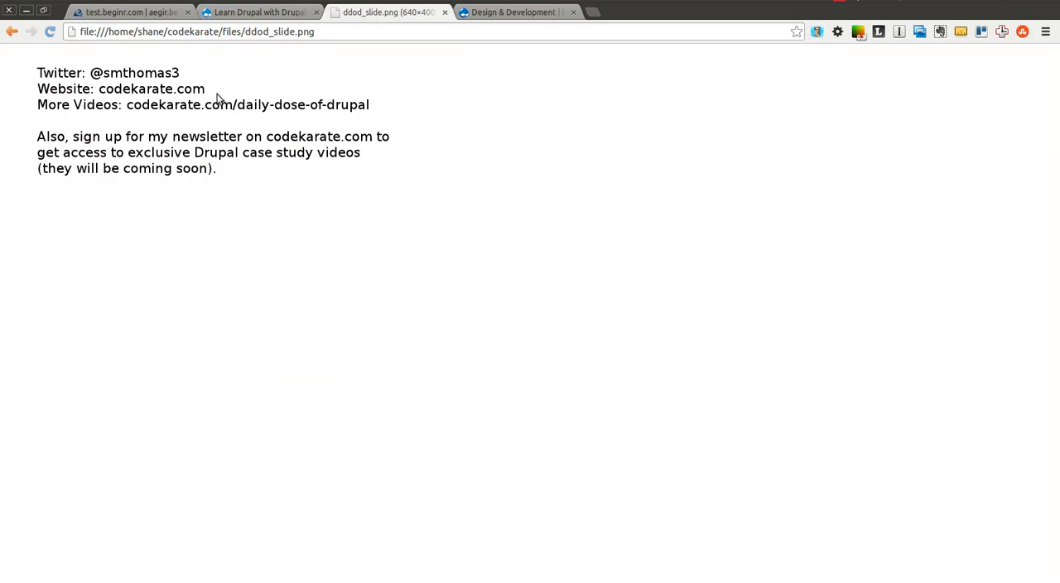
{"action": "mouse_move", "coordinate": [188, 84]}
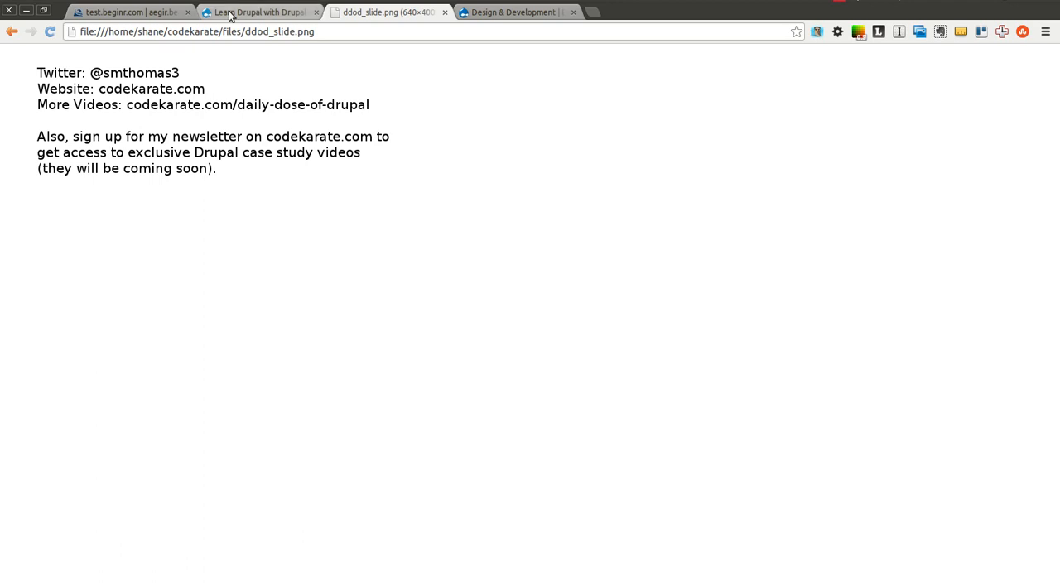
{"action": "left_click", "coordinate": [232, 12]}
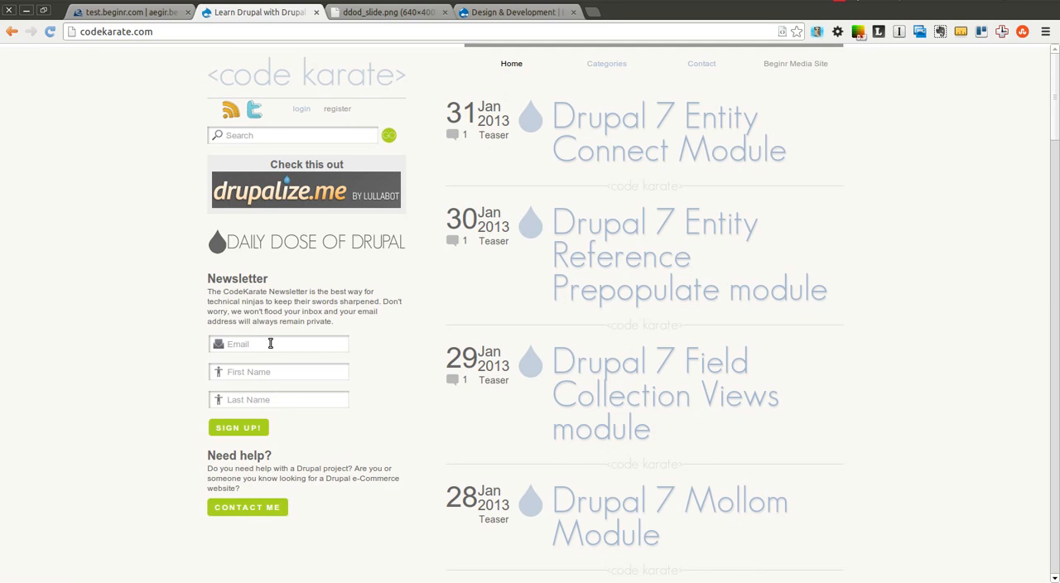
{"action": "mouse_move", "coordinate": [141, 272]}
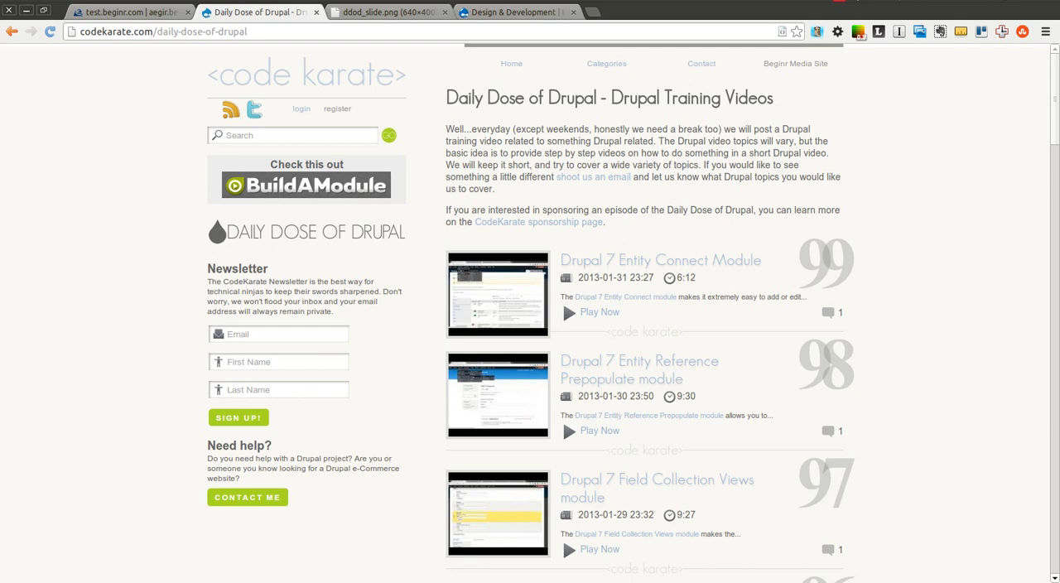
{"action": "mouse_move", "coordinate": [327, 243]}
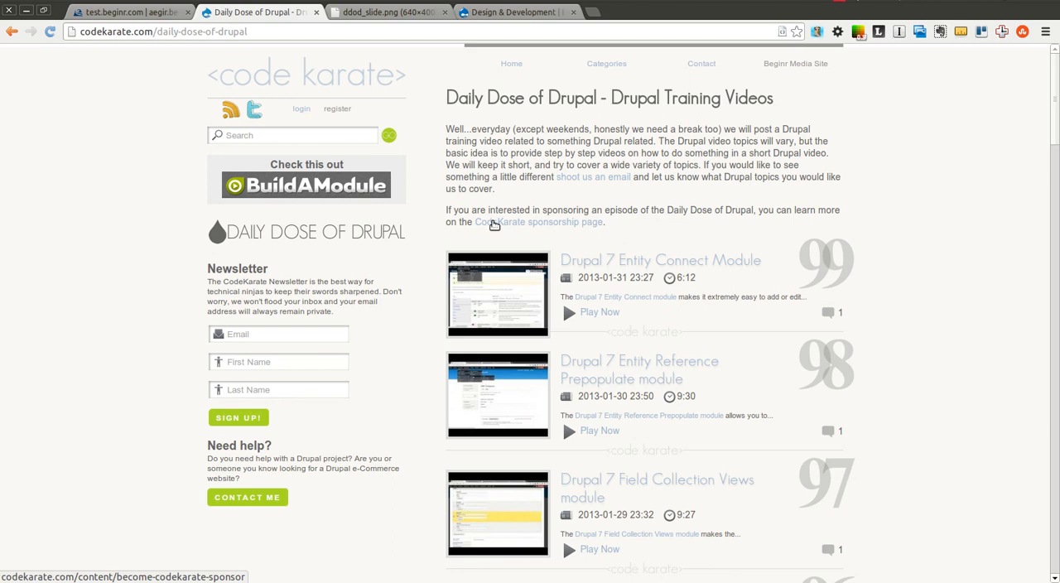
{"action": "mouse_move", "coordinate": [632, 227]}
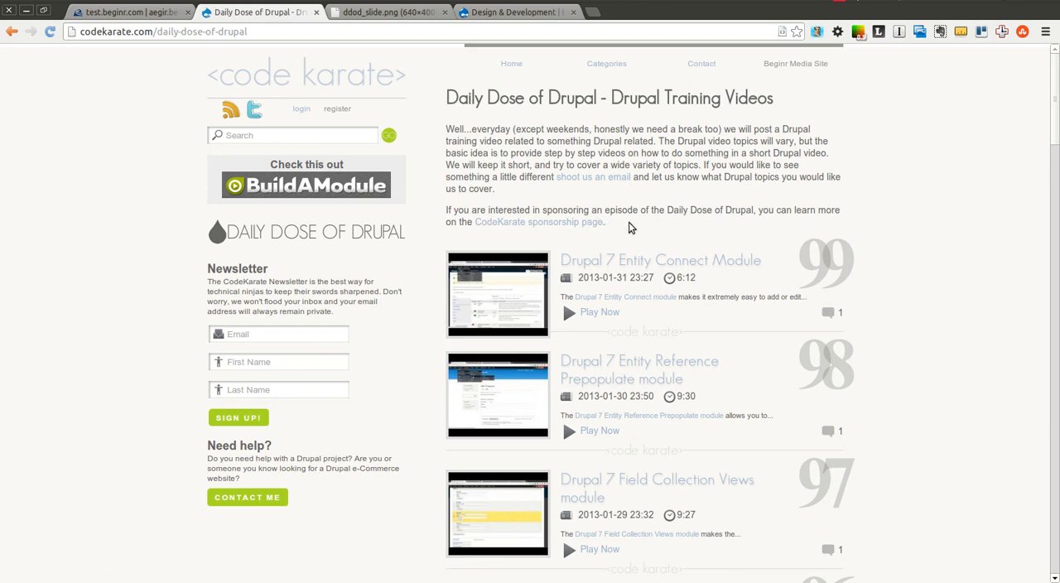
{"action": "mouse_move", "coordinate": [909, 228]}
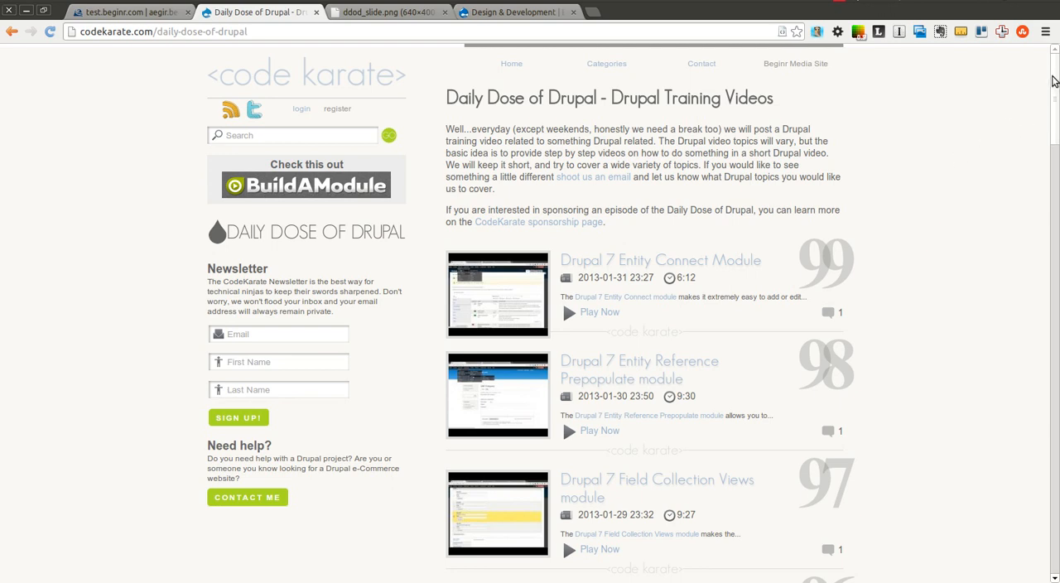
{"action": "mouse_move", "coordinate": [983, 125]}
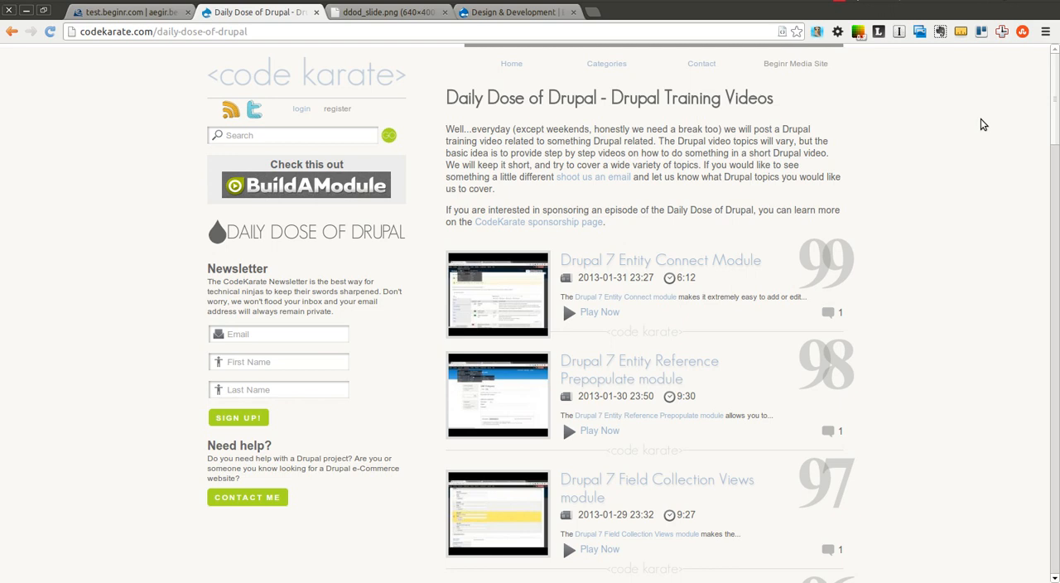
{"action": "mouse_move", "coordinate": [1003, 115]}
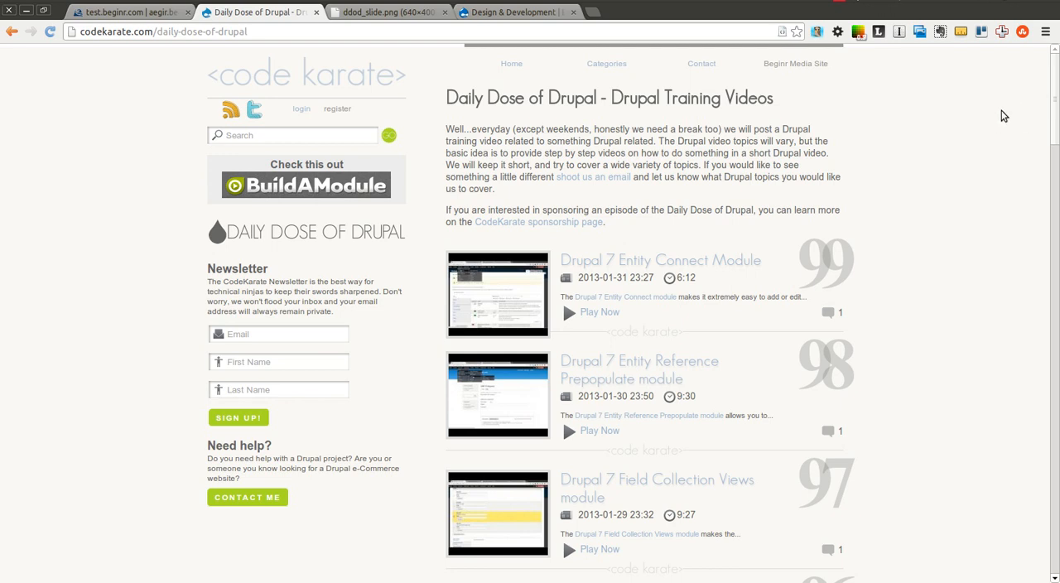
{"action": "mouse_move", "coordinate": [1008, 126]}
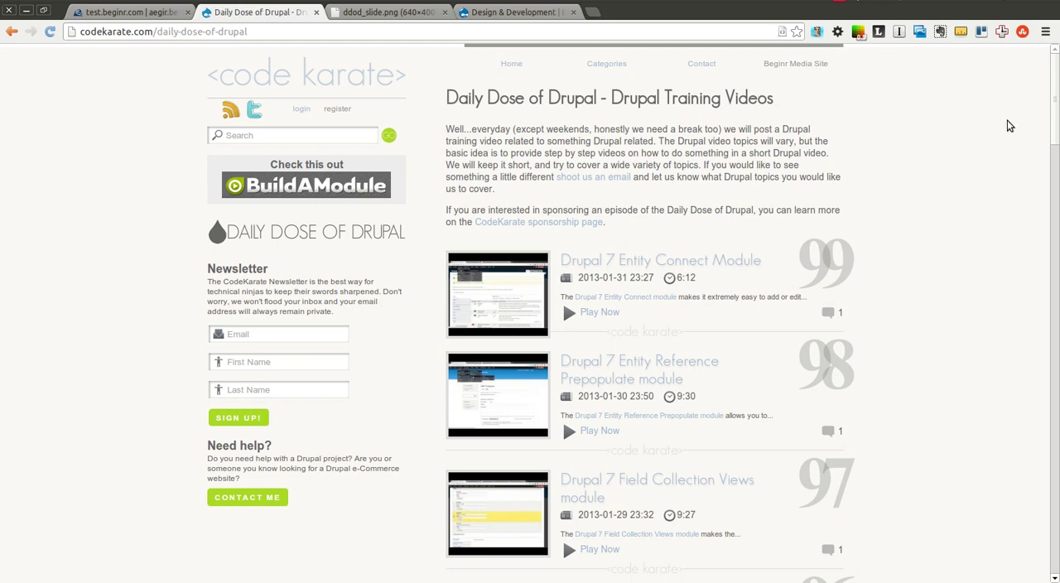
{"action": "mouse_move", "coordinate": [1027, 124]}
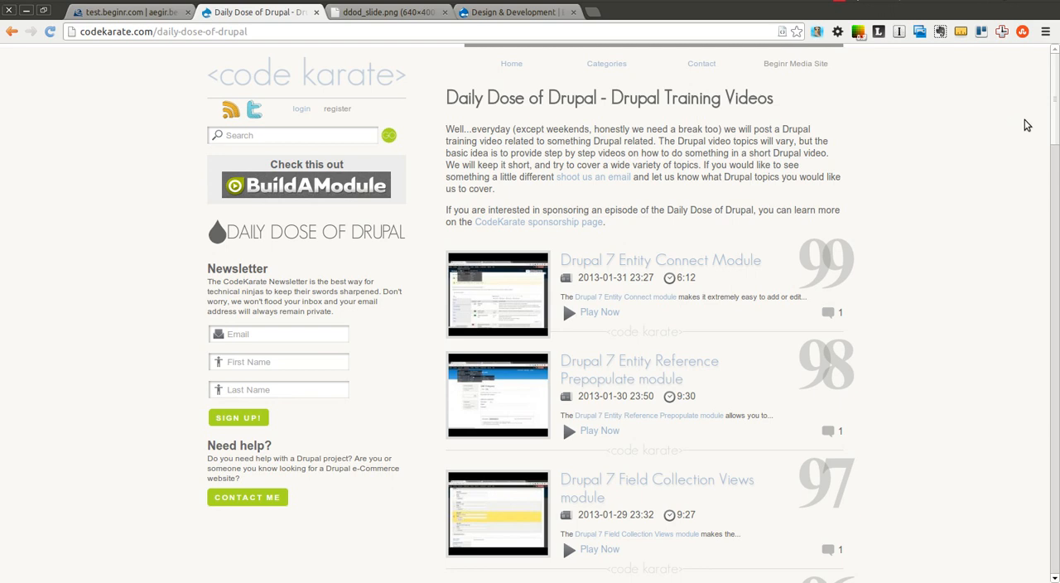
{"action": "mouse_move", "coordinate": [1008, 131]}
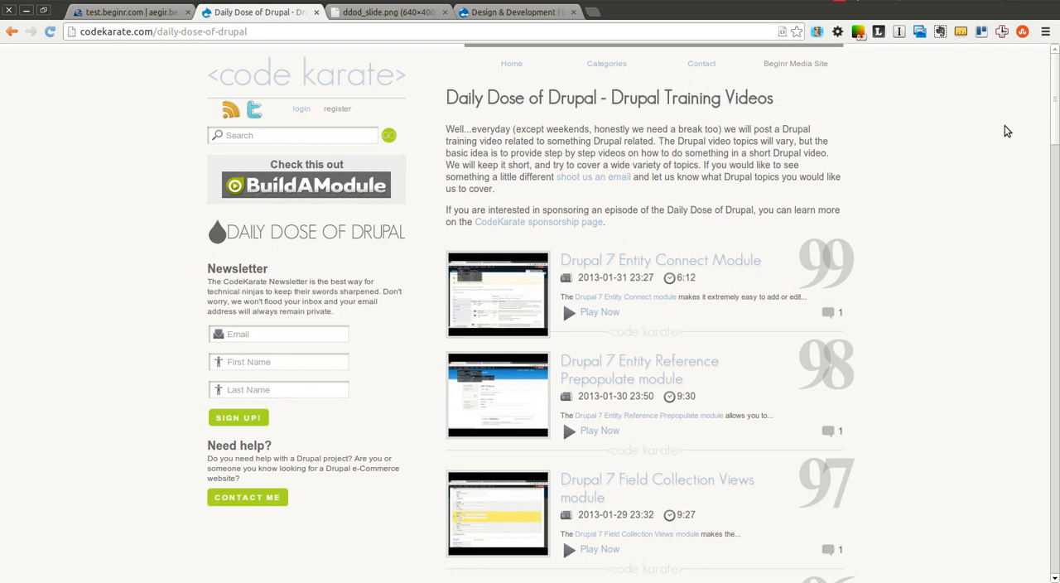
{"action": "mouse_move", "coordinate": [984, 177]}
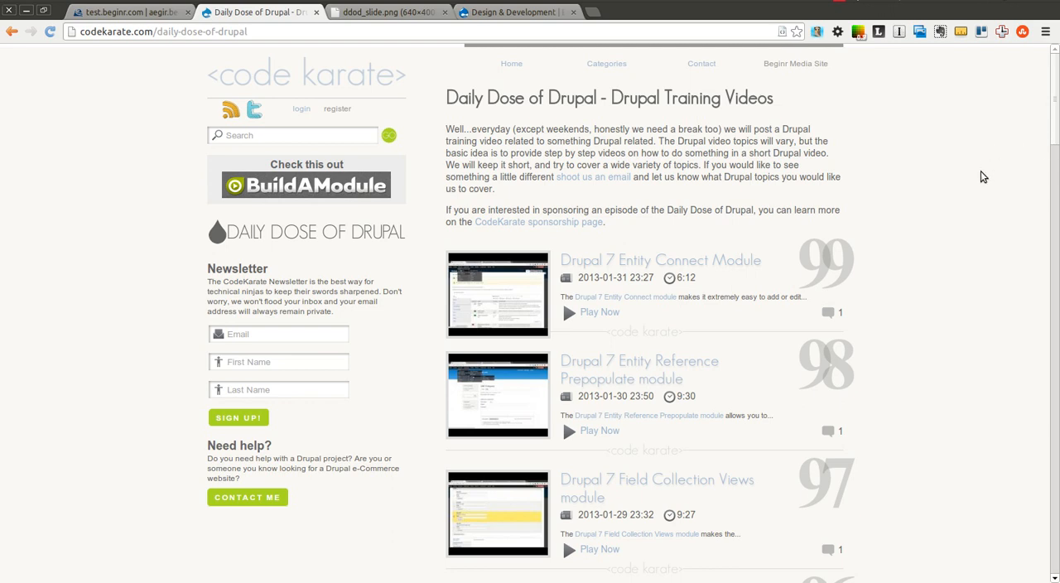
{"action": "mouse_move", "coordinate": [936, 174]}
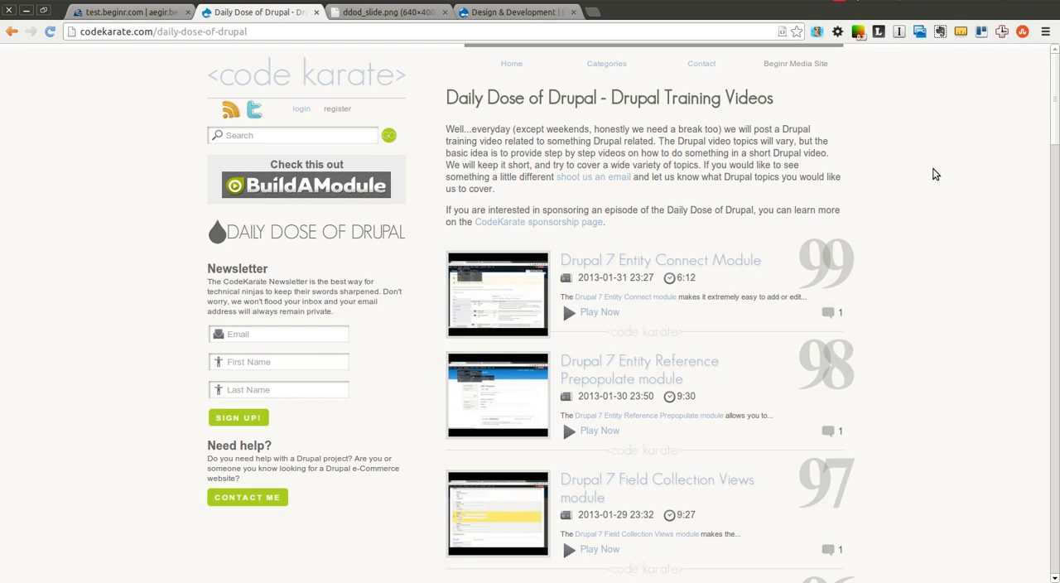
{"action": "mouse_move", "coordinate": [1018, 201]}
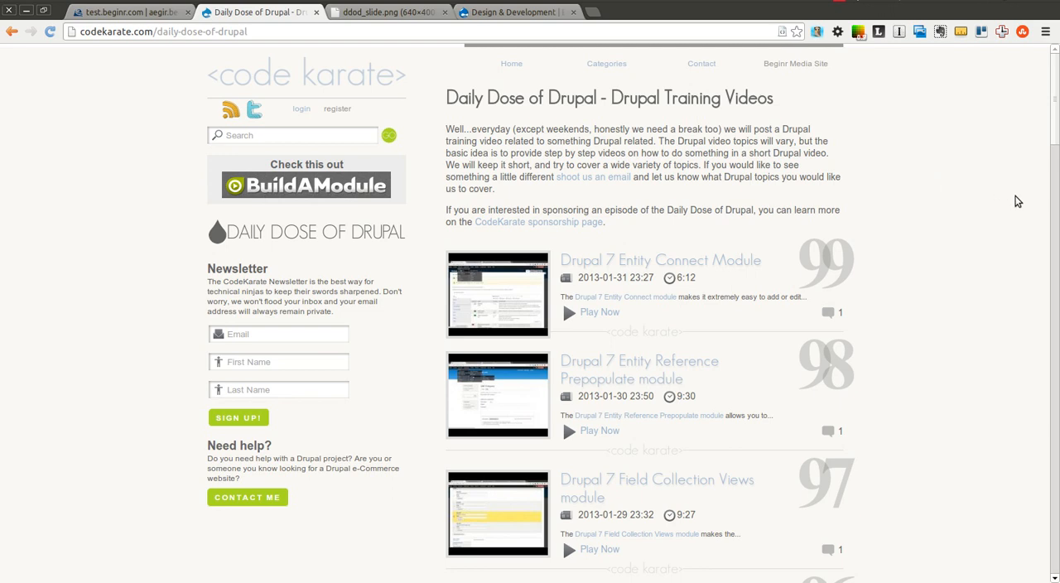
{"action": "mouse_move", "coordinate": [1003, 159]}
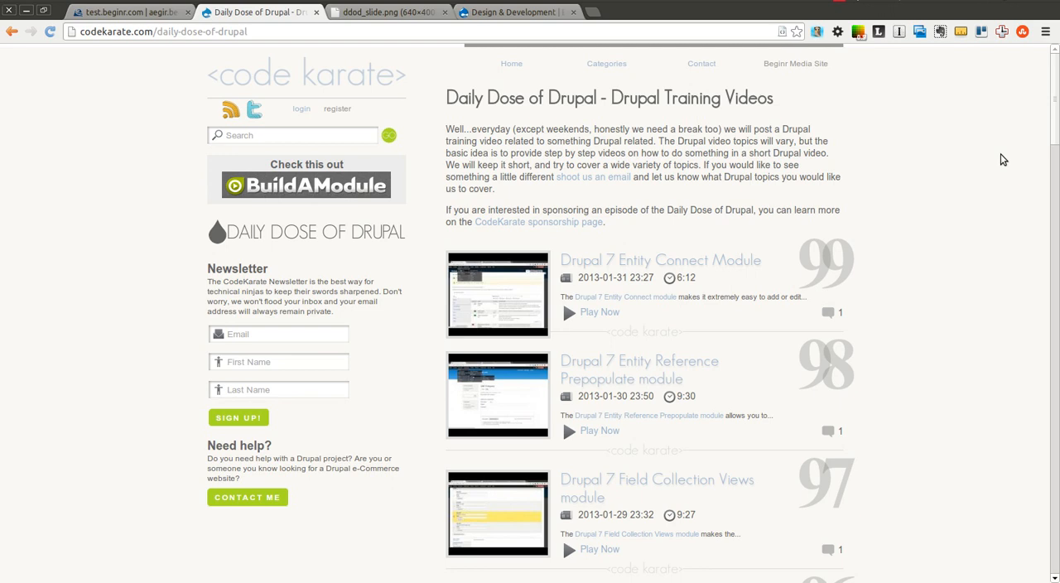
{"action": "mouse_move", "coordinate": [1055, 112]}
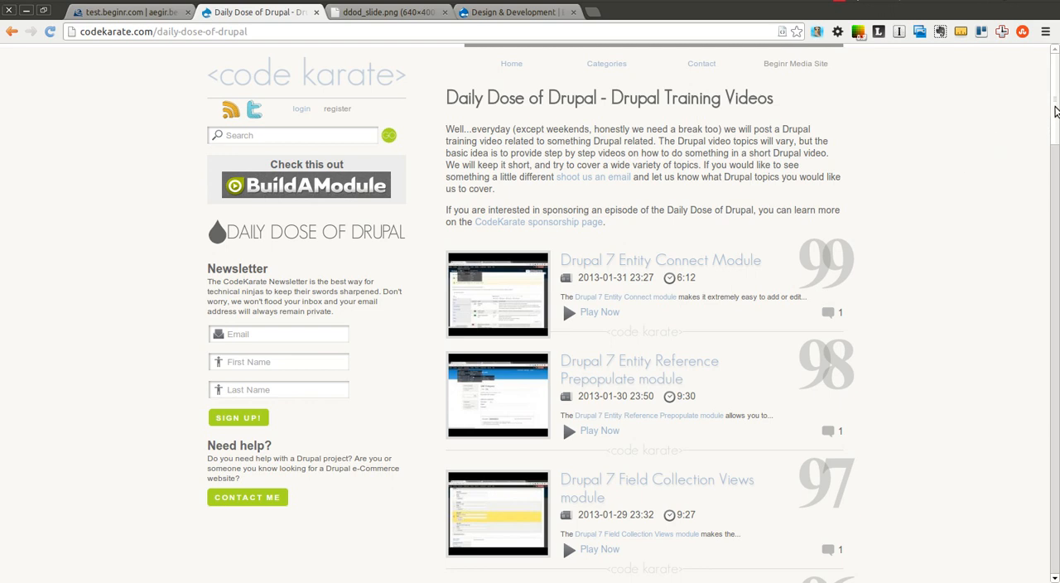
{"action": "mouse_move", "coordinate": [952, 173]}
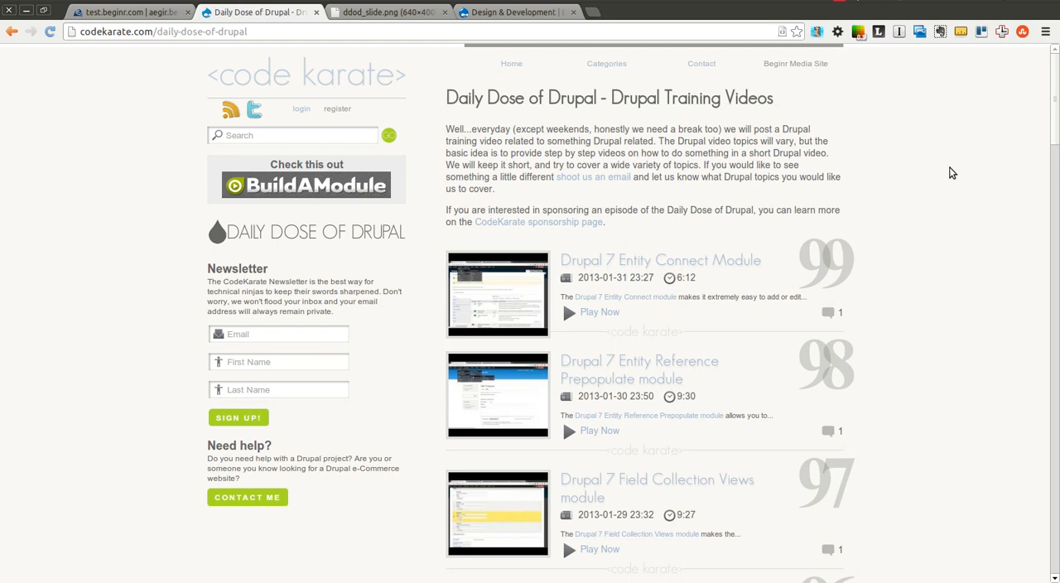
{"action": "mouse_move", "coordinate": [763, 131]}
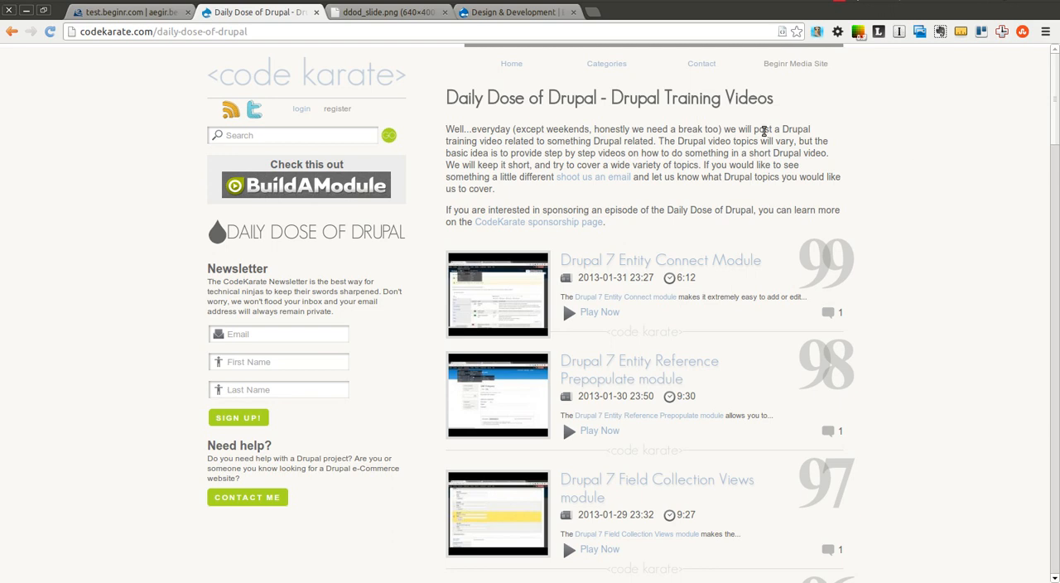
{"action": "left_click", "coordinate": [517, 18]}
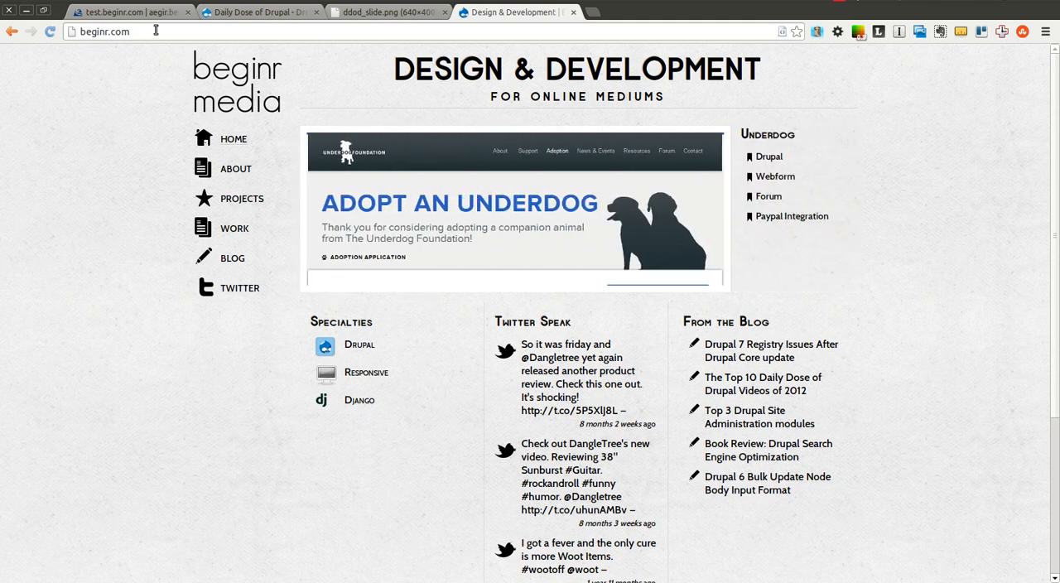
{"action": "mouse_move", "coordinate": [369, 55]}
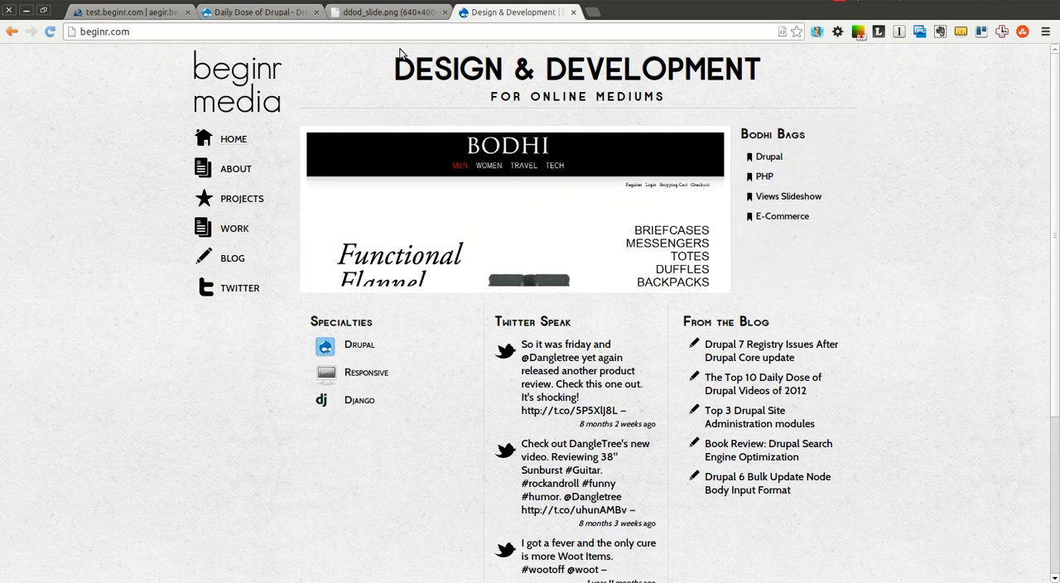
{"action": "left_click", "coordinate": [257, 14]}
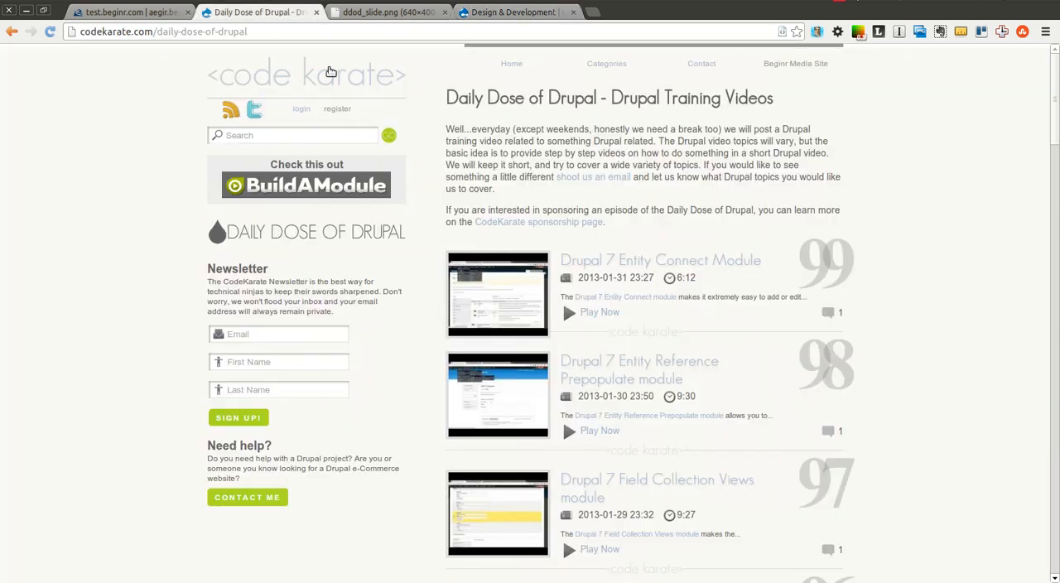
{"action": "mouse_move", "coordinate": [395, 133]}
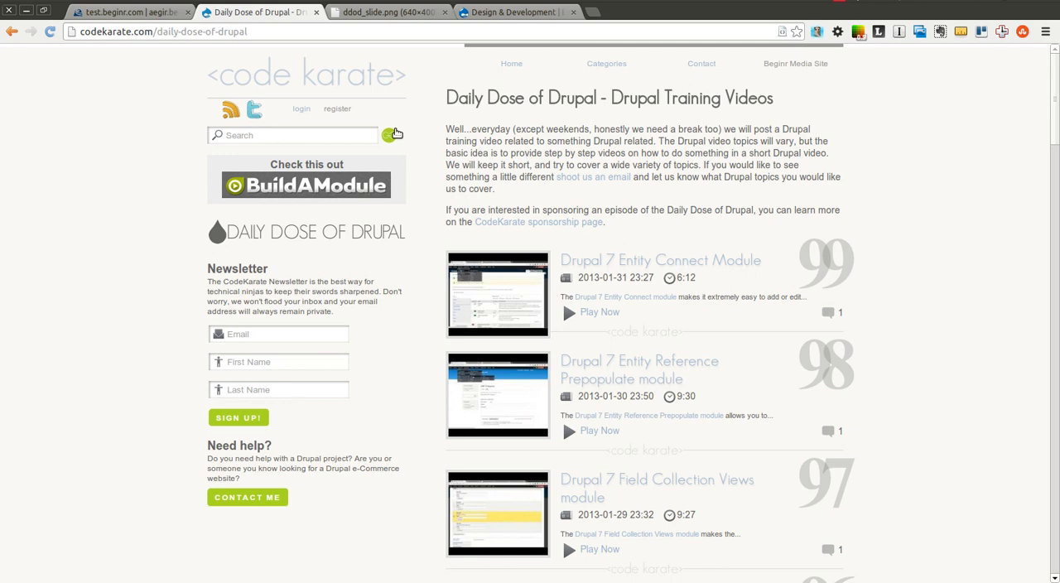
{"action": "mouse_move", "coordinate": [103, 179]}
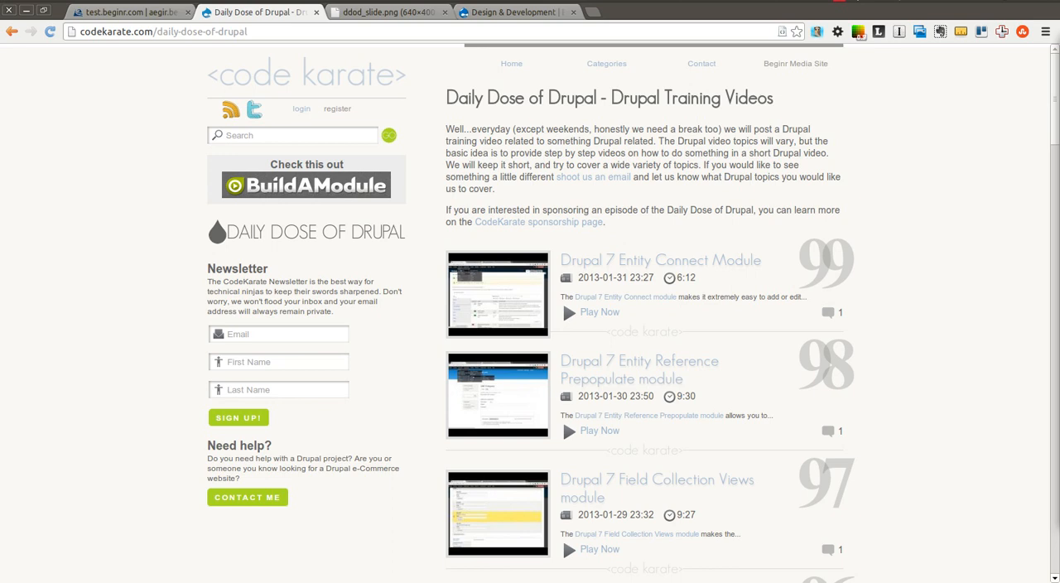
{"action": "mouse_move", "coordinate": [859, 161]}
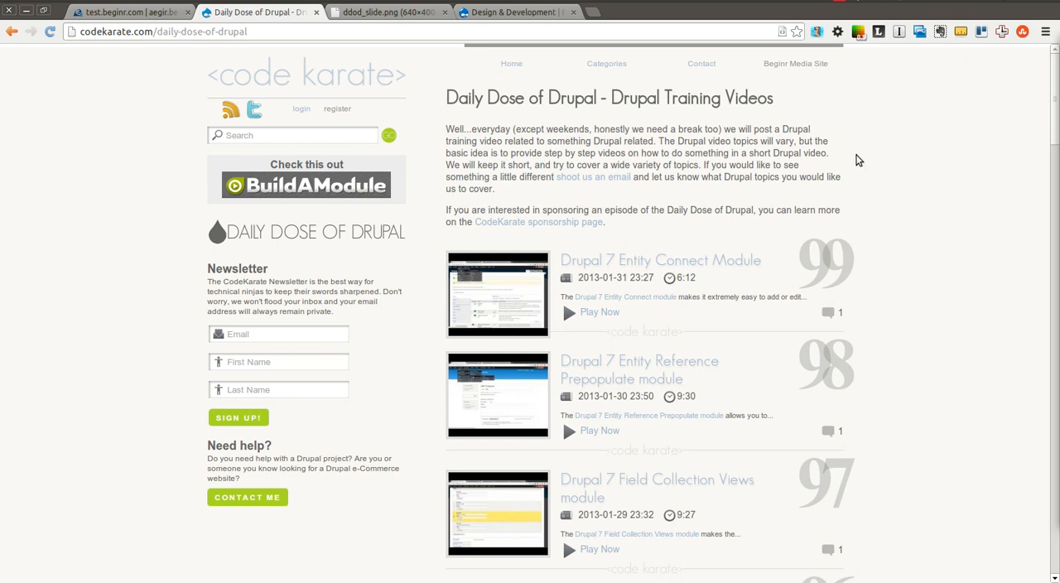
{"action": "mouse_move", "coordinate": [777, 205]}
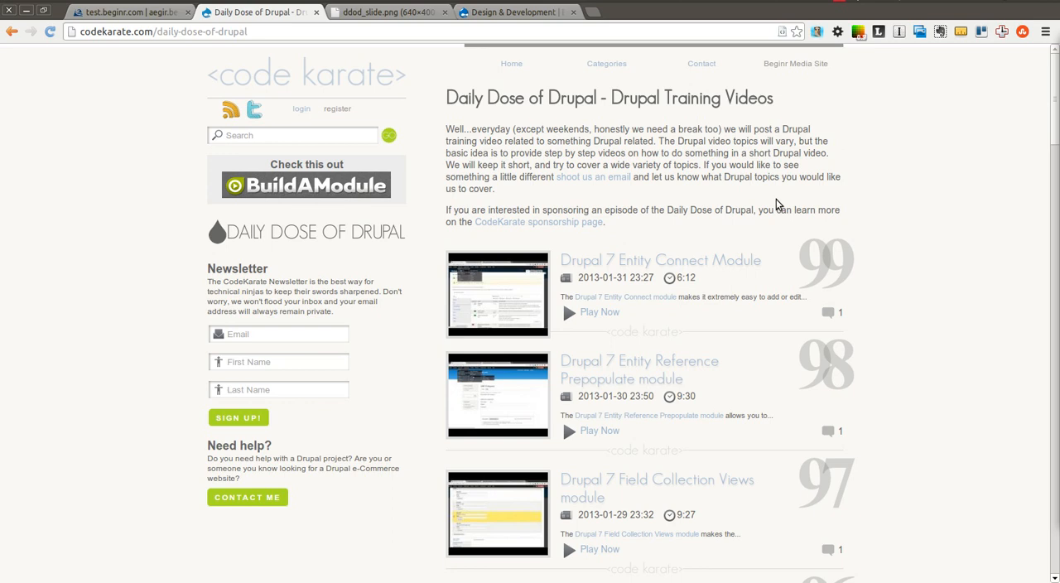
{"action": "mouse_move", "coordinate": [100, 9]}
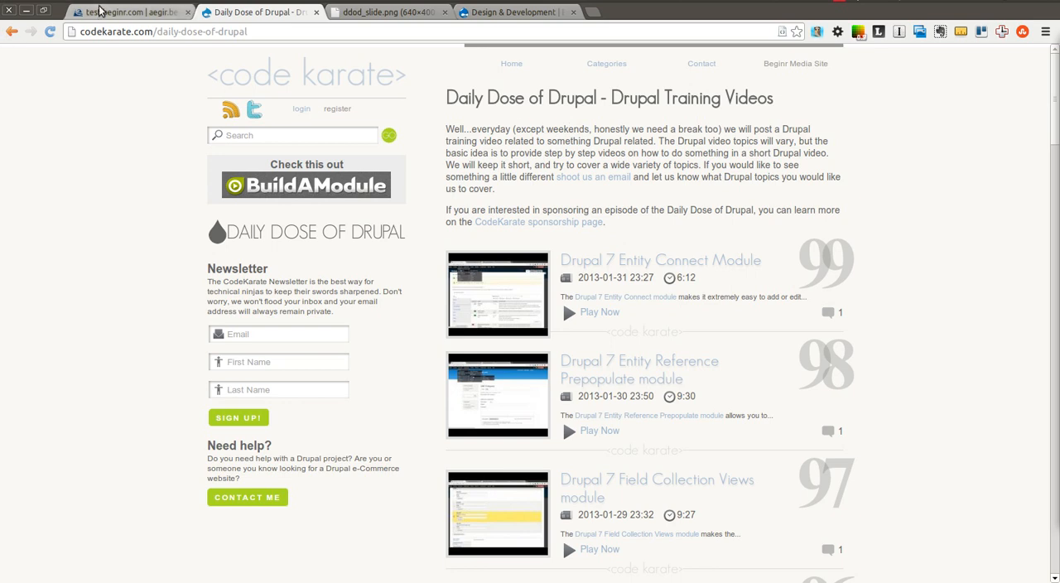
{"action": "left_click", "coordinate": [133, 15]}
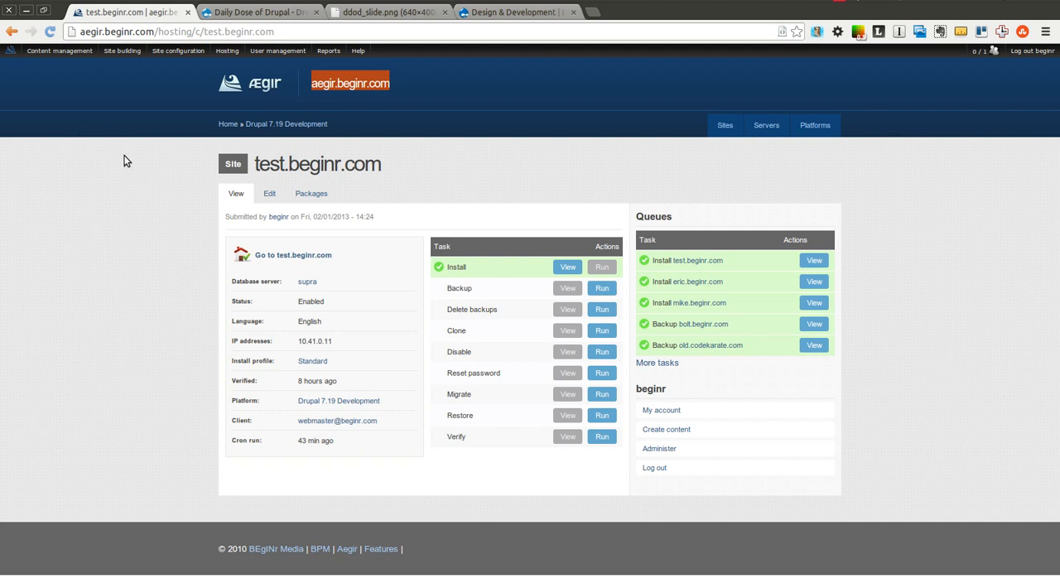
{"action": "mouse_move", "coordinate": [140, 255]}
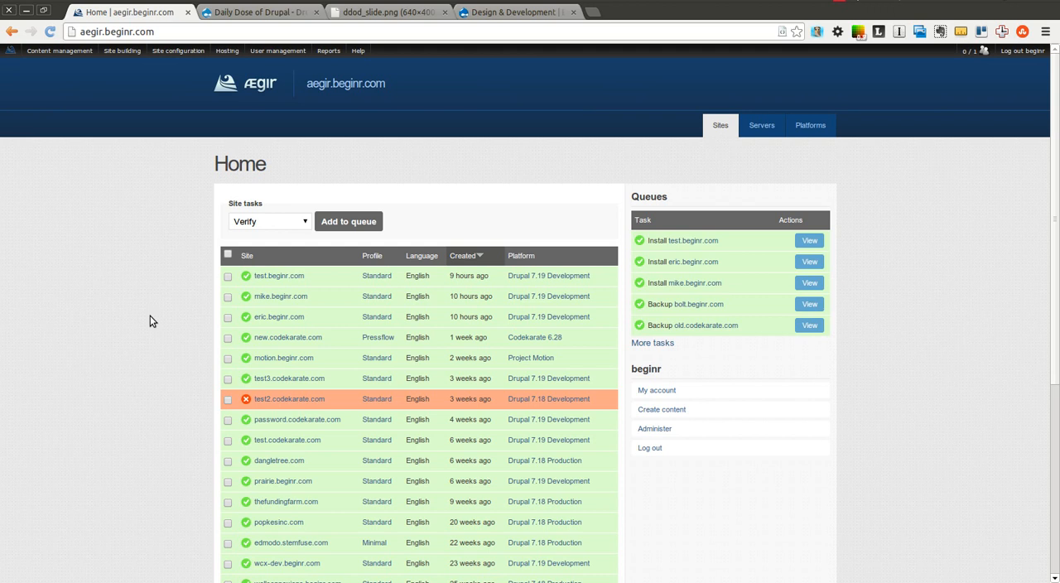
{"action": "mouse_move", "coordinate": [767, 122]}
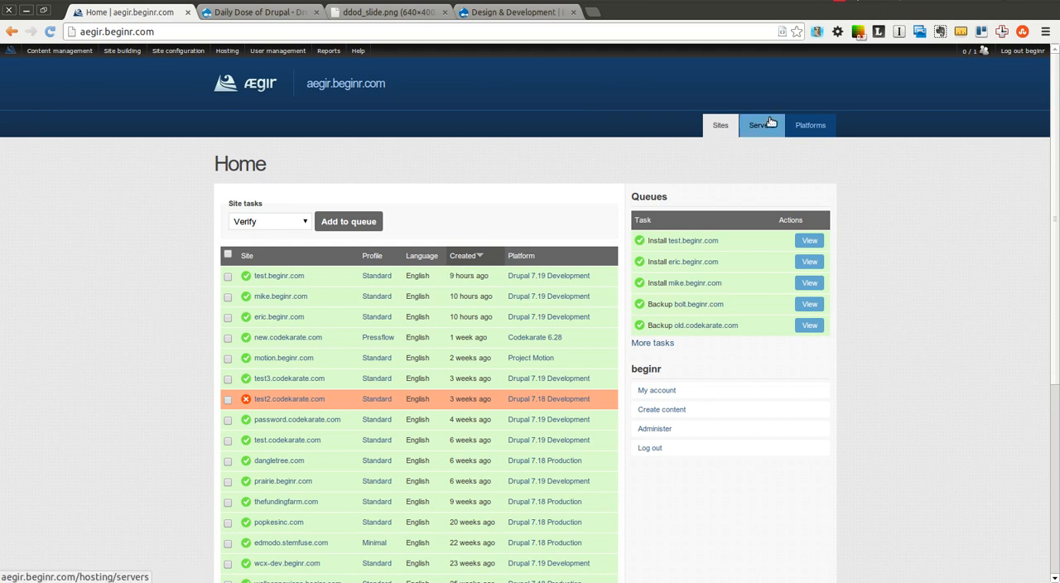
{"action": "left_click", "coordinate": [761, 125]}
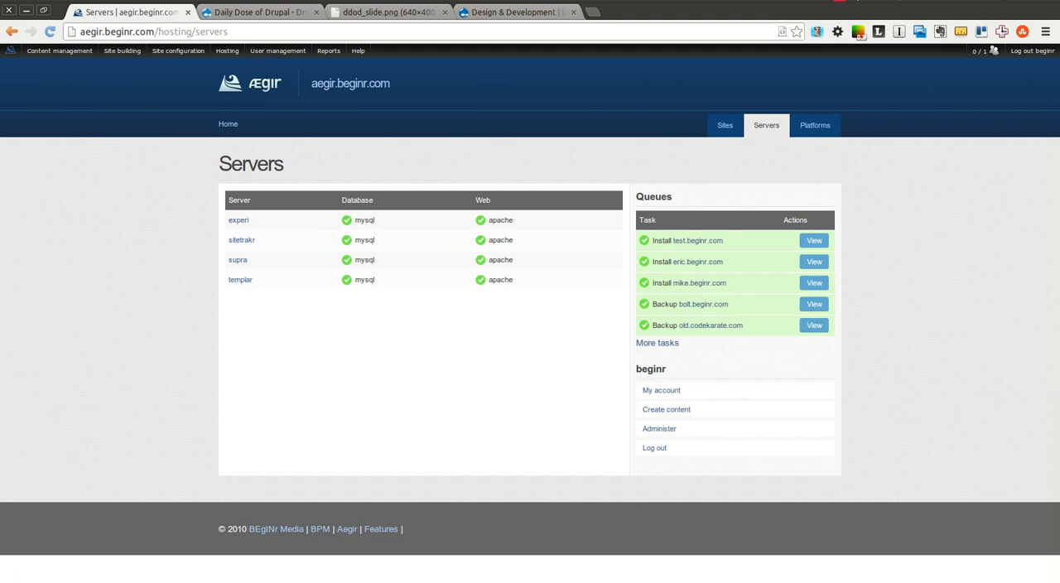
- Add site mytestsite.codekarate.com: Standard profile, Drupal 7.19 Development platform, supra database server
{"action": "left_click", "coordinate": [666, 409]}
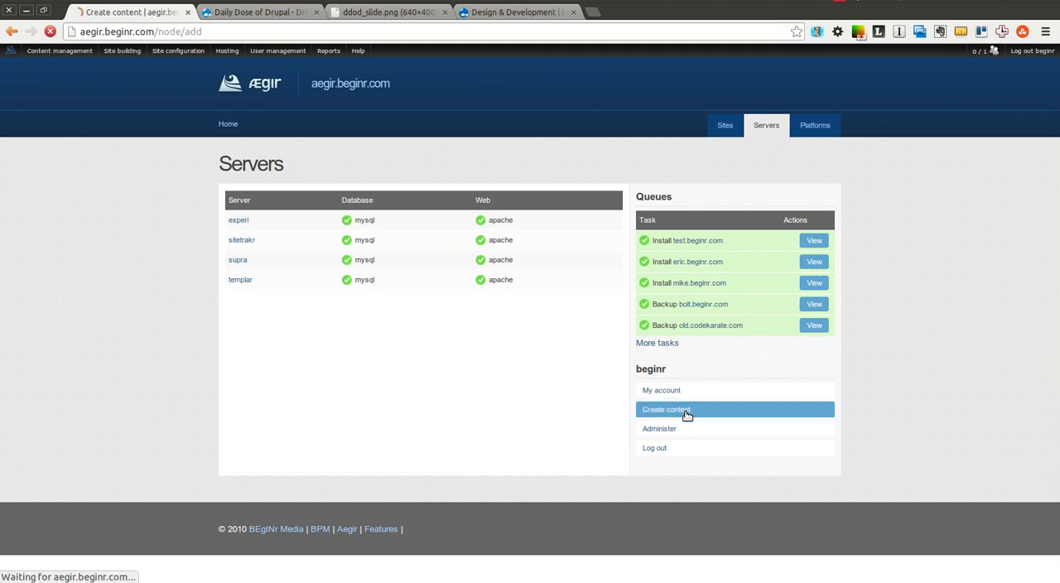
{"action": "left_click", "coordinate": [668, 409]}
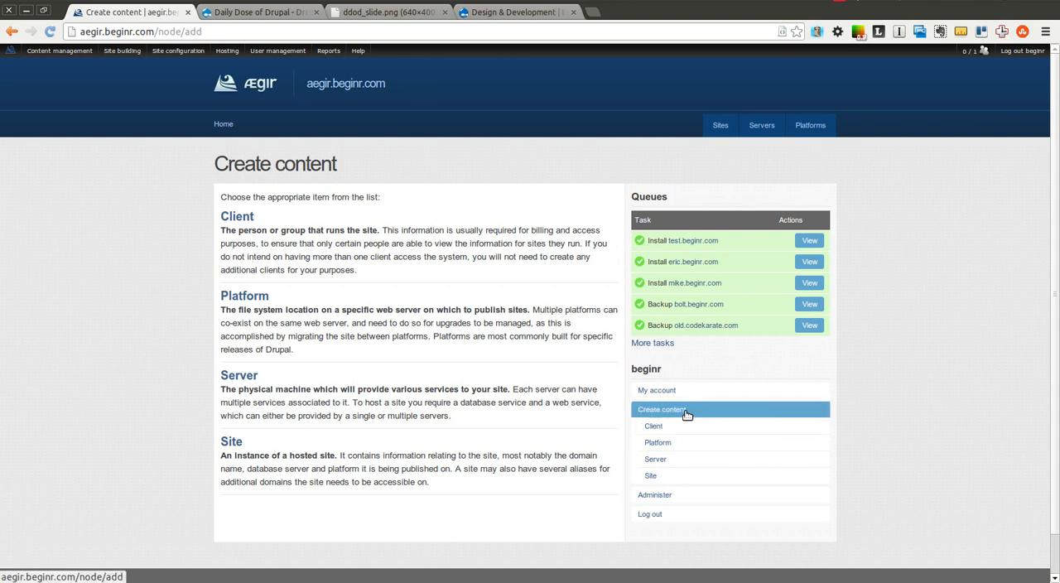
{"action": "left_click", "coordinate": [650, 475]}
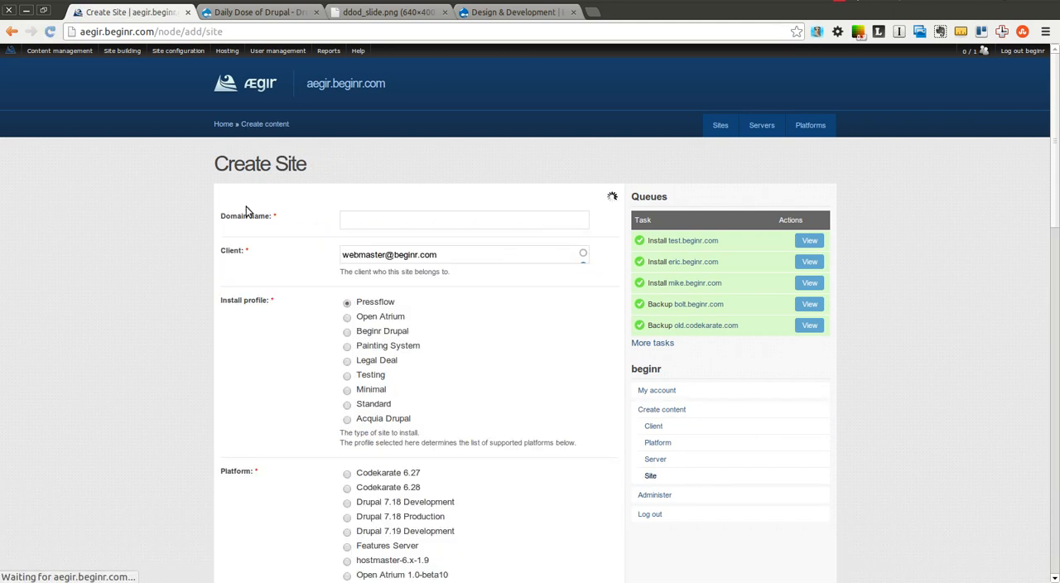
{"action": "type", "text": "mytestsite.codekarate.com"}
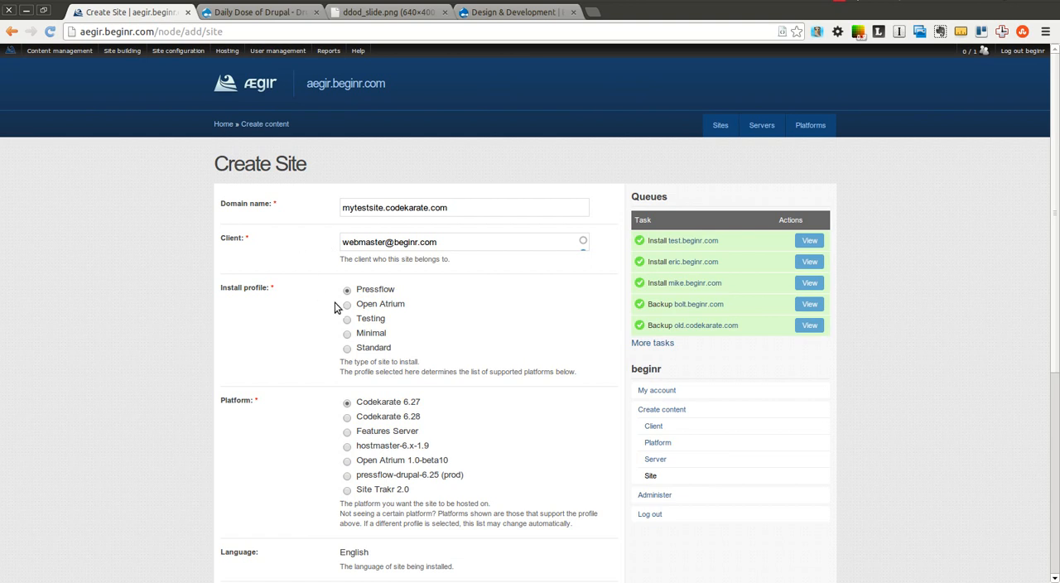
{"action": "left_click", "coordinate": [345, 348]}
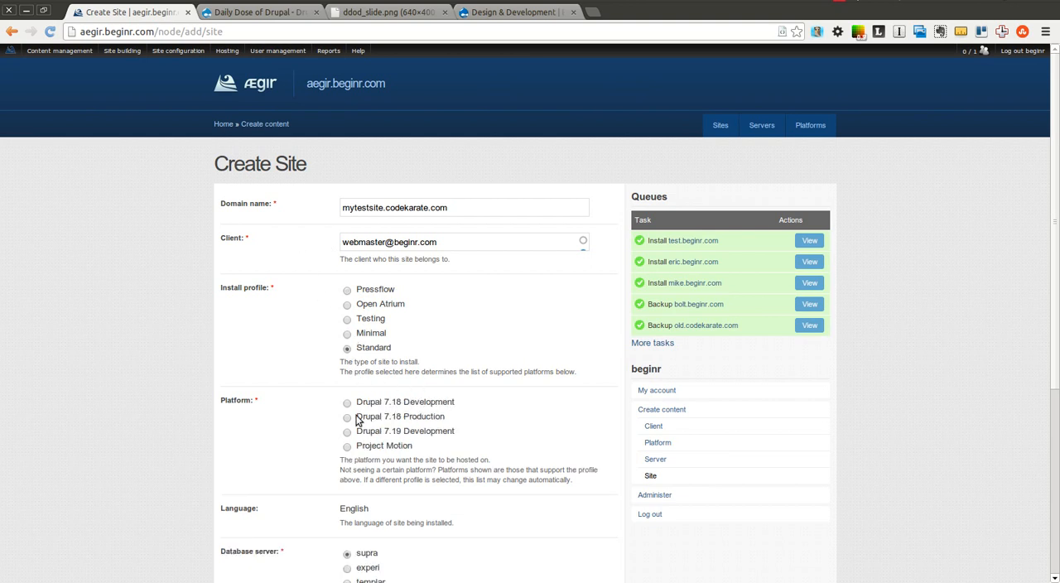
{"action": "left_click", "coordinate": [346, 431]}
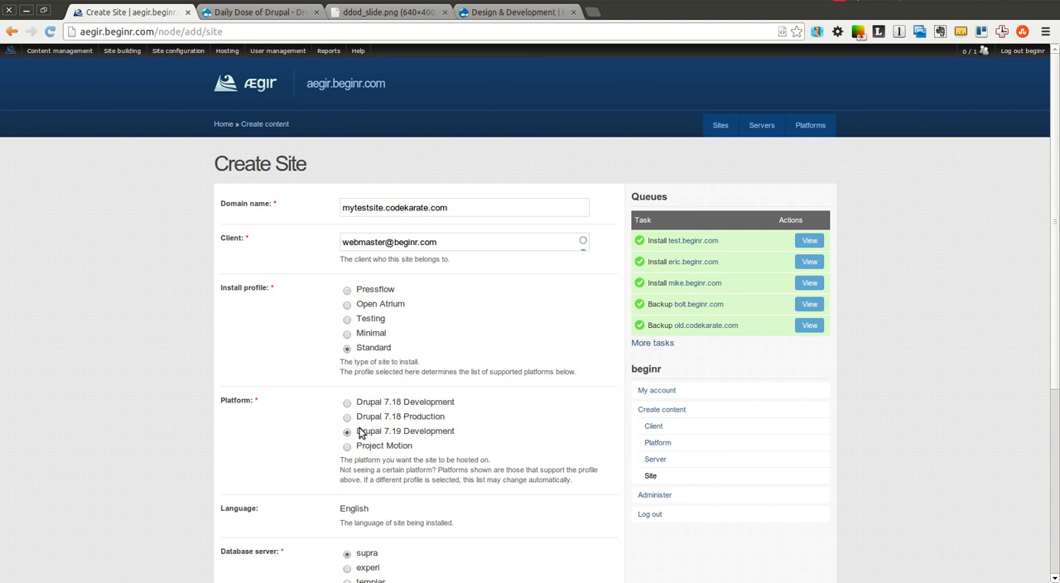
{"action": "scroll", "scroll_direction": "down", "scroll_amount": 3}
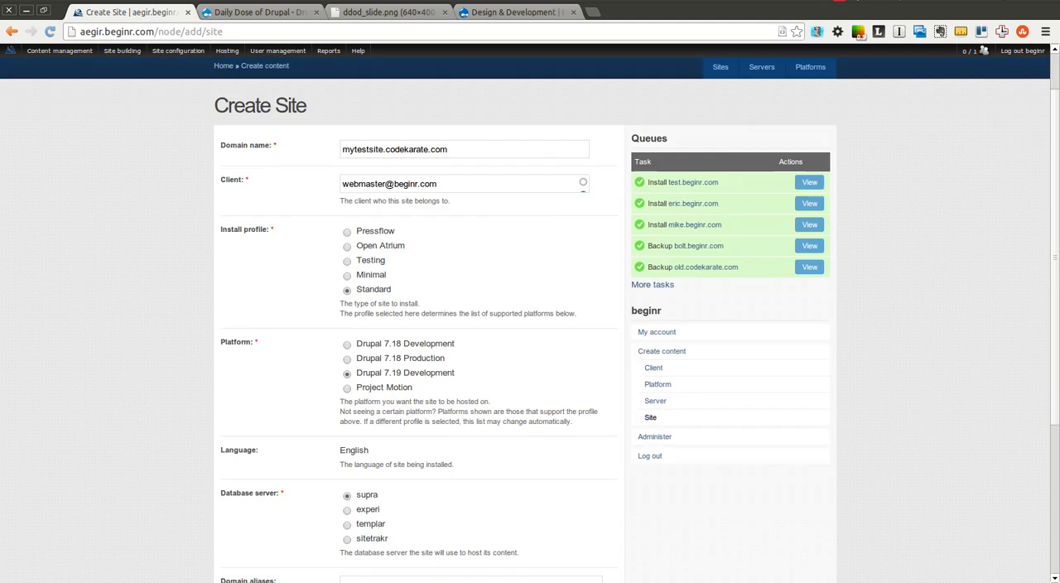
{"action": "scroll", "scroll_direction": "down", "scroll_amount": 3}
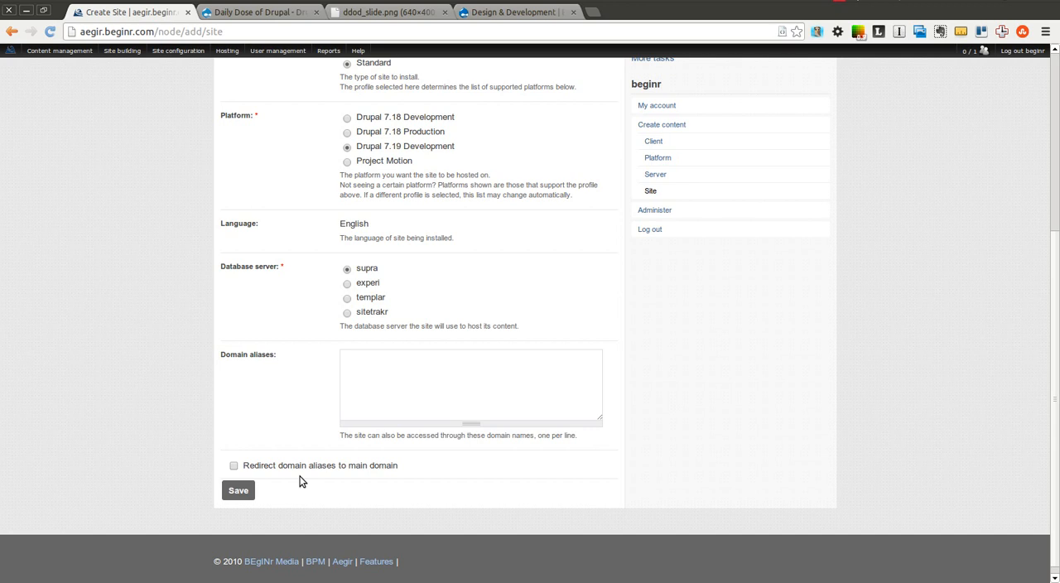
{"action": "left_click", "coordinate": [471, 385]}
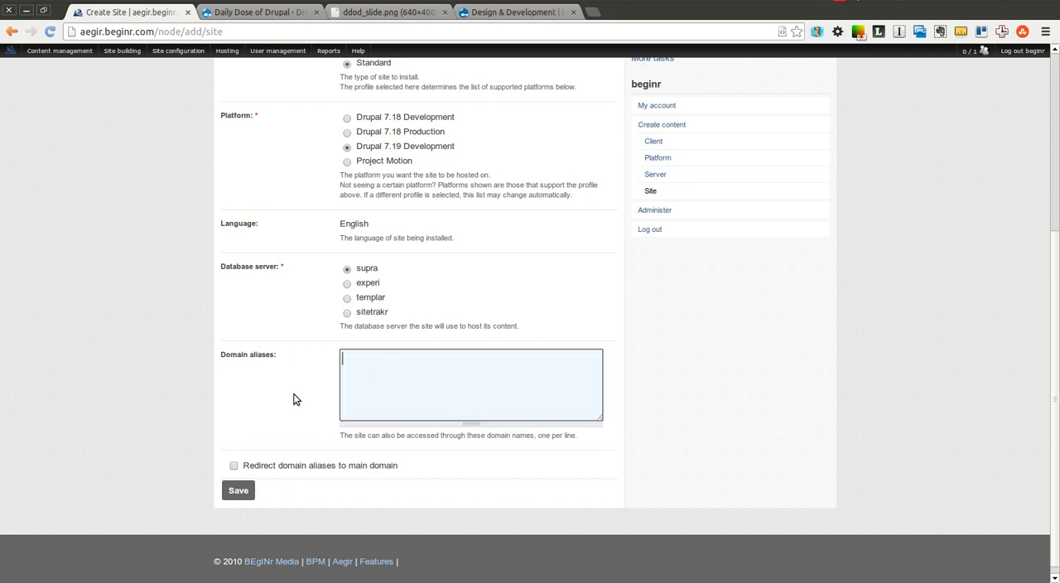
{"action": "left_click", "coordinate": [239, 490]}
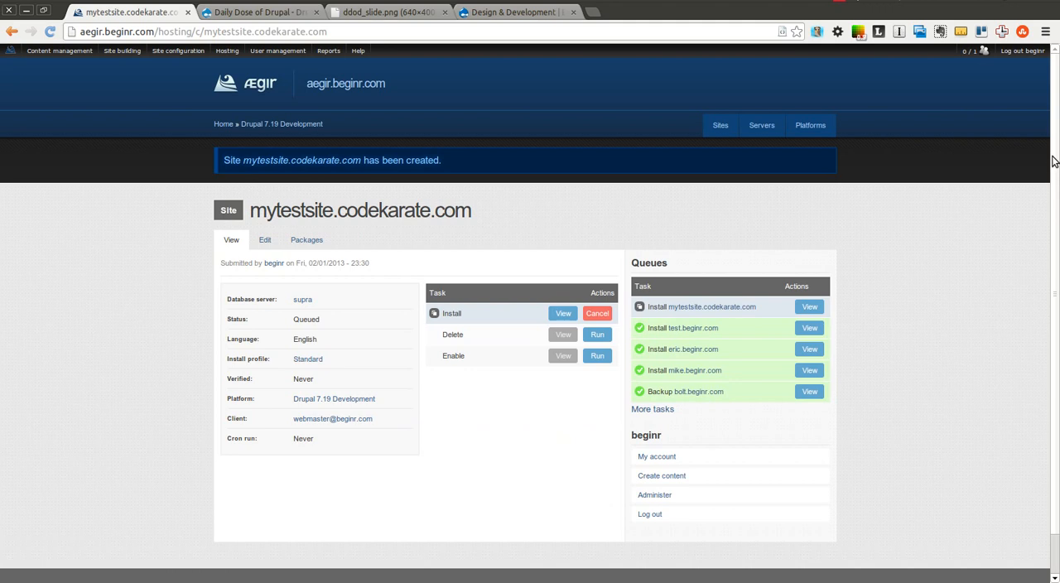
{"action": "mouse_move", "coordinate": [933, 276]}
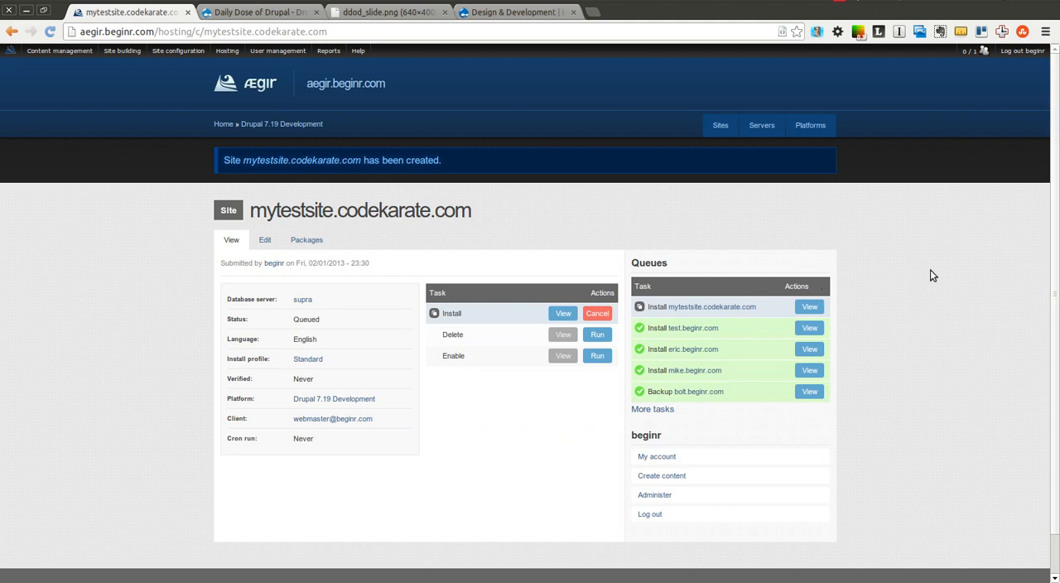
{"action": "mouse_move", "coordinate": [770, 279]}
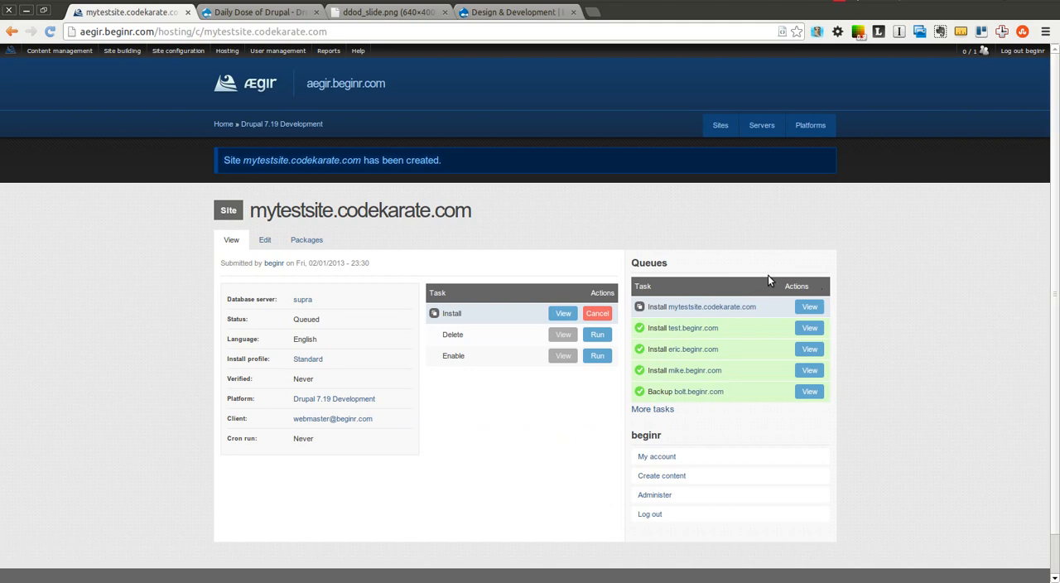
{"action": "mouse_move", "coordinate": [854, 295]}
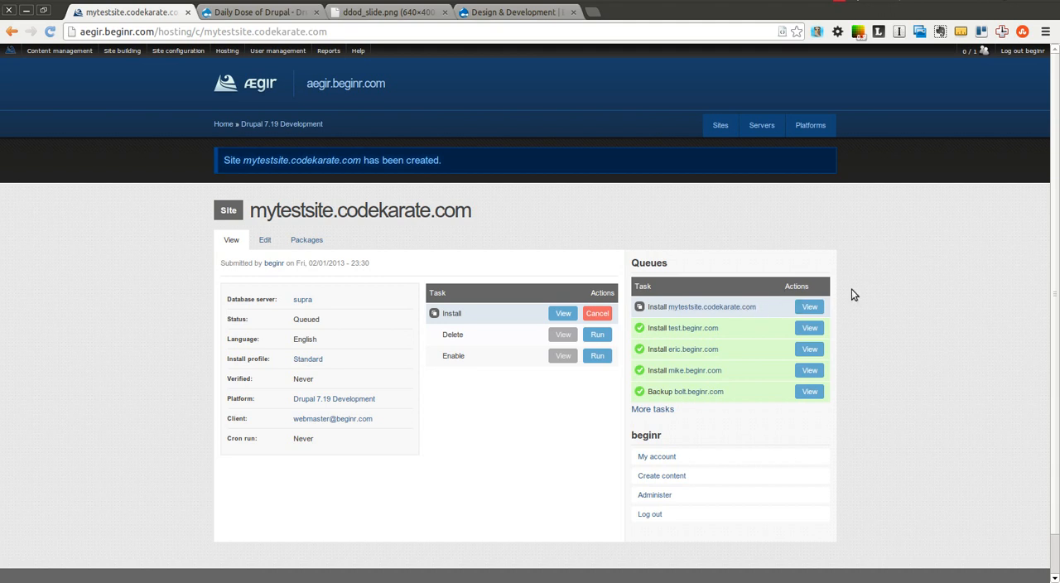
{"action": "mouse_move", "coordinate": [873, 247]}
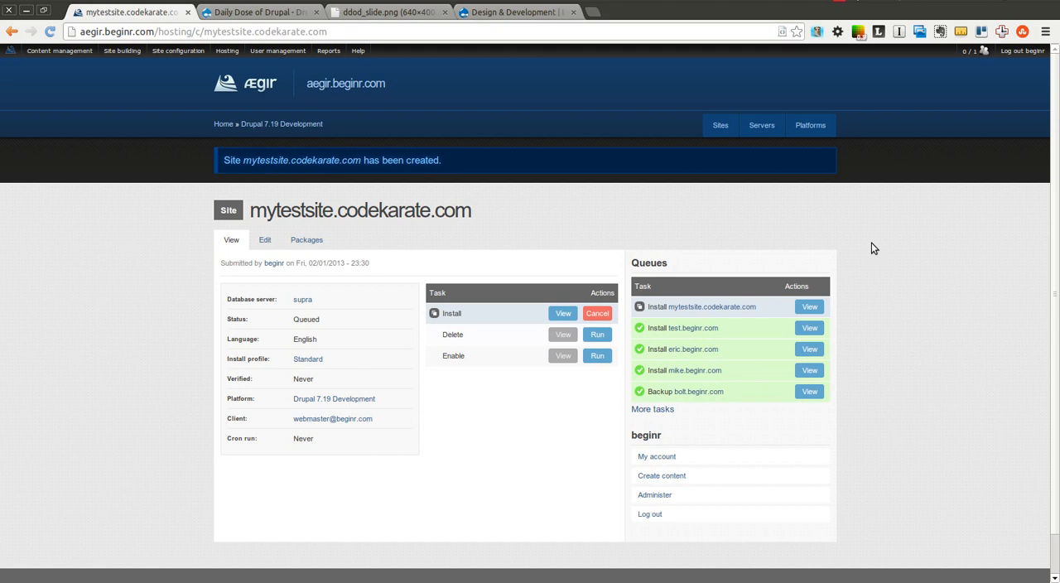
{"action": "mouse_move", "coordinate": [748, 238]}
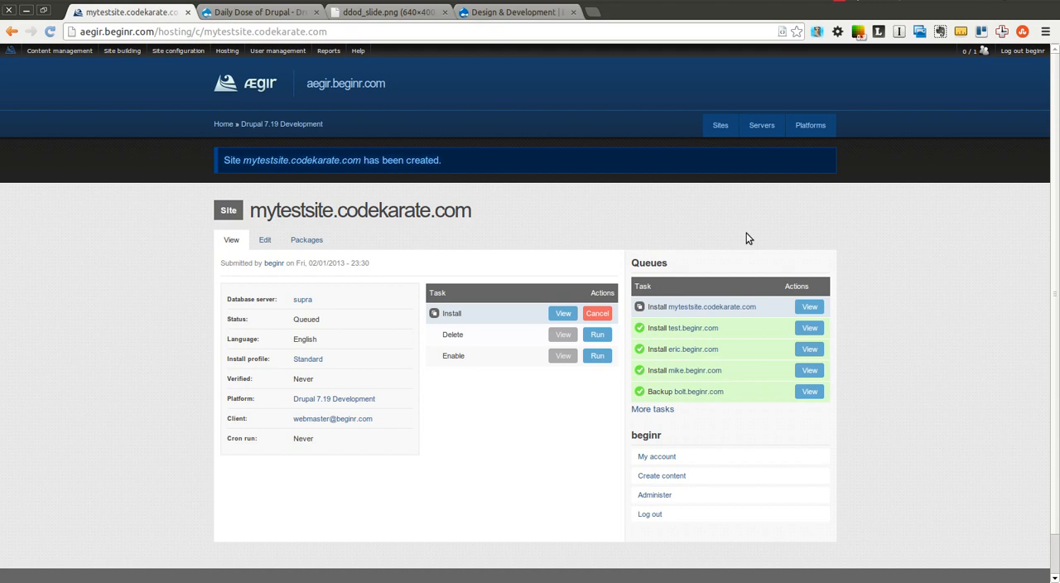
{"action": "mouse_move", "coordinate": [761, 125]}
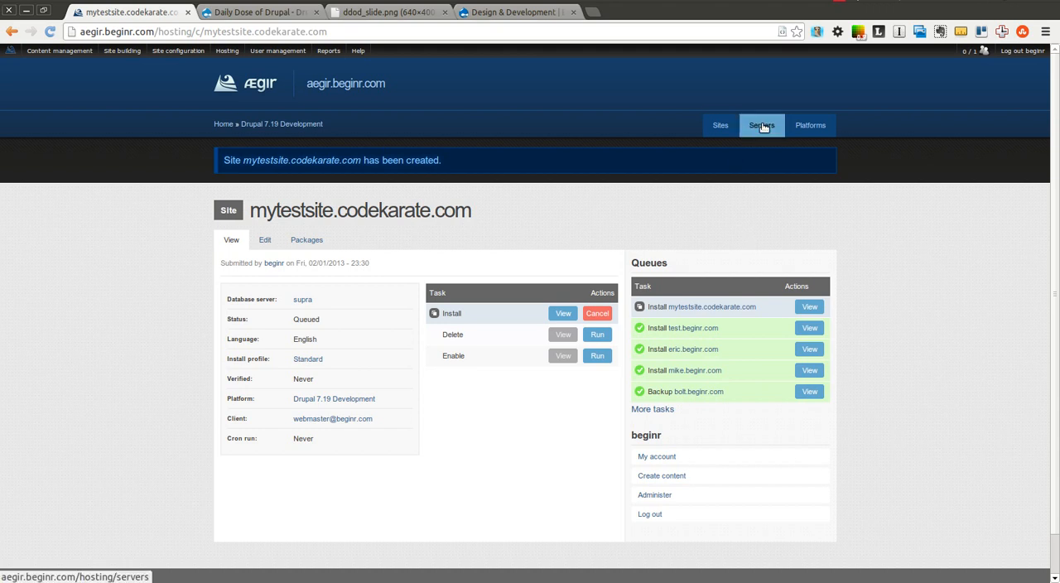
- Review the queued install for mytestsite.codekarate.com, then return to the Servers list
{"action": "left_click", "coordinate": [762, 125]}
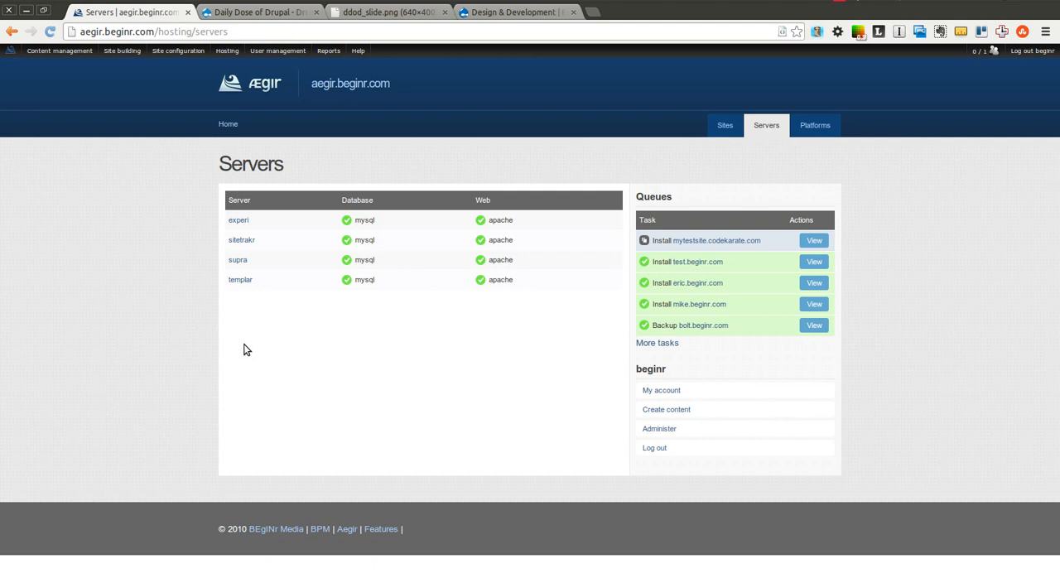
{"action": "mouse_move", "coordinate": [192, 310]}
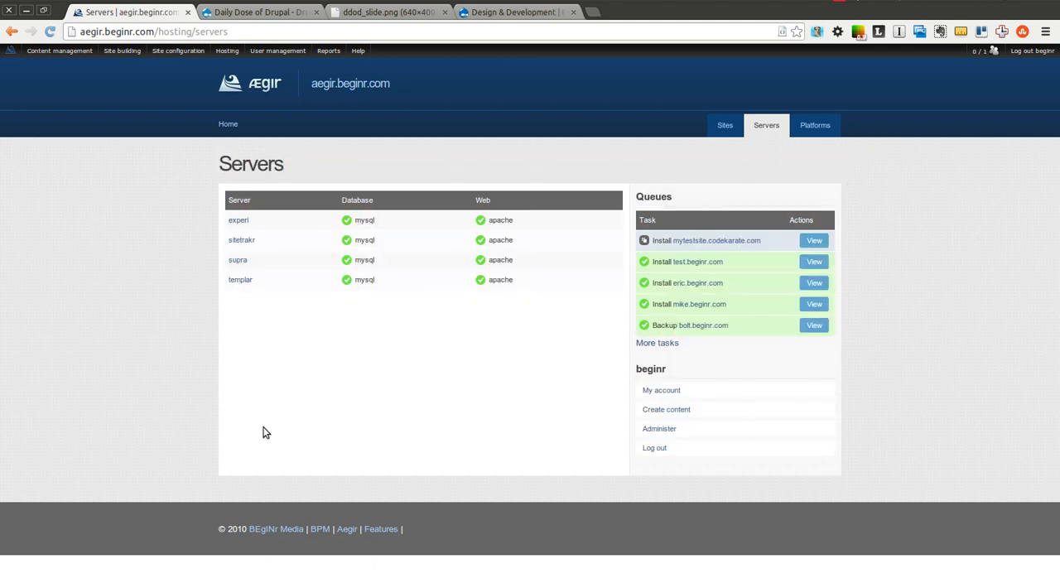
{"action": "mouse_move", "coordinate": [293, 367]}
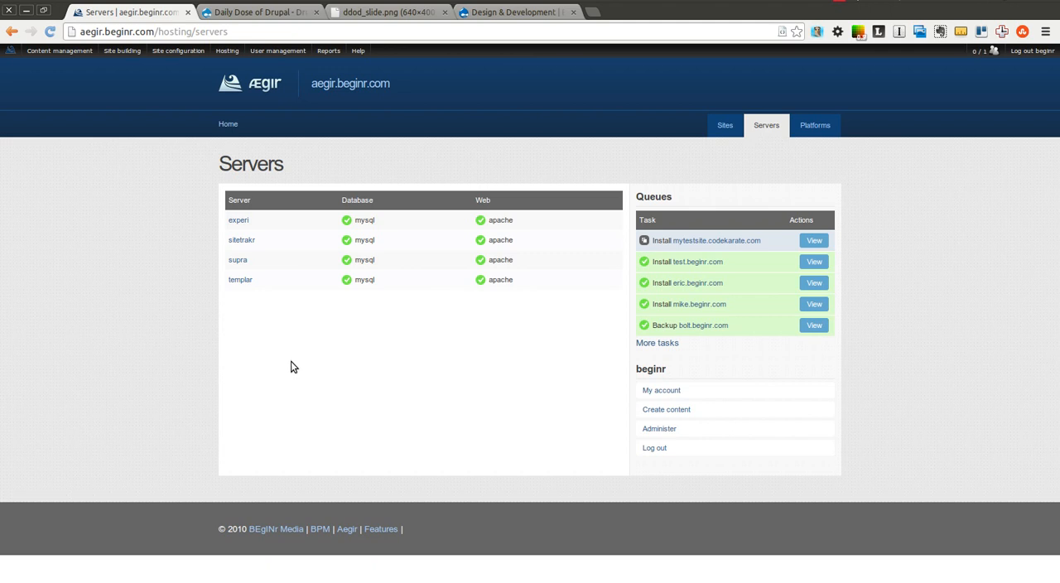
{"action": "mouse_move", "coordinate": [193, 378]}
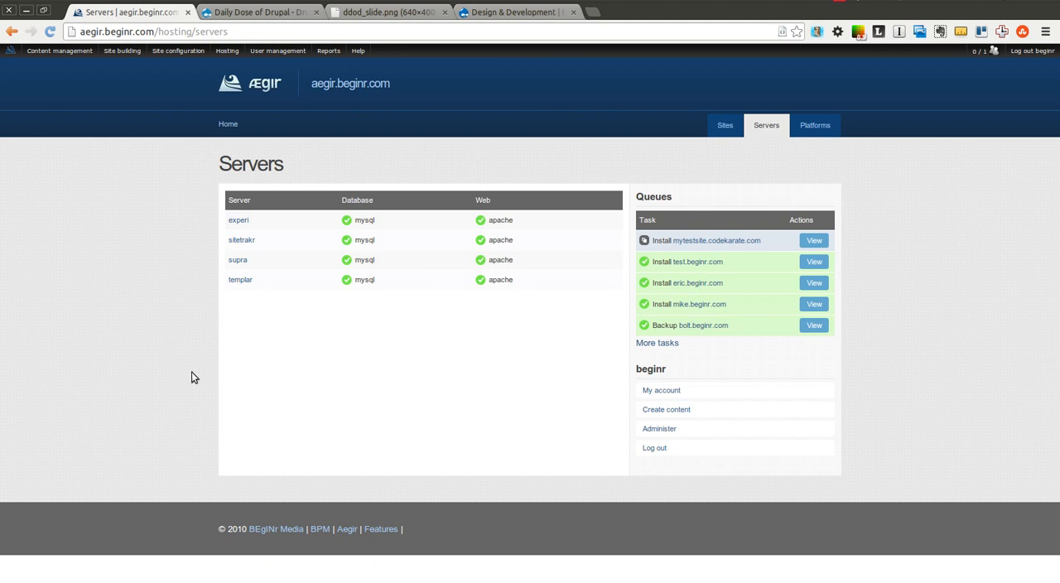
{"action": "mouse_move", "coordinate": [247, 459]}
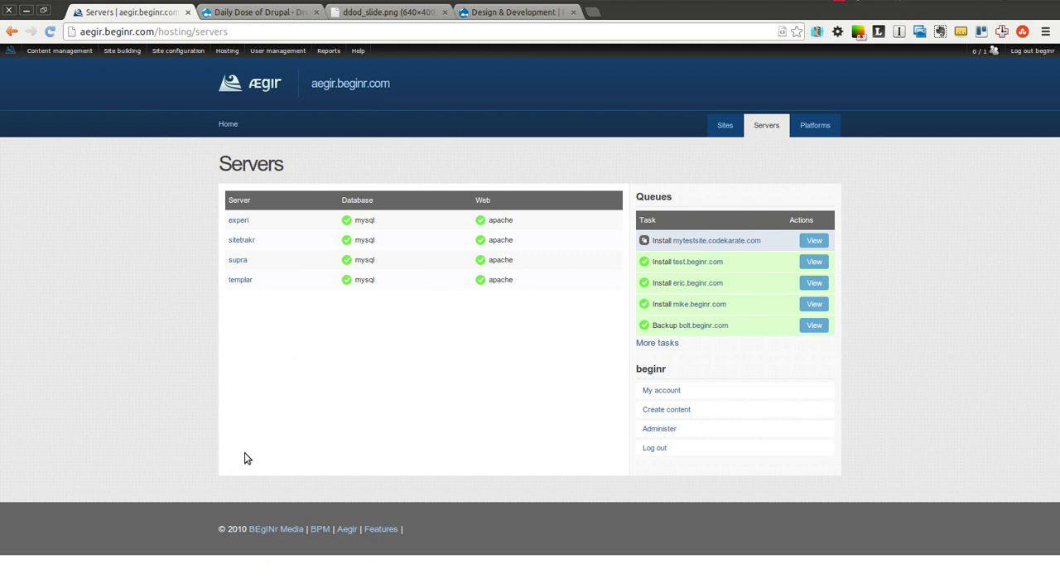
{"action": "mouse_move", "coordinate": [166, 309]}
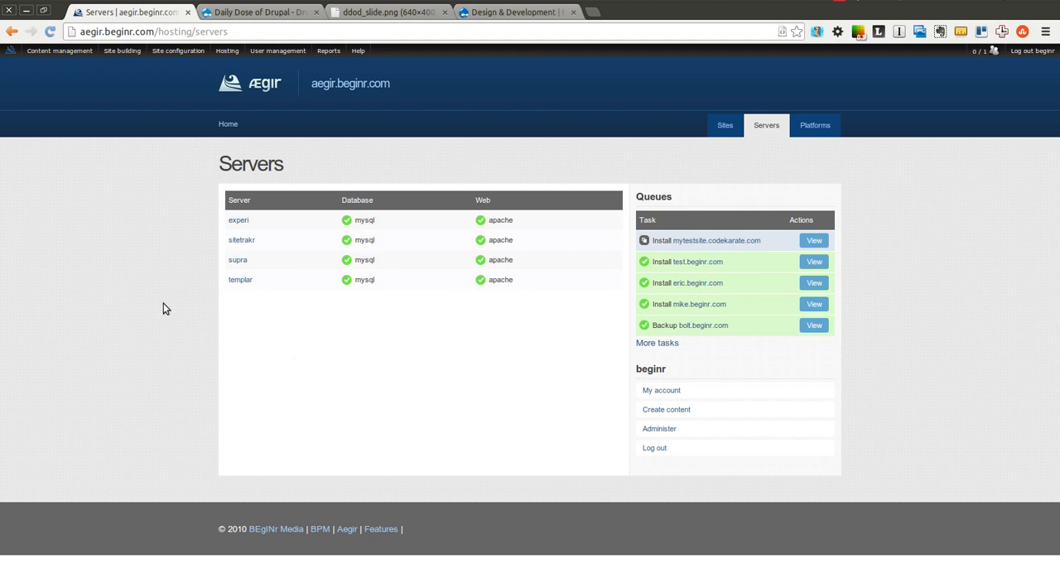
{"action": "mouse_move", "coordinate": [181, 216]}
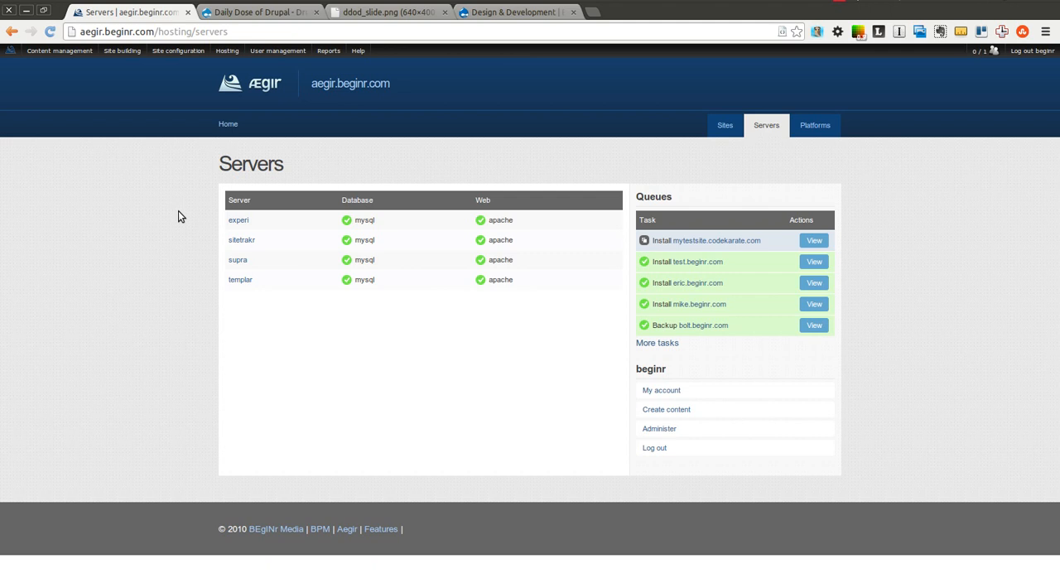
{"action": "mouse_move", "coordinate": [208, 234]}
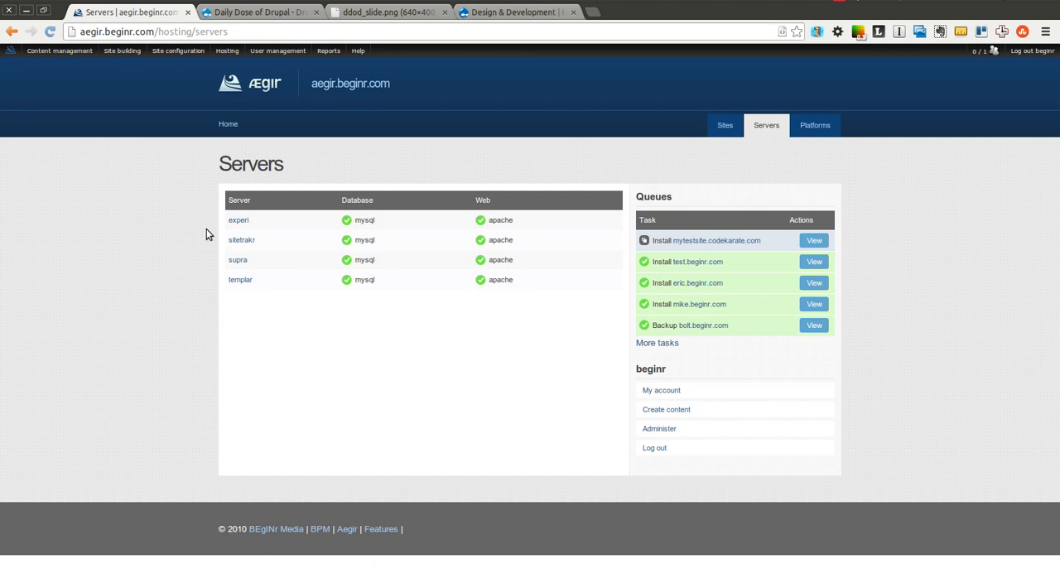
{"action": "mouse_move", "coordinate": [258, 220]}
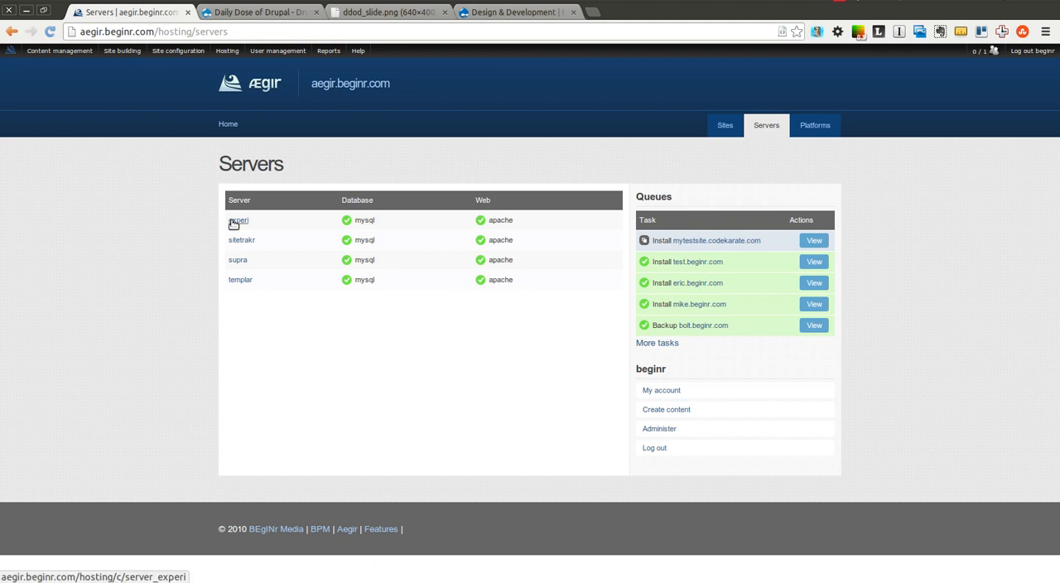
{"action": "mouse_move", "coordinate": [278, 225]}
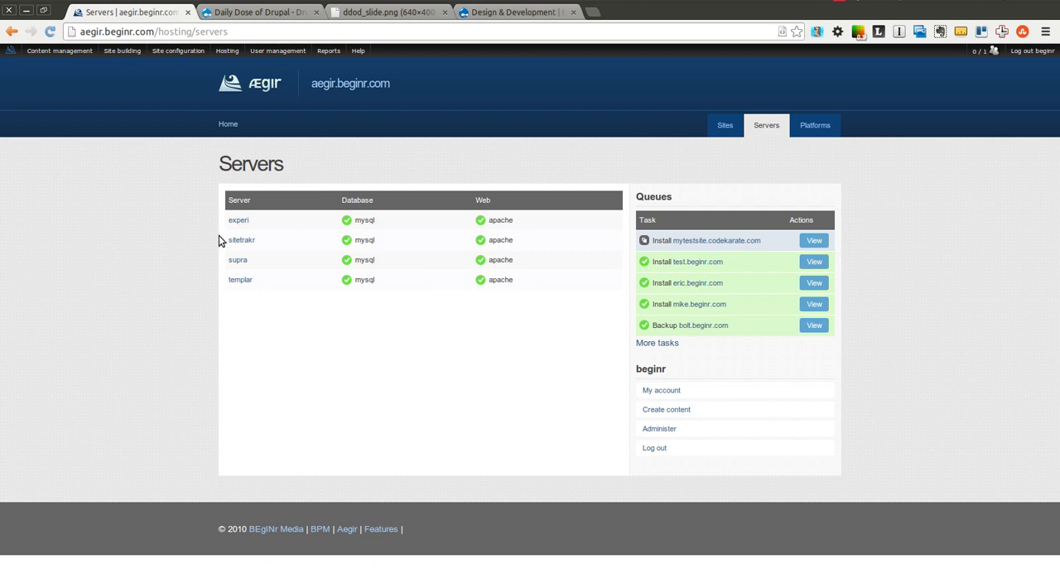
{"action": "mouse_move", "coordinate": [236, 285]}
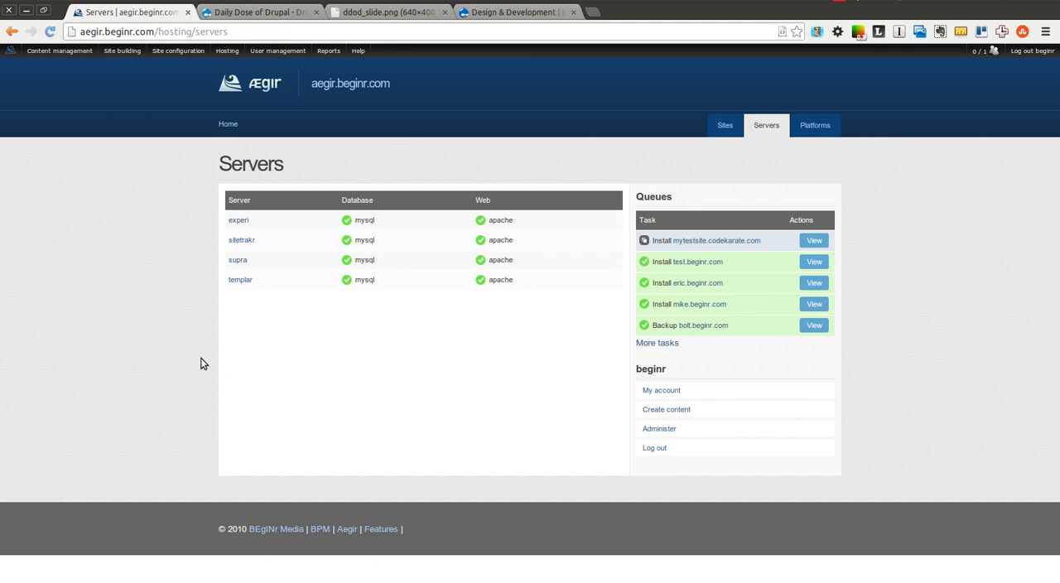
{"action": "mouse_move", "coordinate": [545, 298]}
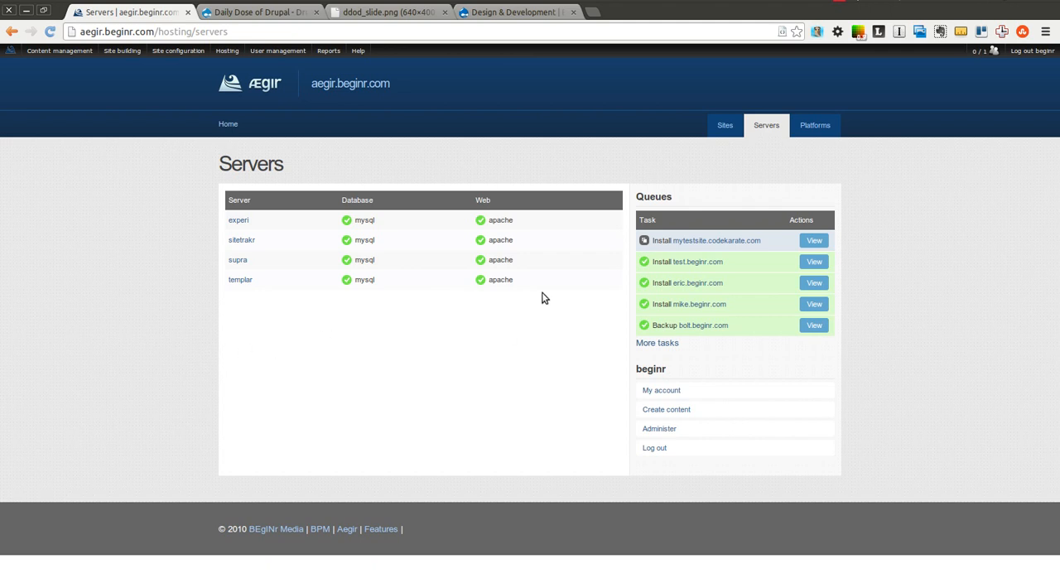
{"action": "mouse_move", "coordinate": [508, 303]}
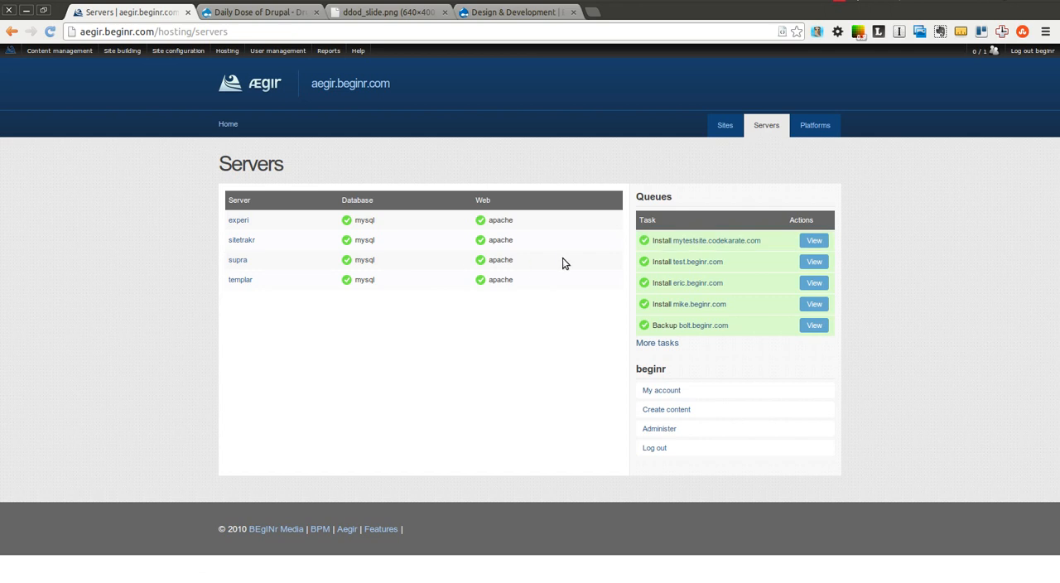
{"action": "mouse_move", "coordinate": [278, 330]}
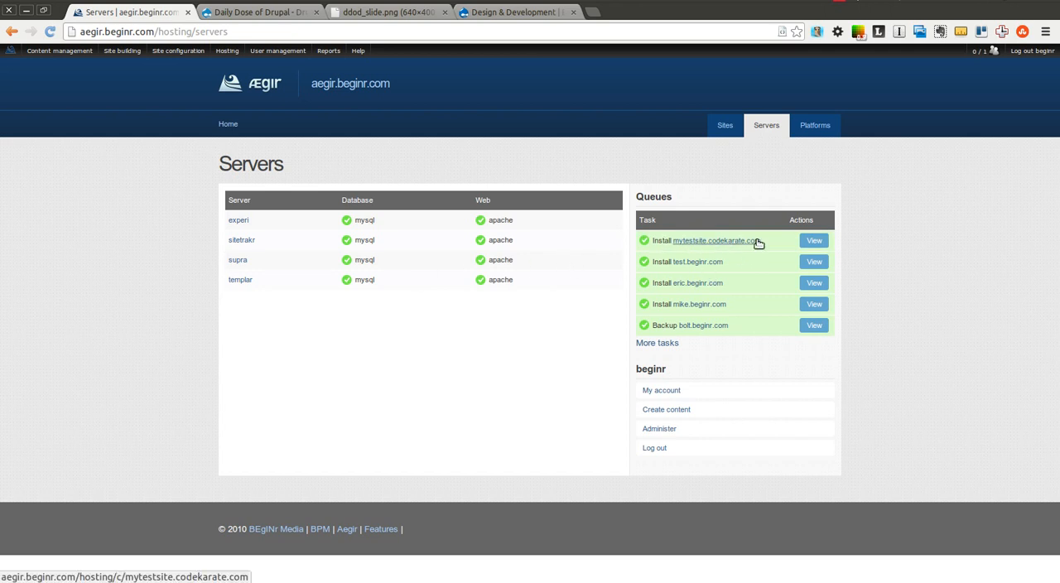
{"action": "mouse_move", "coordinate": [705, 249]}
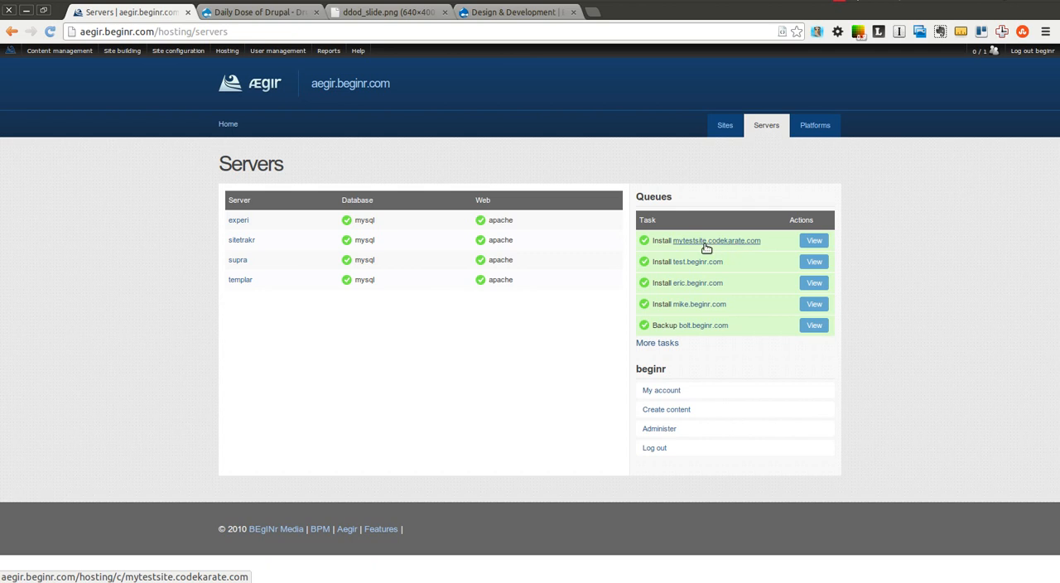
{"action": "mouse_move", "coordinate": [685, 252]}
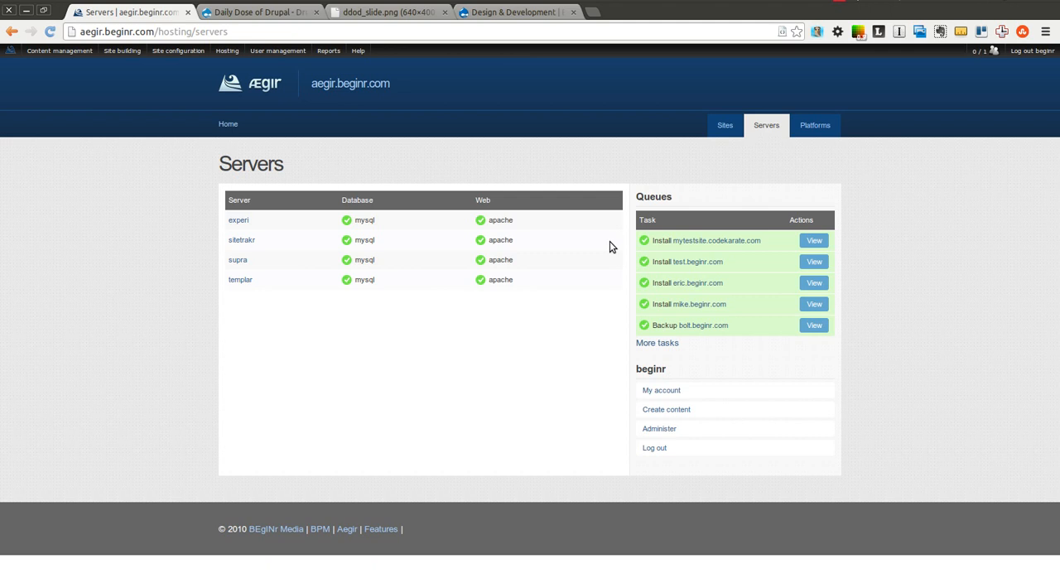
{"action": "mouse_move", "coordinate": [443, 332]}
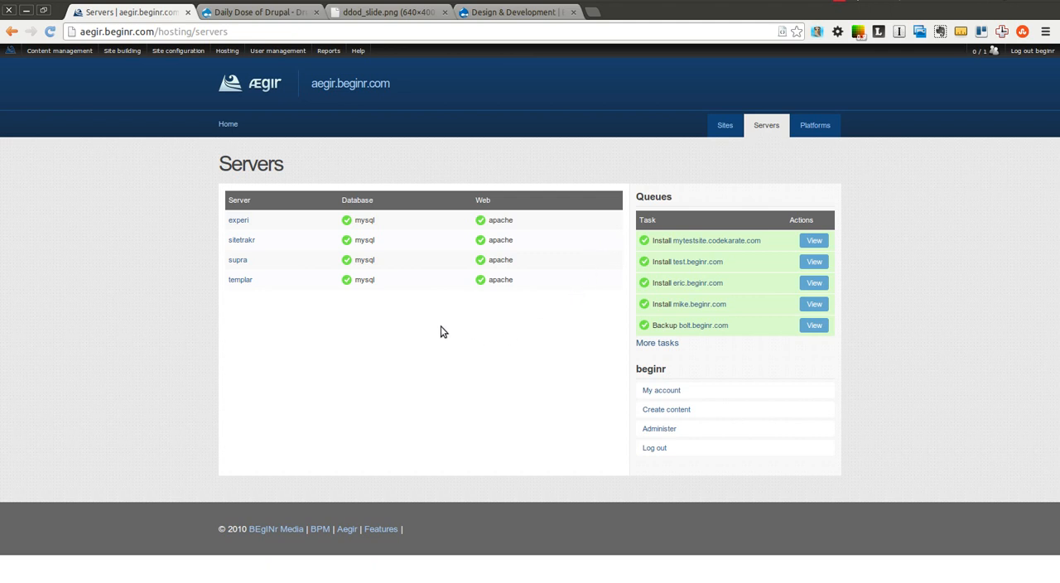
{"action": "mouse_move", "coordinate": [320, 325]}
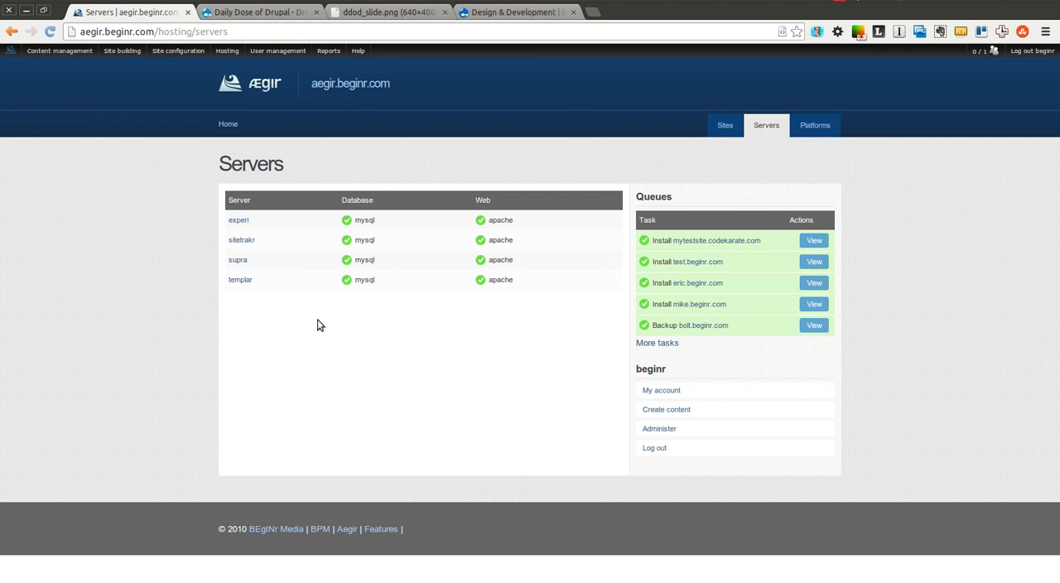
{"action": "mouse_move", "coordinate": [387, 261]}
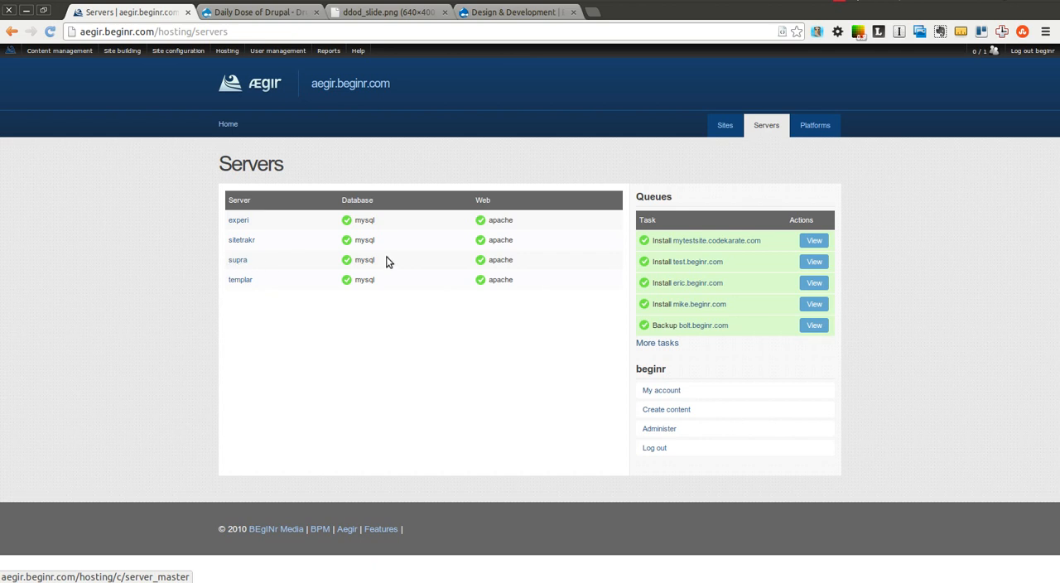
{"action": "mouse_move", "coordinate": [602, 266]}
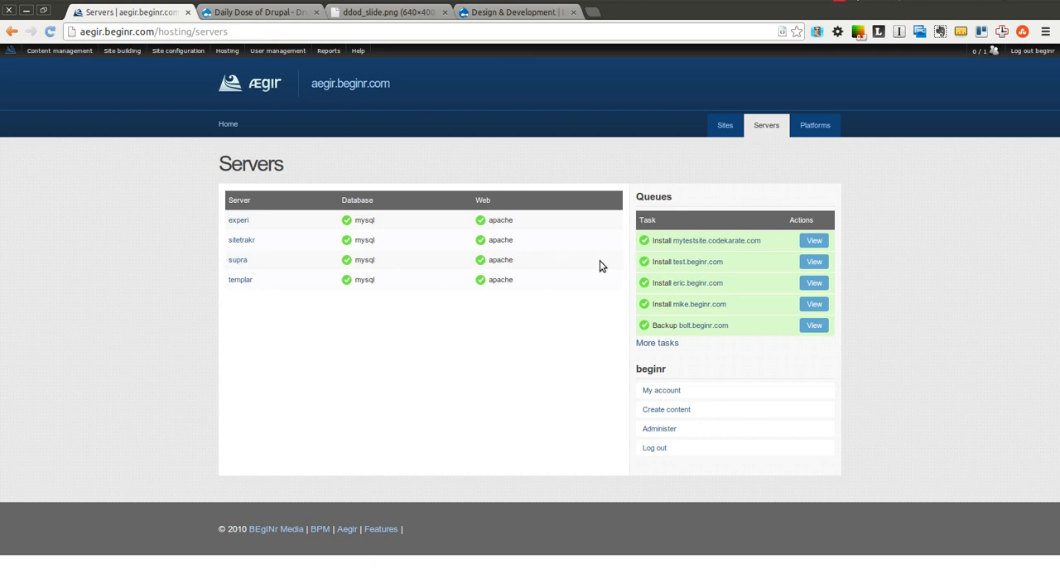
{"action": "mouse_move", "coordinate": [498, 279]}
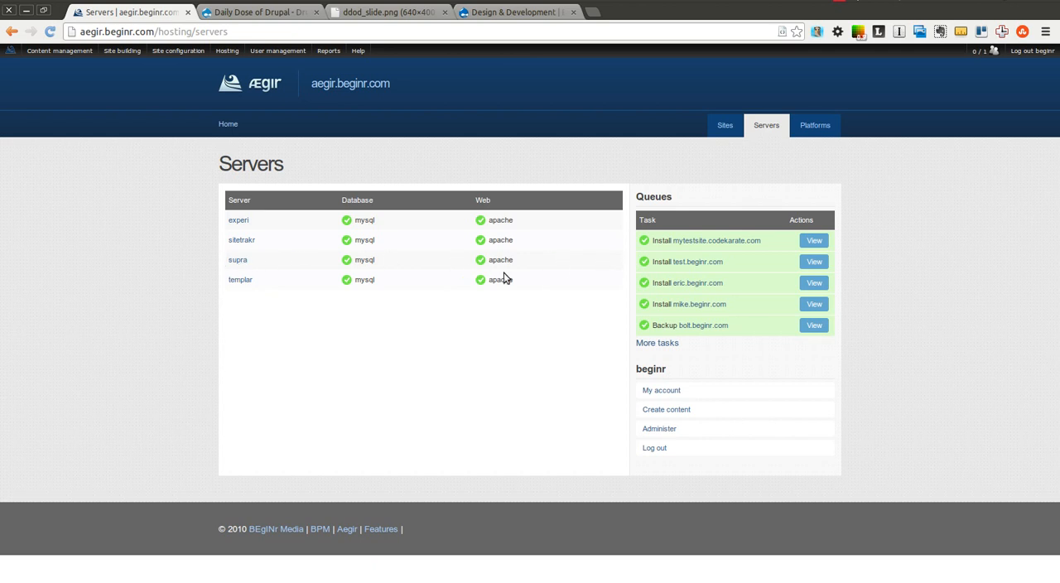
{"action": "mouse_move", "coordinate": [815, 125]}
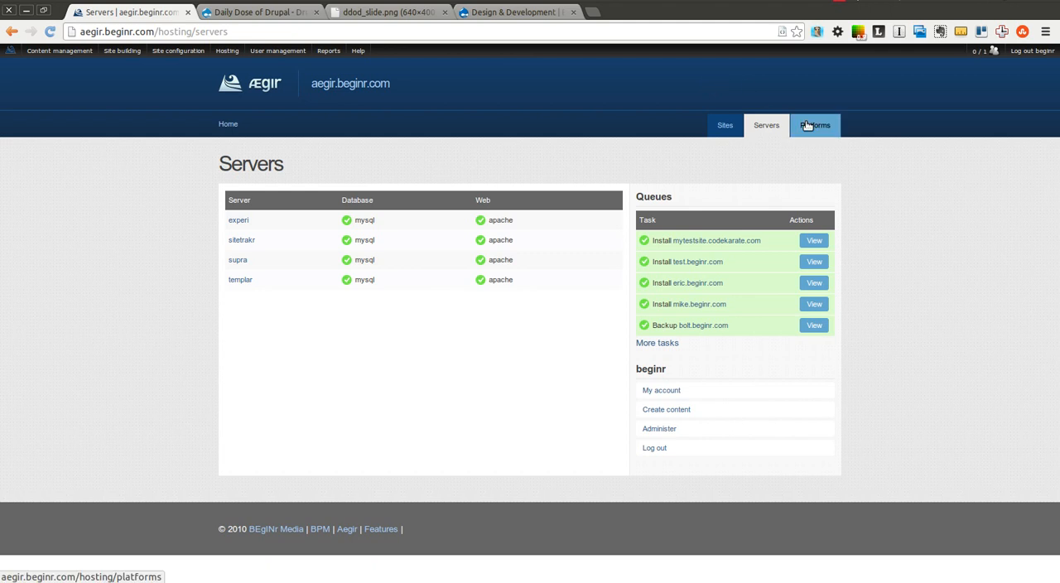
- Show the Platforms page listing eleven platforms and their 32 hosted sites
{"action": "left_click", "coordinate": [814, 125]}
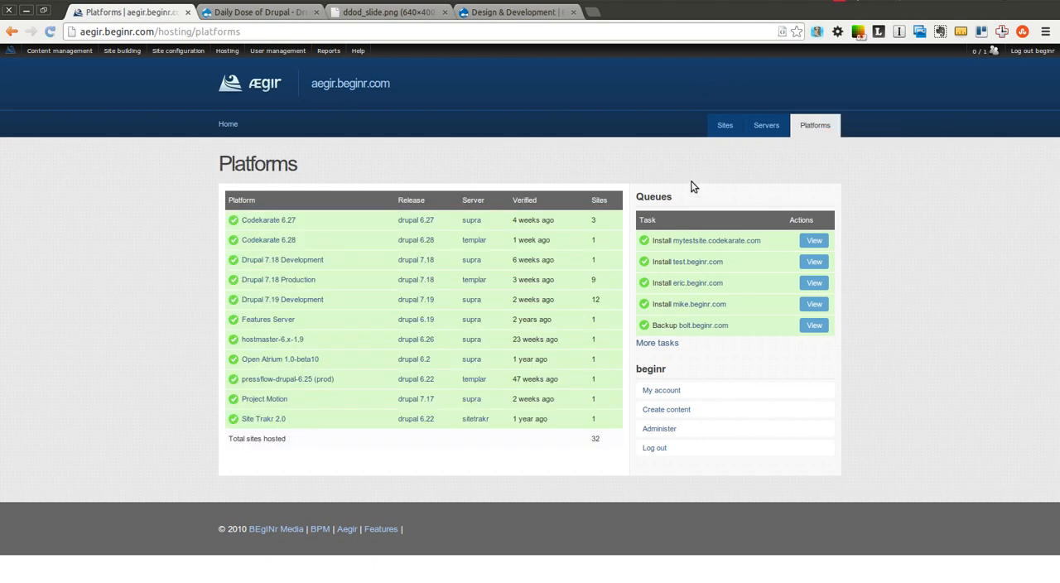
{"action": "mouse_move", "coordinate": [406, 300]}
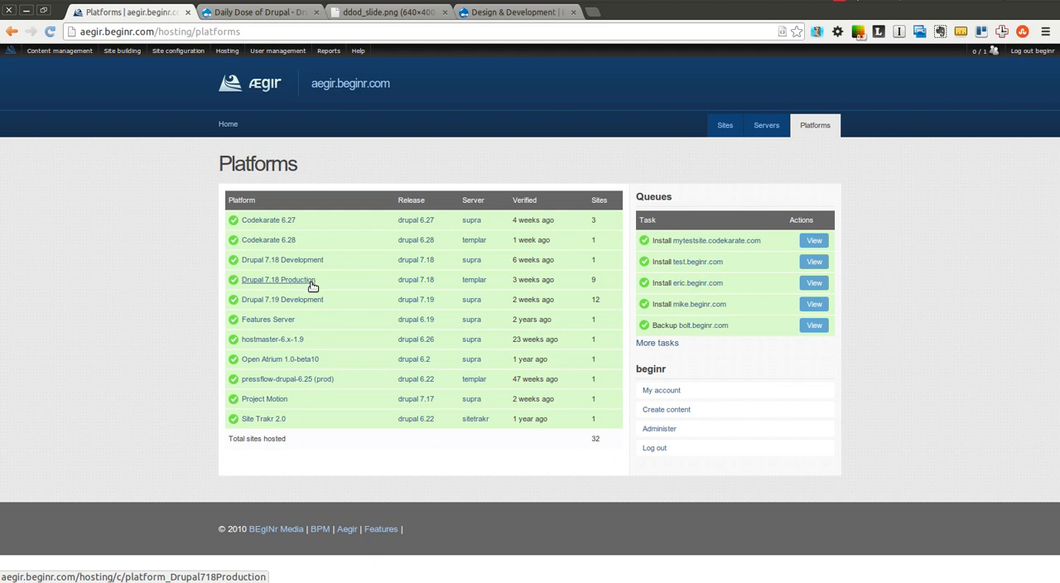
{"action": "mouse_move", "coordinate": [352, 306]}
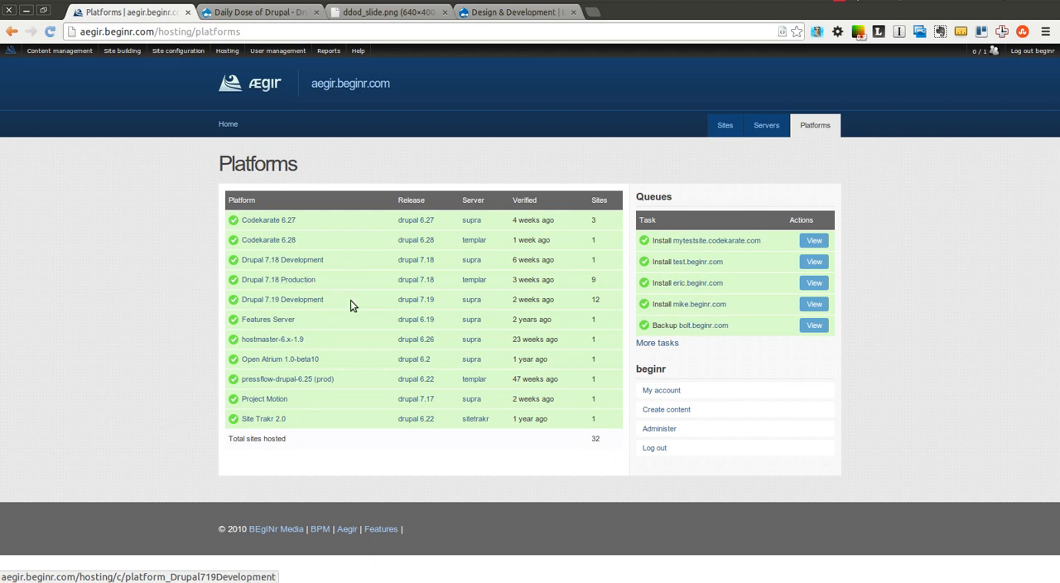
{"action": "mouse_move", "coordinate": [286, 280]}
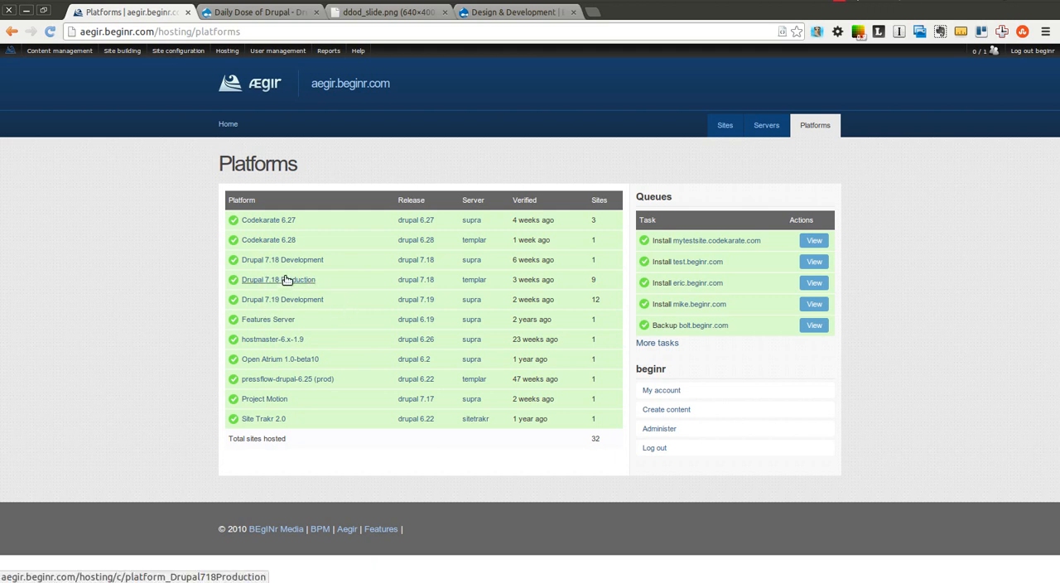
{"action": "mouse_move", "coordinate": [384, 315]}
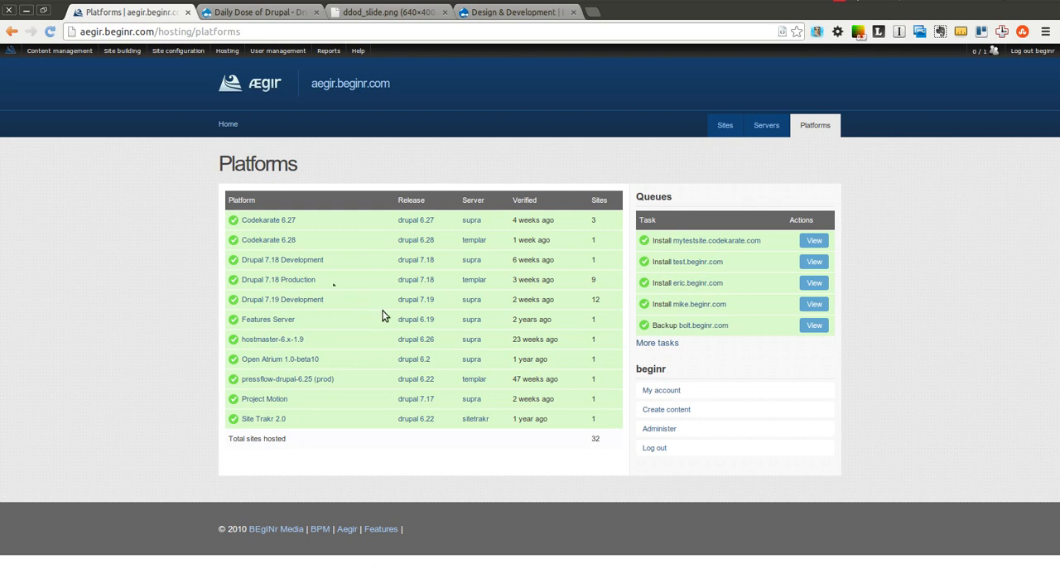
{"action": "mouse_move", "coordinate": [556, 303]}
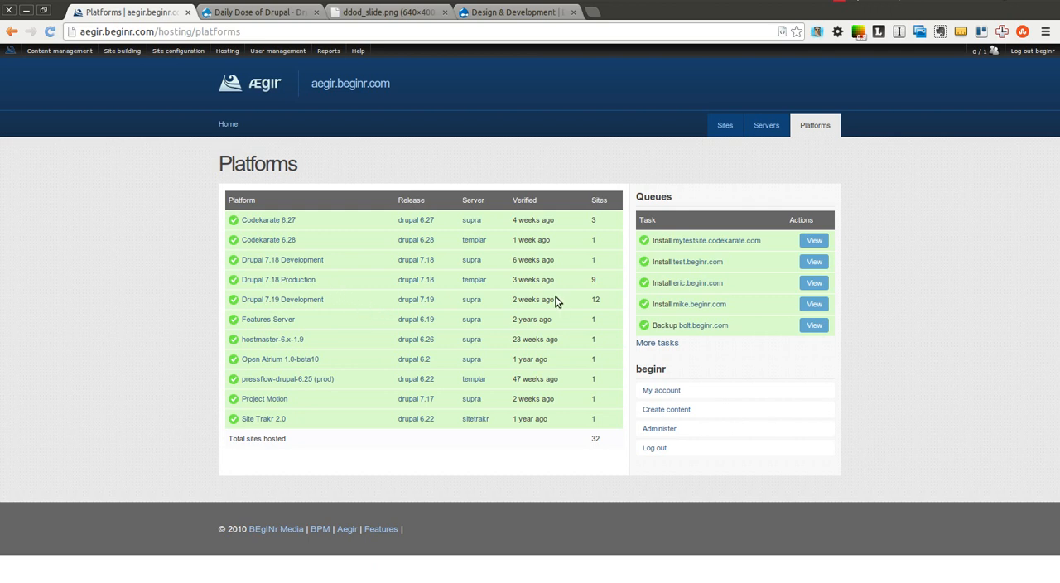
{"action": "mouse_move", "coordinate": [592, 298]}
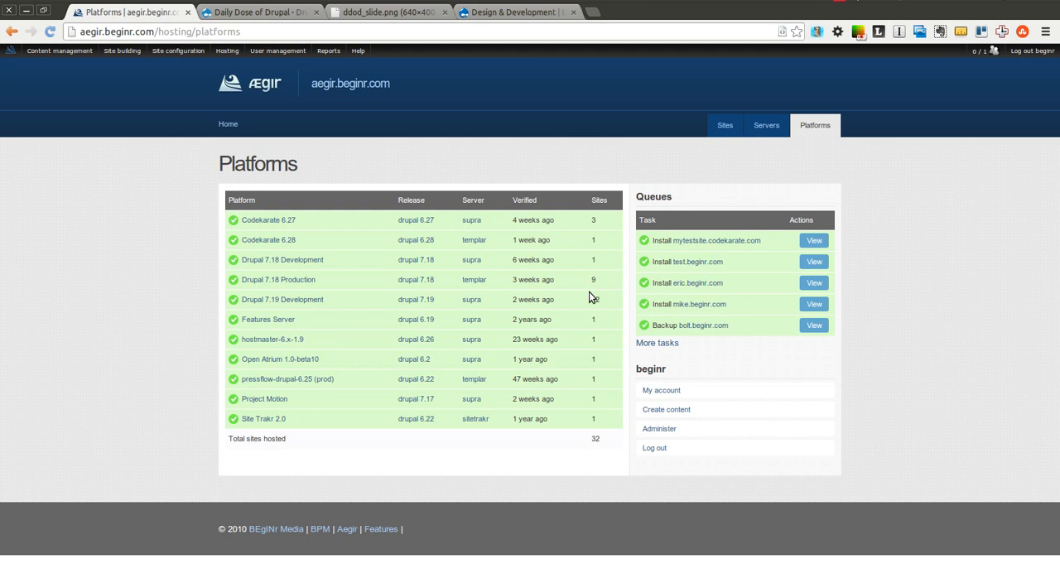
{"action": "mouse_move", "coordinate": [312, 267]}
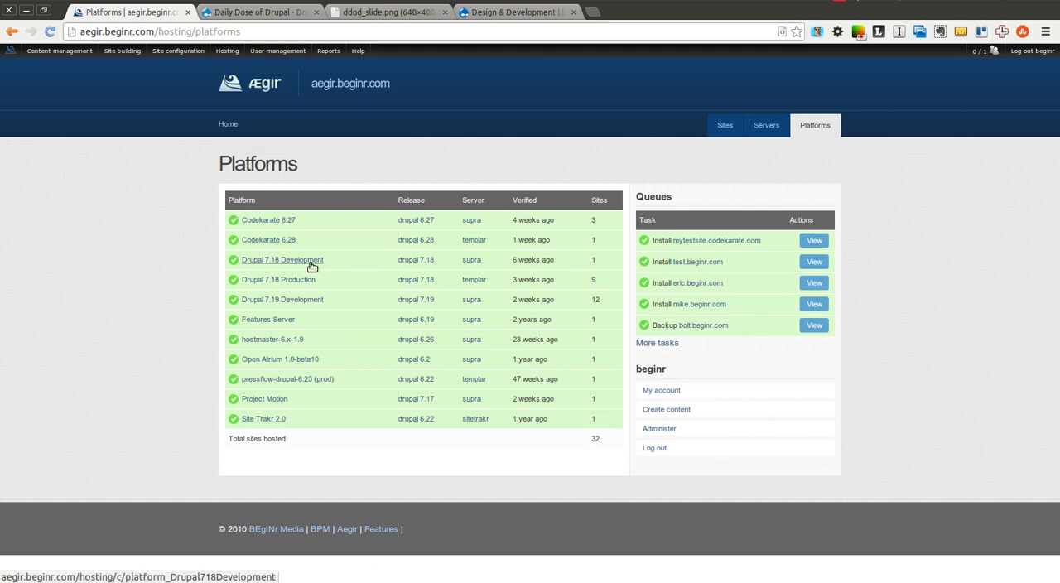
- Open the Drupal 7.18 Development platform from the Platforms table
{"action": "left_click", "coordinate": [282, 259]}
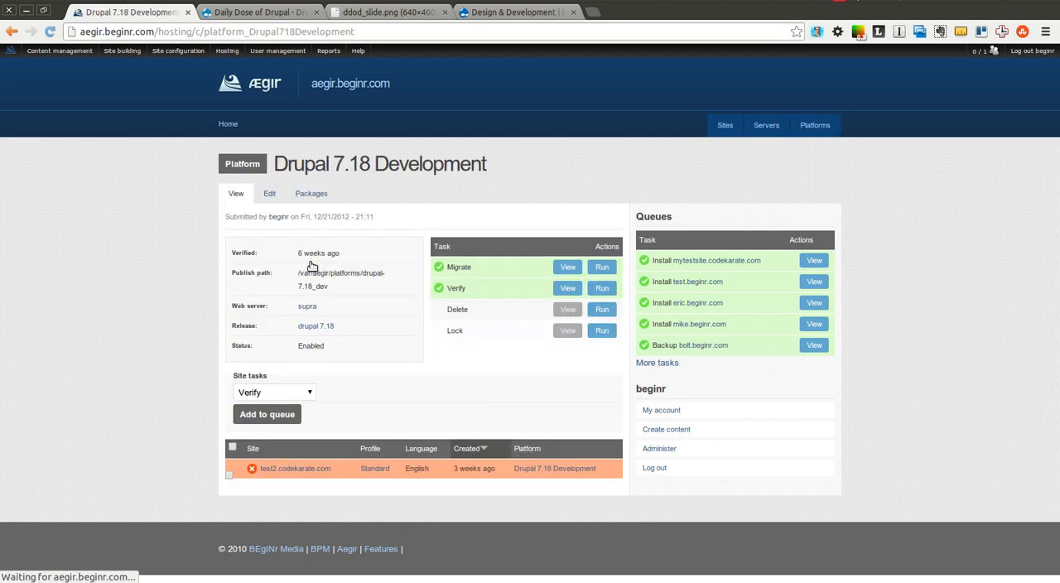
{"action": "mouse_move", "coordinate": [271, 472]}
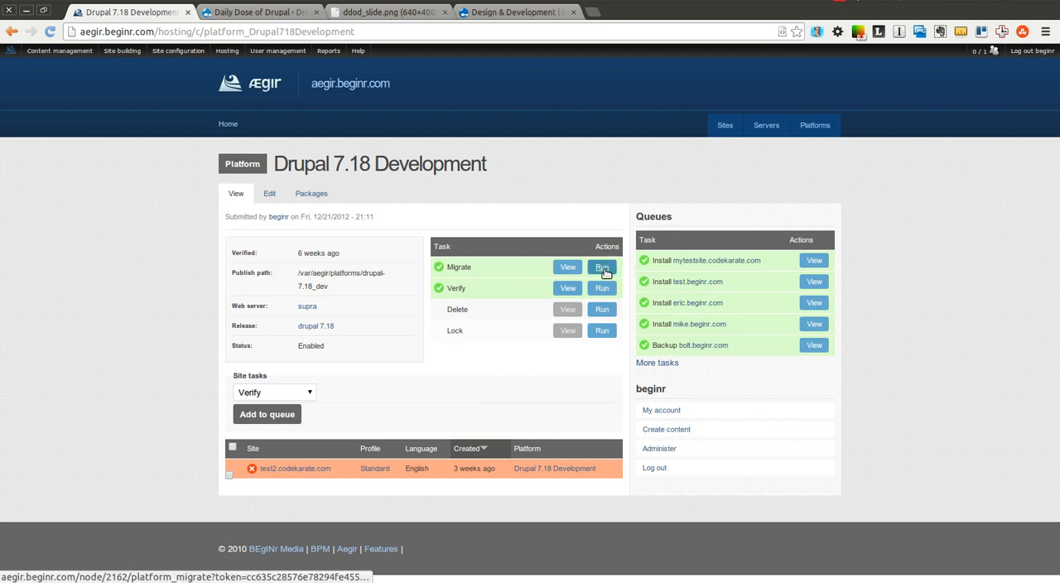
{"action": "mouse_move", "coordinate": [372, 469]}
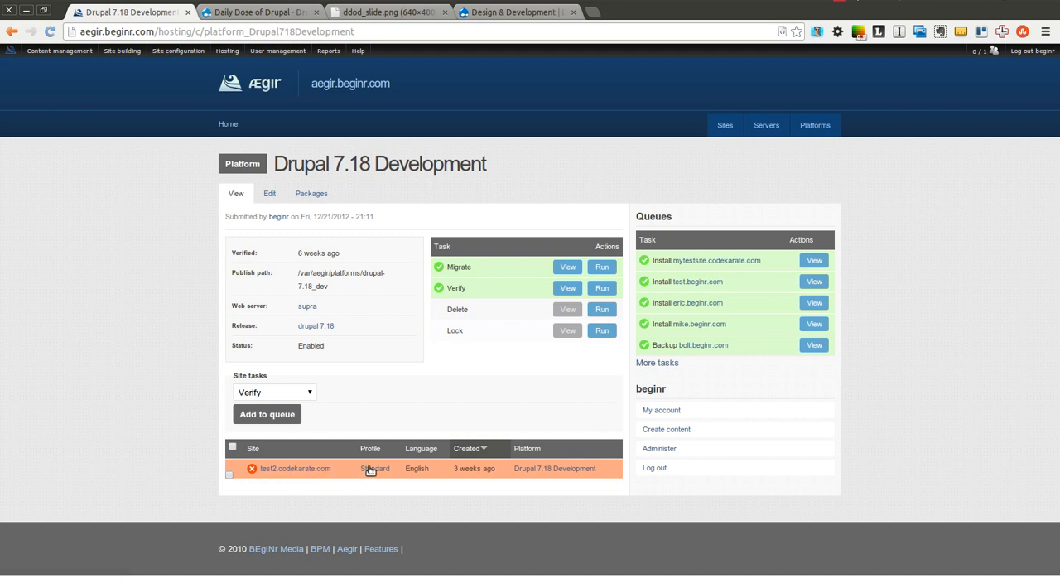
{"action": "mouse_move", "coordinate": [230, 468]}
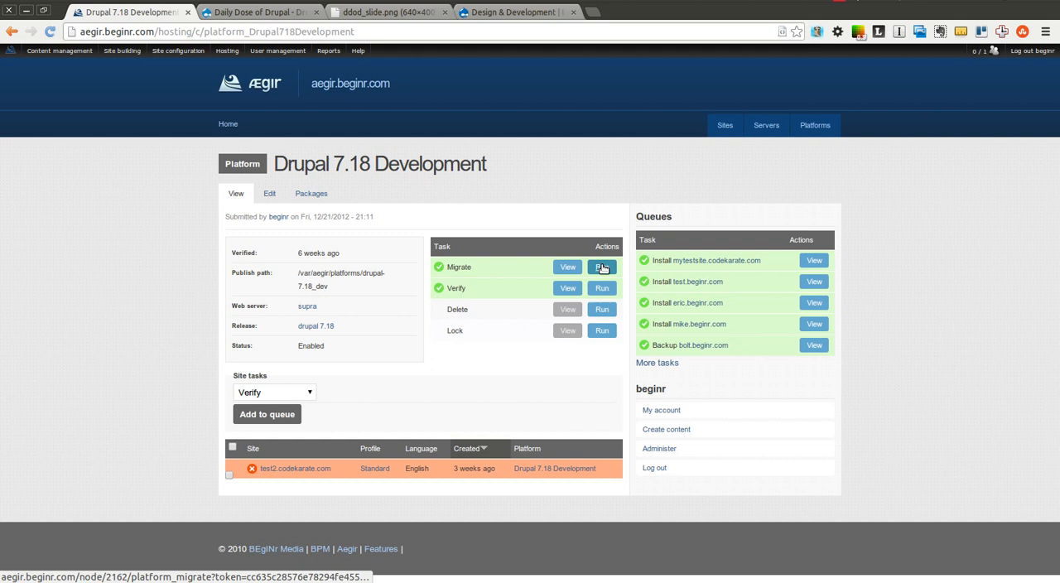
{"action": "mouse_move", "coordinate": [602, 267]}
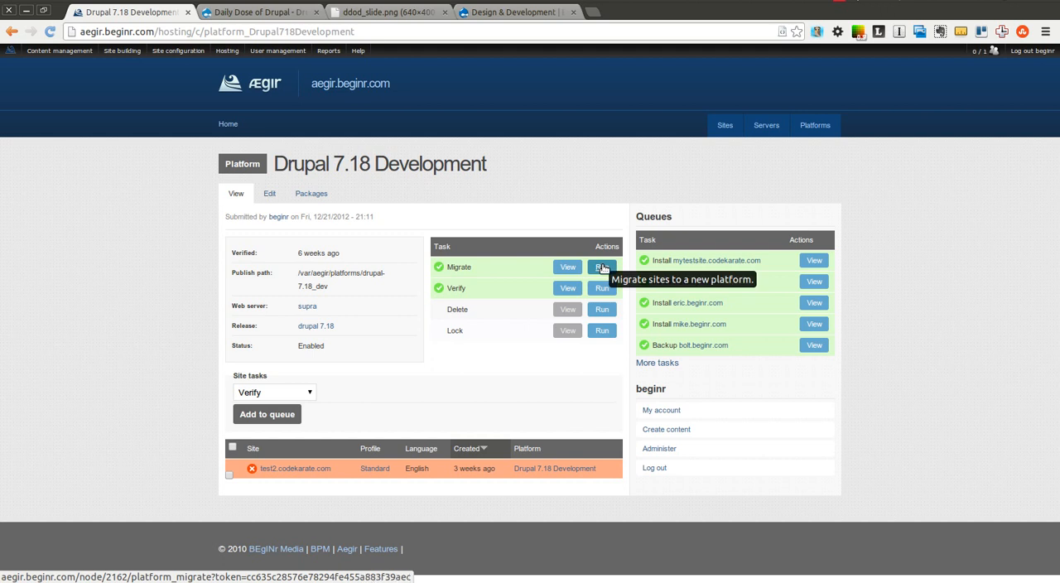
{"action": "left_click", "coordinate": [602, 267]}
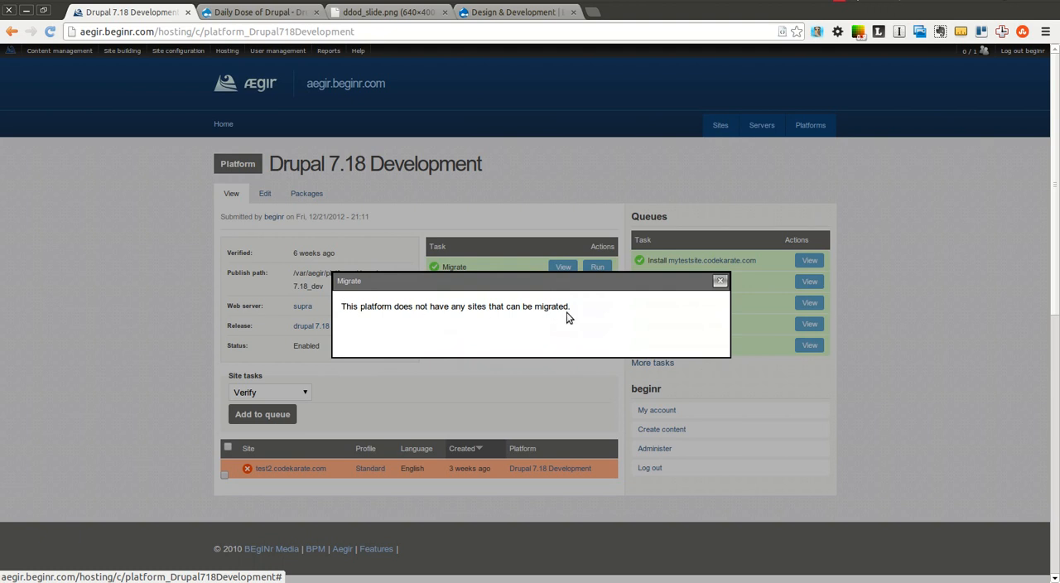
{"action": "mouse_move", "coordinate": [720, 281]}
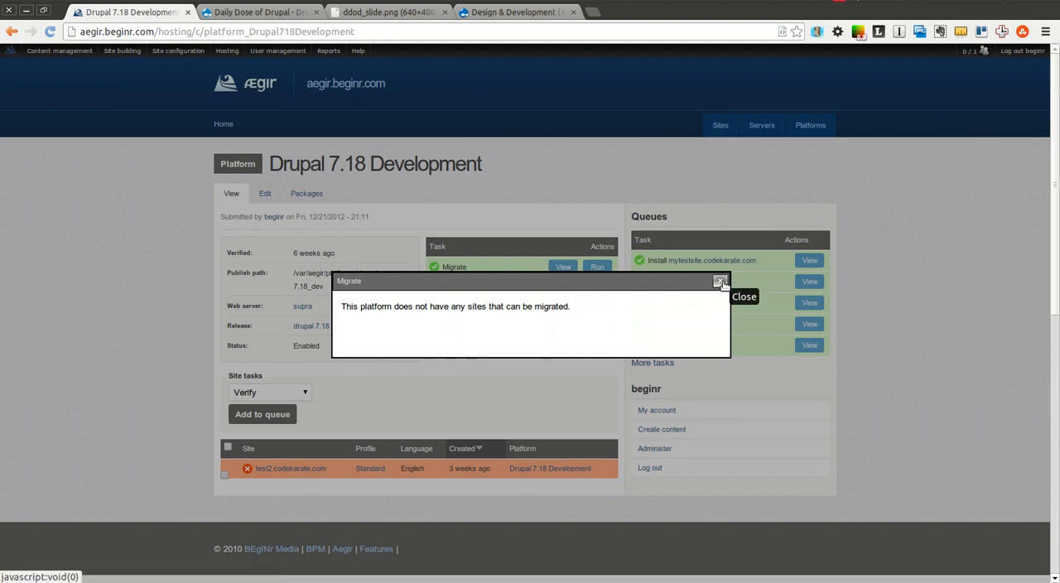
{"action": "left_click", "coordinate": [720, 281]}
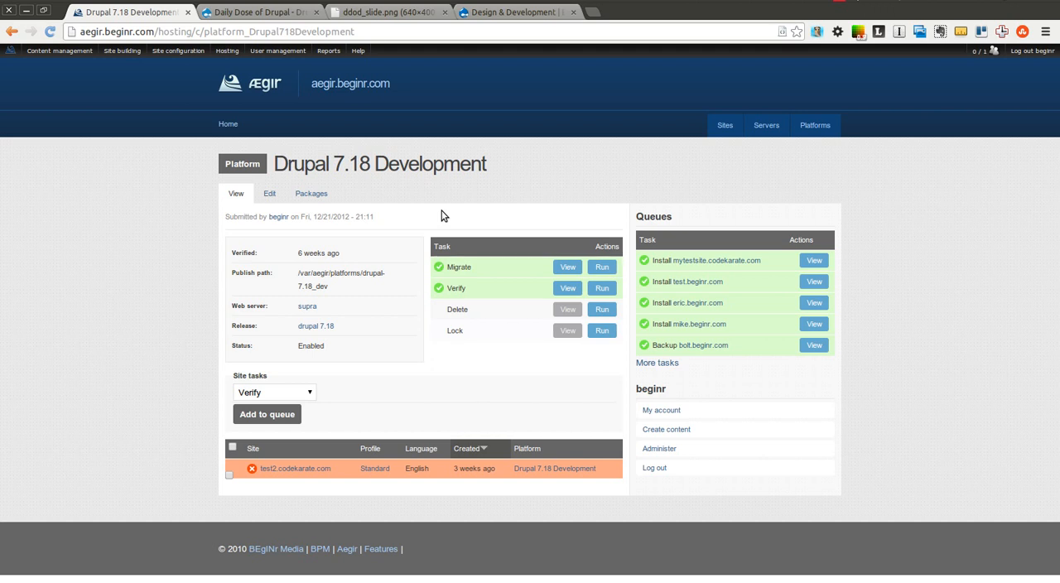
{"action": "mouse_move", "coordinate": [439, 214]}
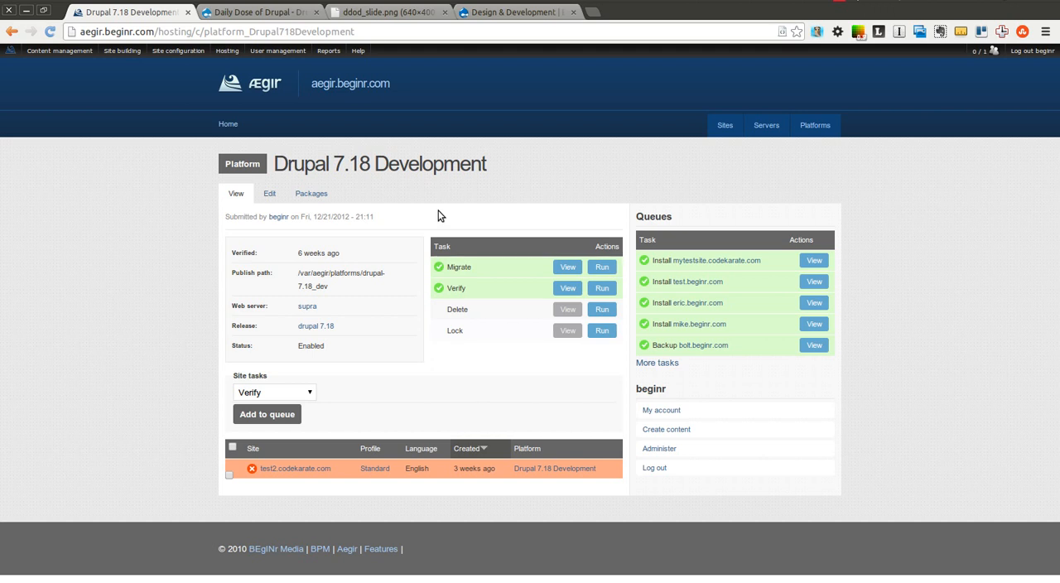
{"action": "double_click", "coordinate": [353, 163]}
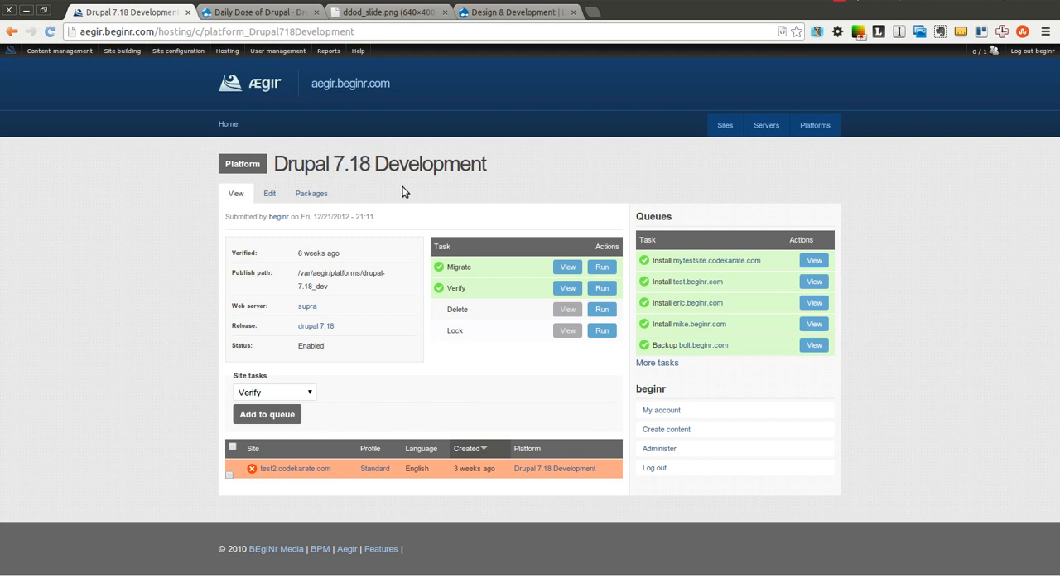
{"action": "mouse_move", "coordinate": [970, 202]}
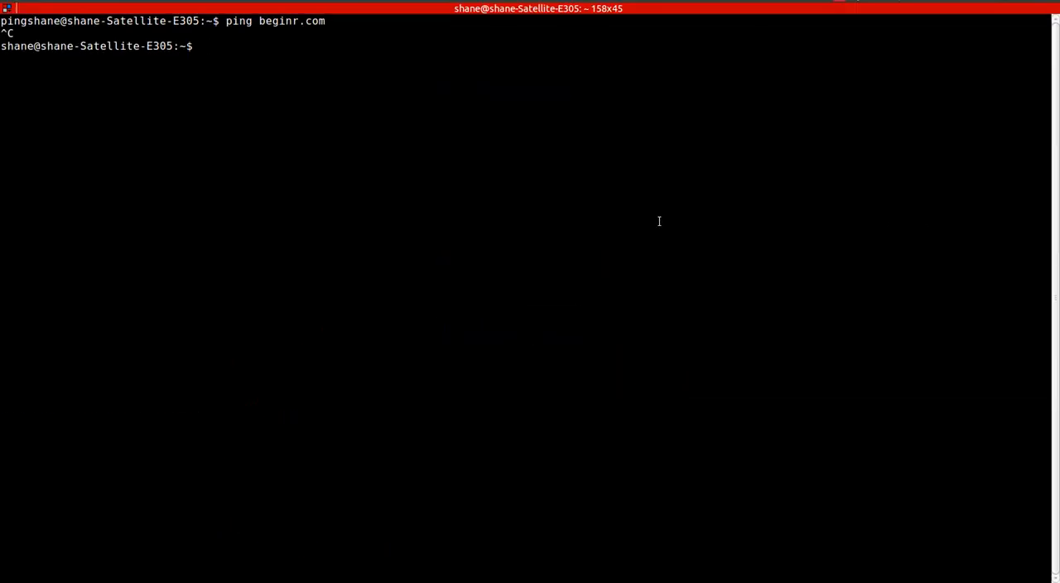
- SSH into supra as the aegir user and clear the screen
{"action": "type", "text": "ssh aegir@supra"}
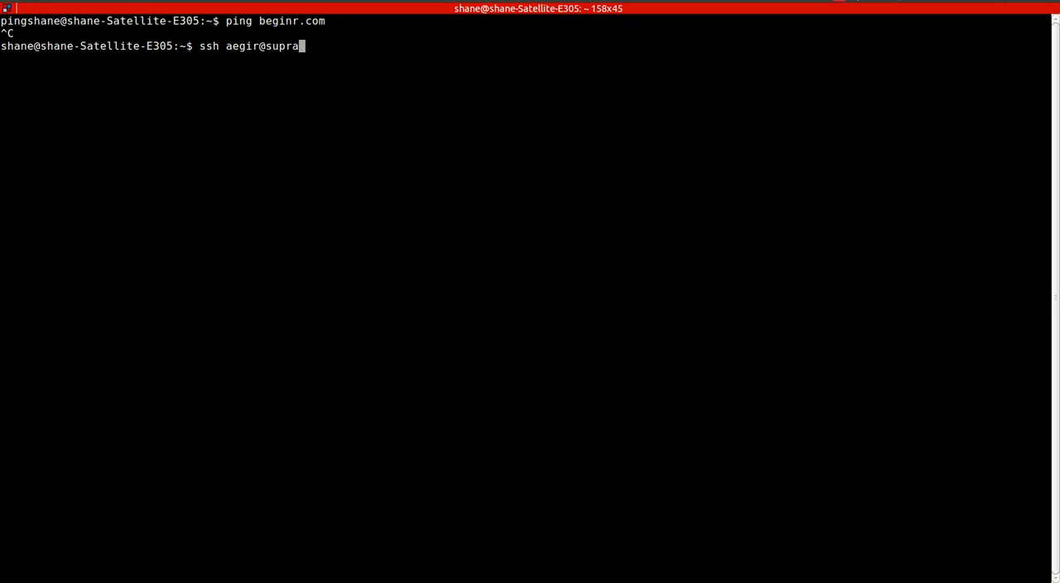
{"action": "type", "text": "clear"}
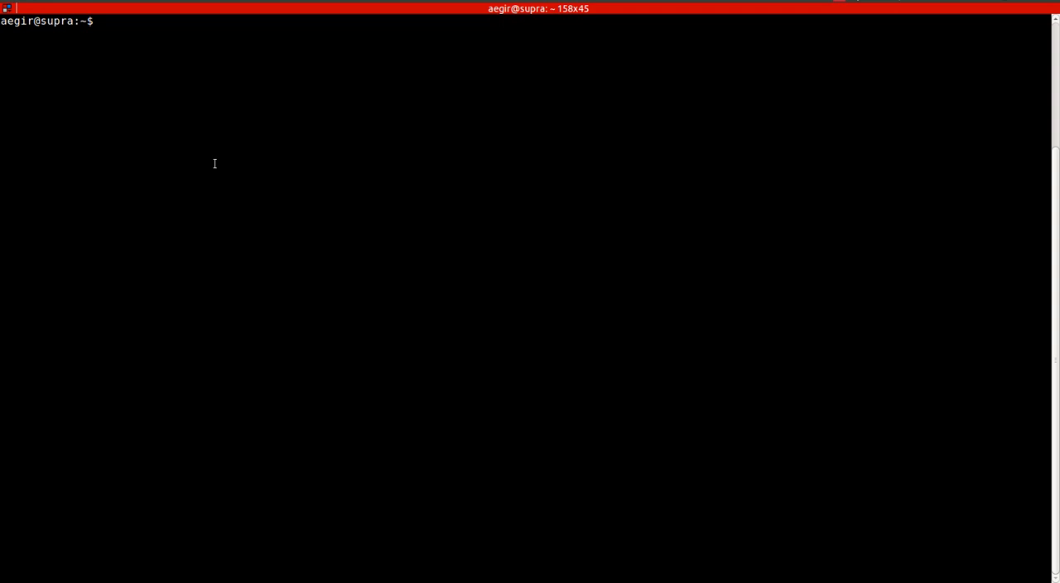
- List the home directory, enter platforms/, and tab-complete the drupal-7.1 folder name
{"action": "type", "text": "ls"}
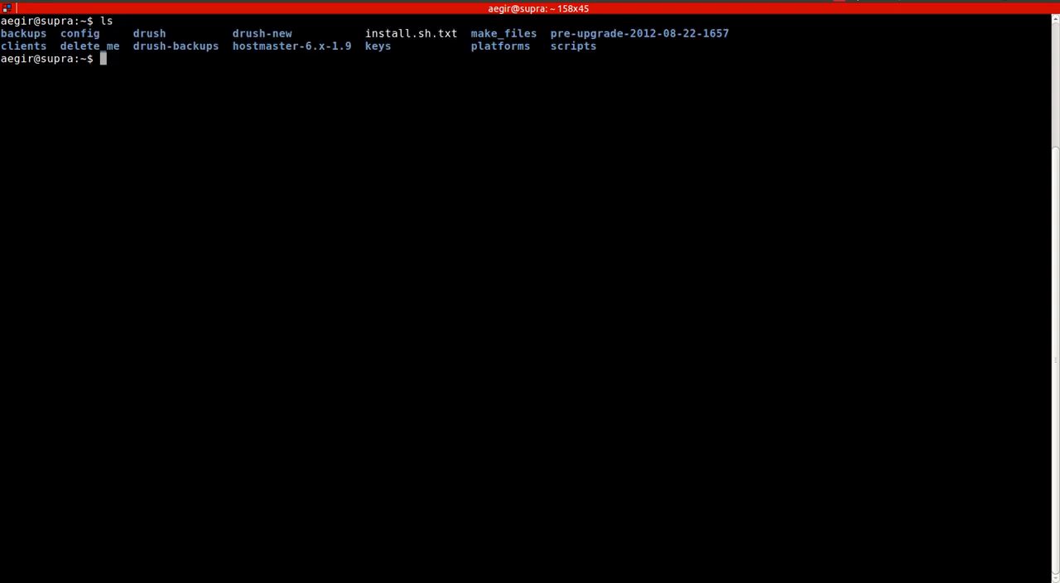
{"action": "type", "text": "cd platforms/"}
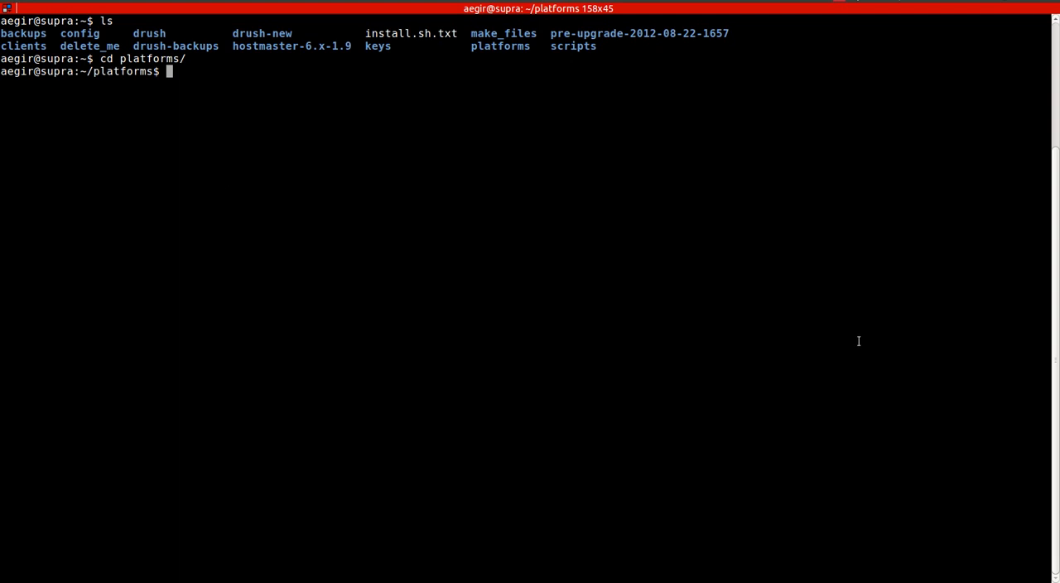
{"action": "mouse_move", "coordinate": [497, 178]}
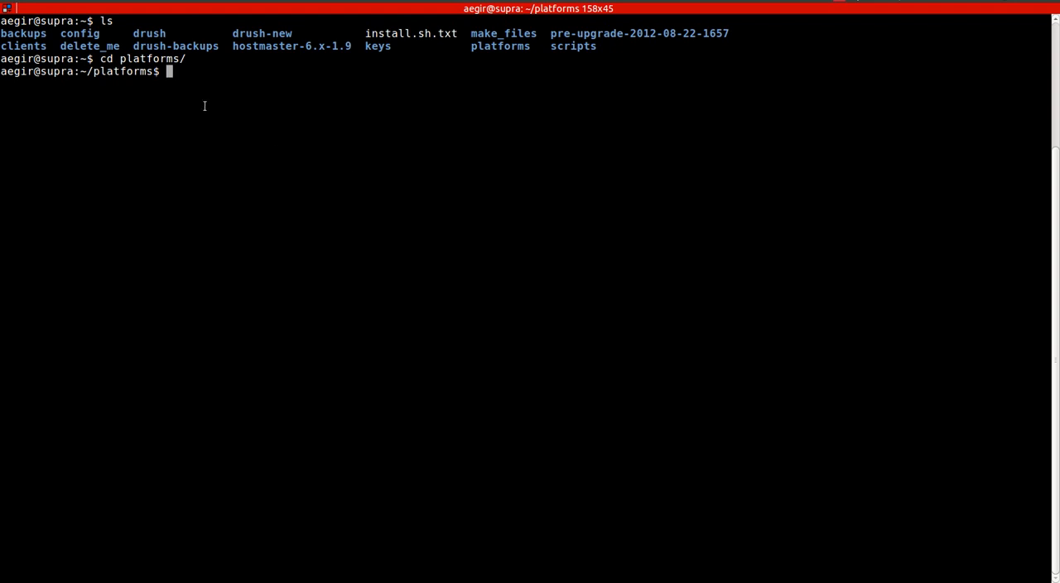
{"action": "mouse_move", "coordinate": [467, 58]}
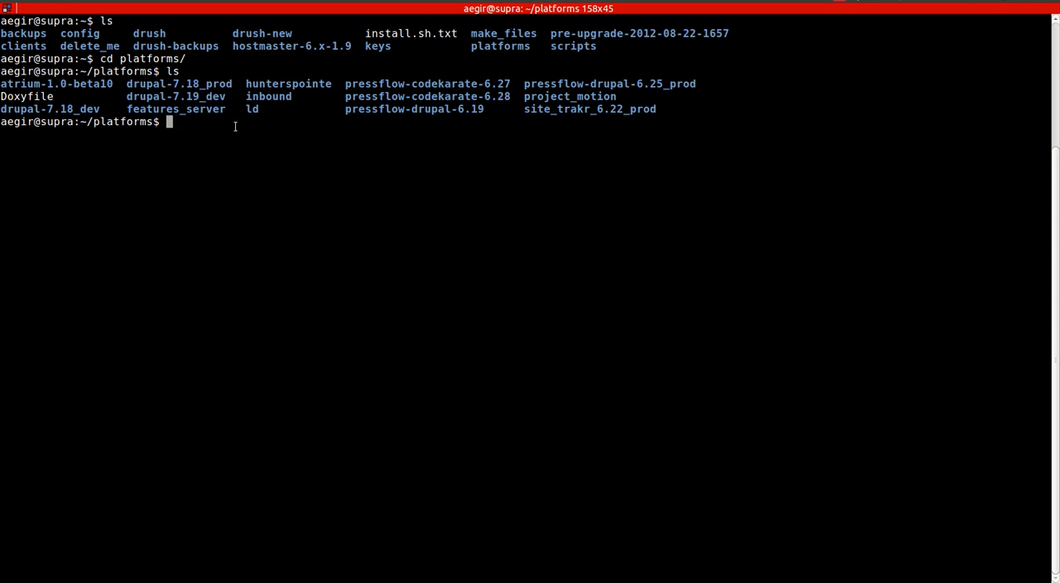
{"action": "type", "text": "cd"}
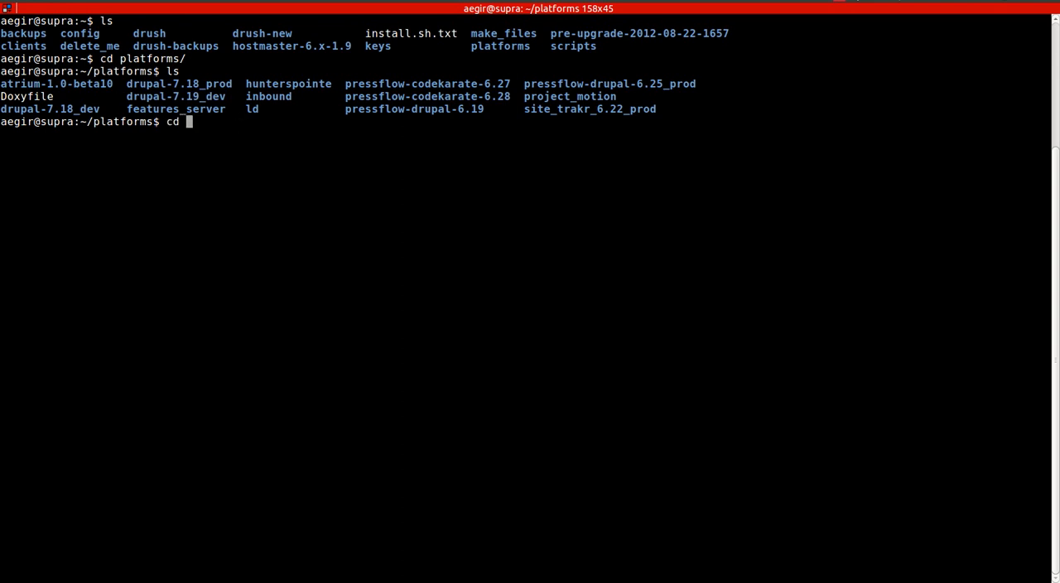
{"action": "type", "text": "drupal-7.1"}
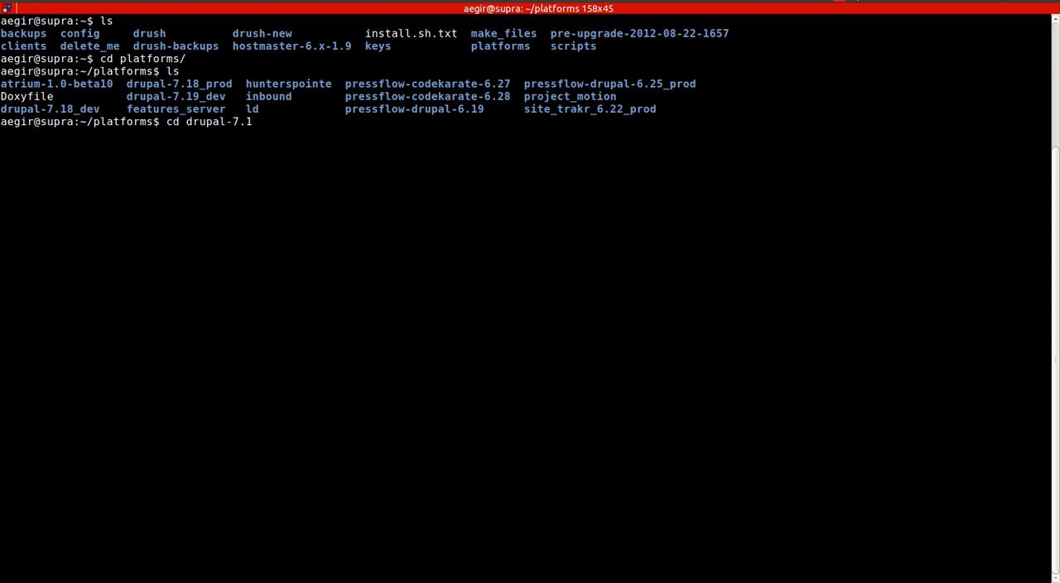
{"action": "key", "text": "Return"}
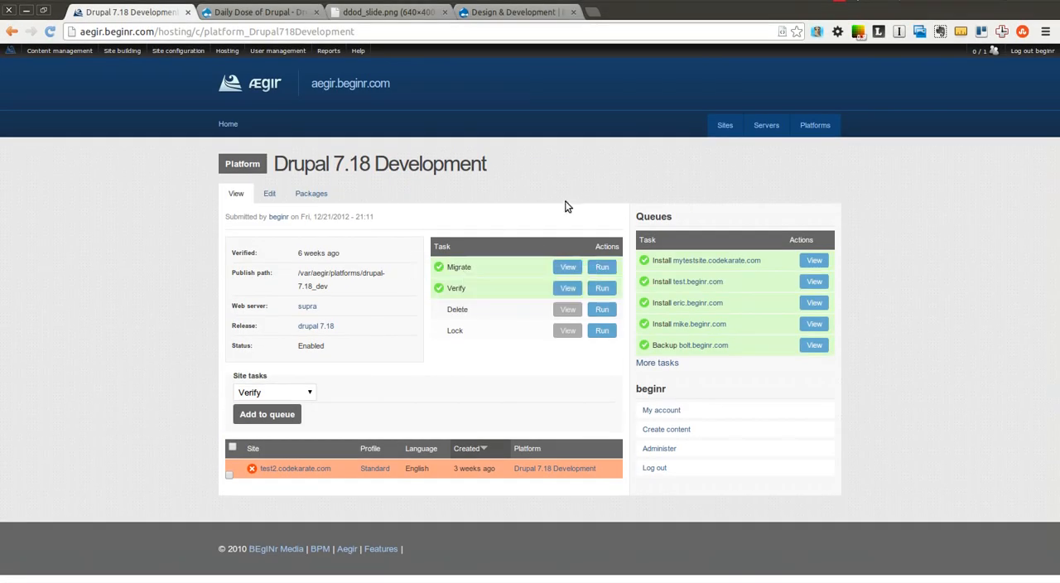
- Open the Drupal 7.19 Development platform page from the Platforms list
{"action": "left_click", "coordinate": [815, 125]}
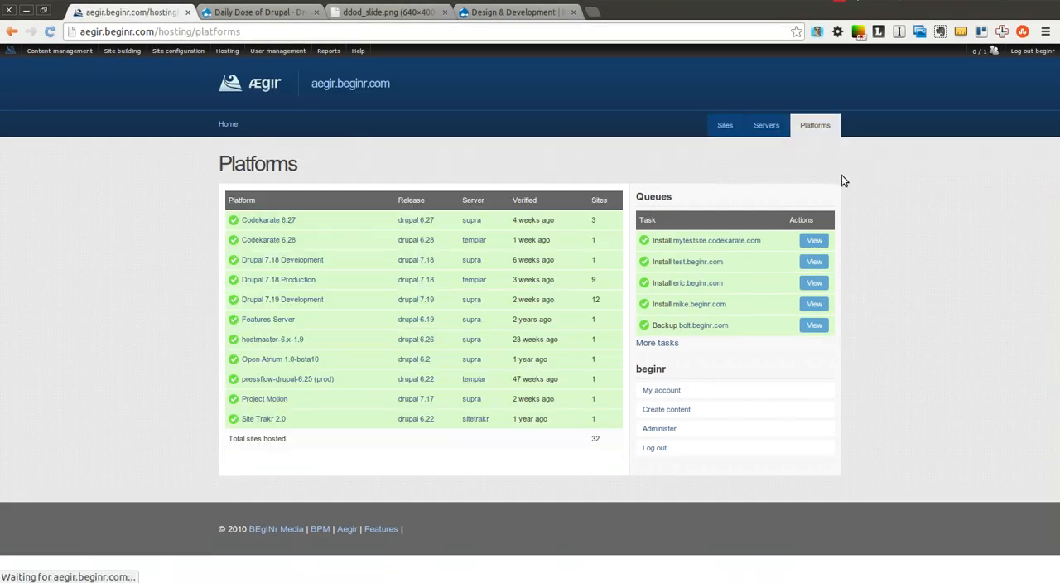
{"action": "mouse_move", "coordinate": [281, 300]}
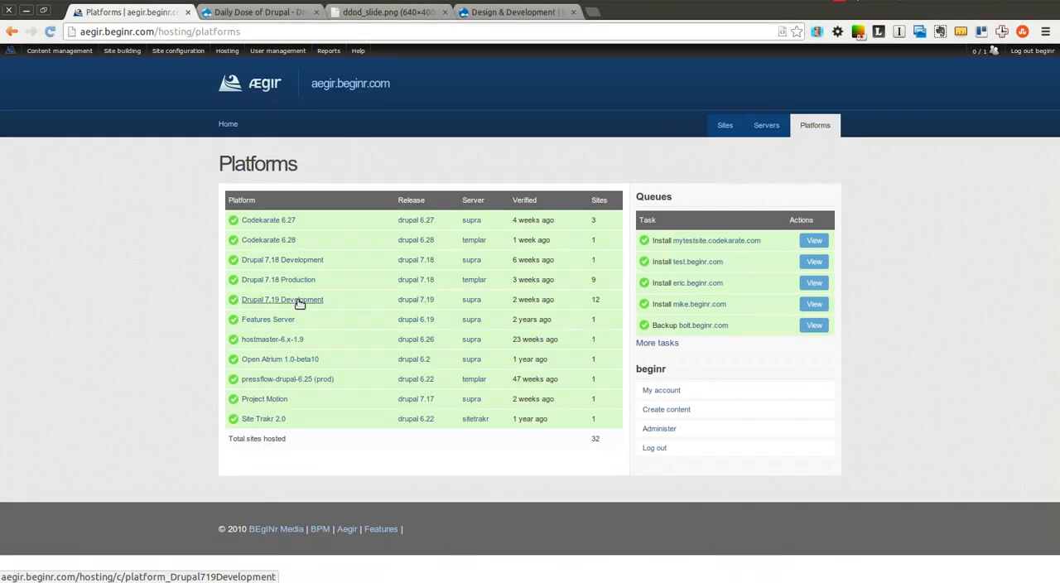
{"action": "left_click", "coordinate": [282, 300]}
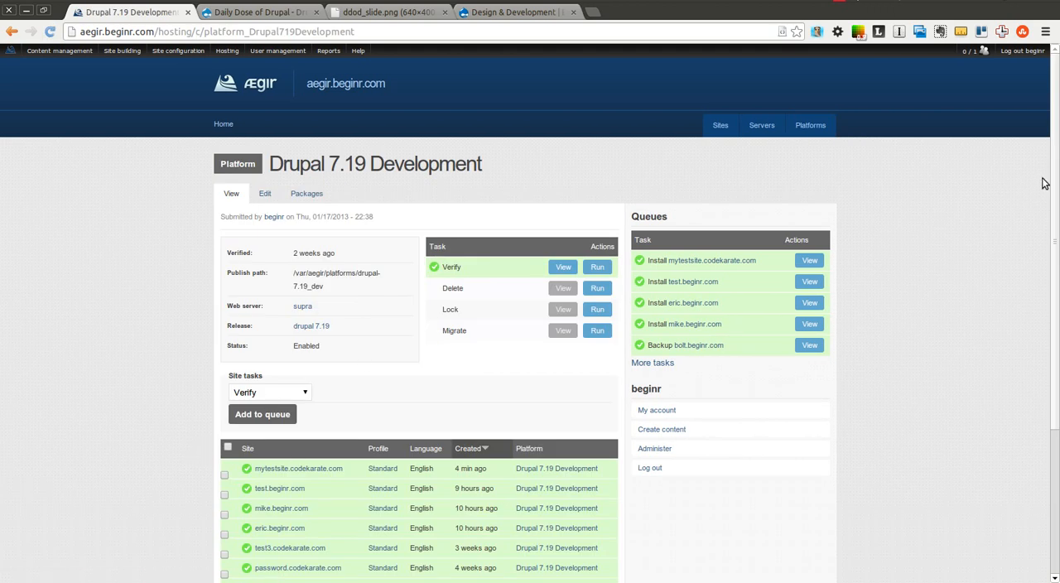
{"action": "mouse_move", "coordinate": [381, 562]}
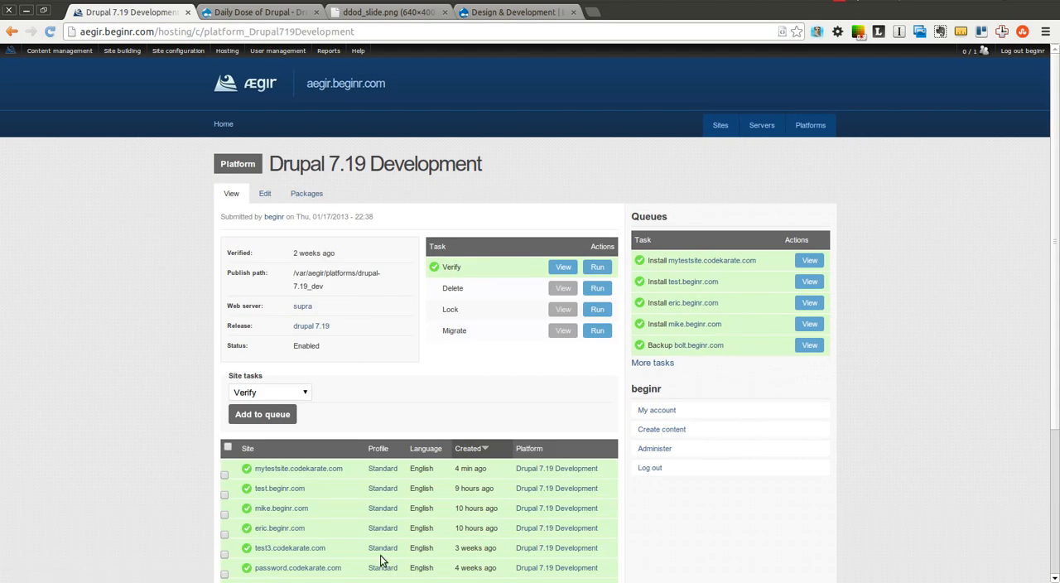
{"action": "mouse_move", "coordinate": [473, 353]}
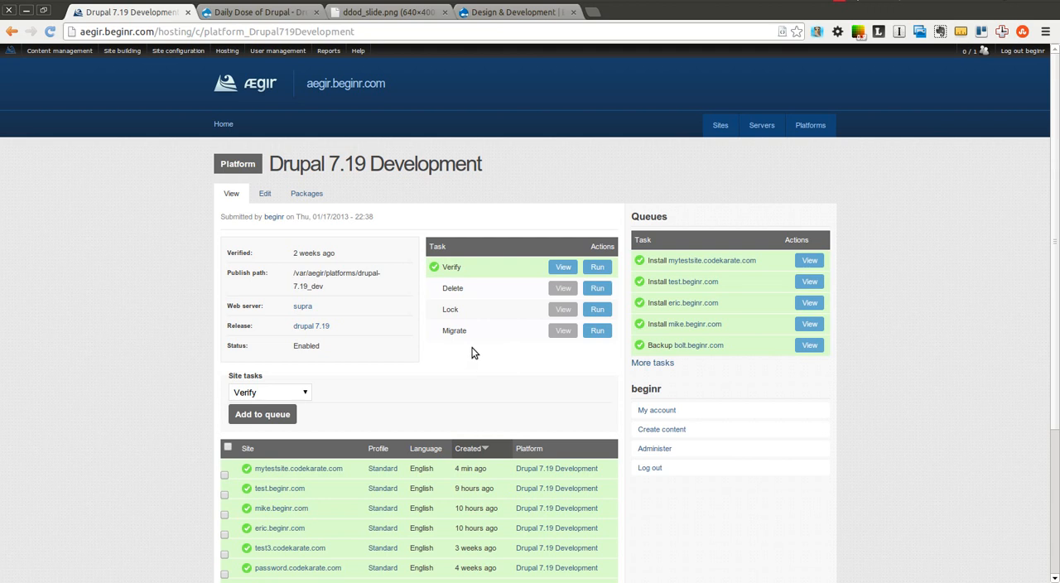
{"action": "double_click", "coordinate": [298, 274]}
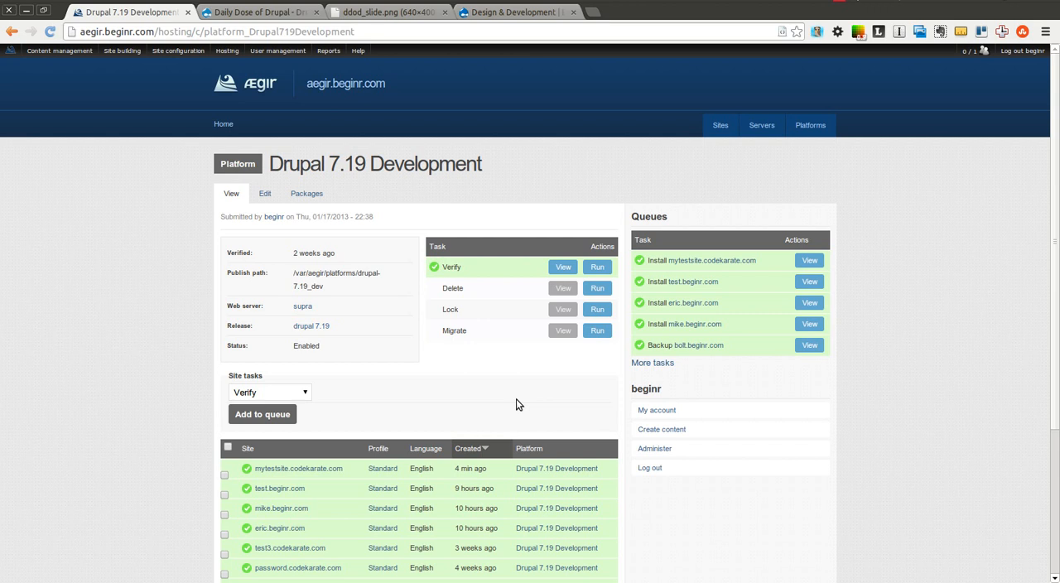
{"action": "mouse_move", "coordinate": [247, 358]}
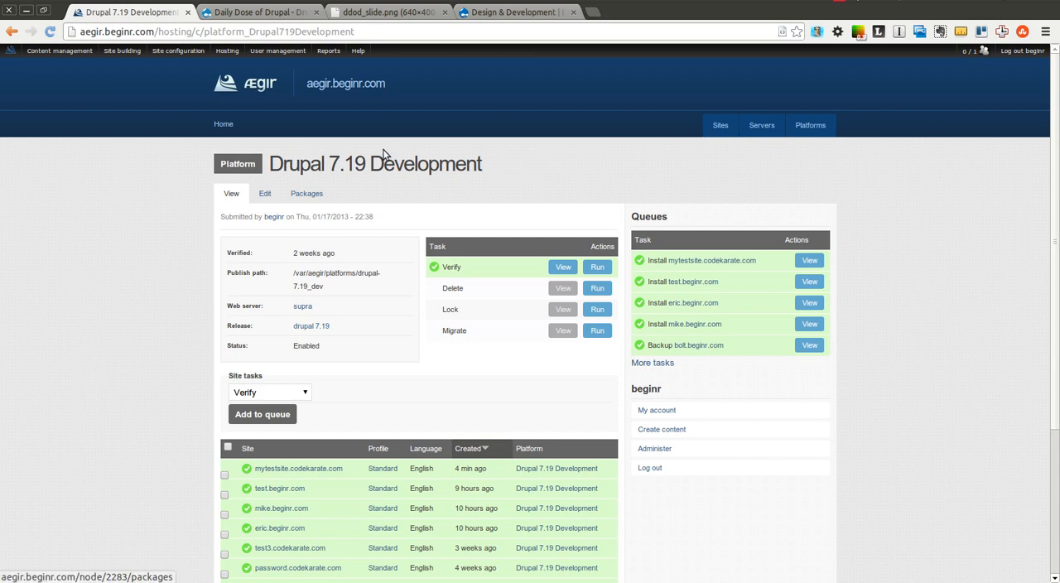
{"action": "double_click", "coordinate": [345, 163]}
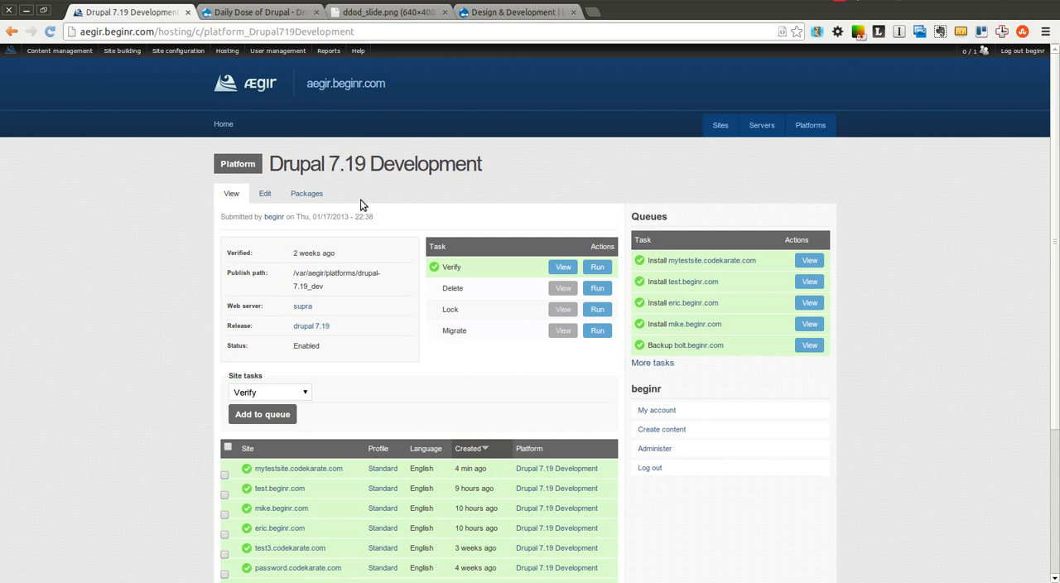
{"action": "mouse_move", "coordinate": [427, 372]}
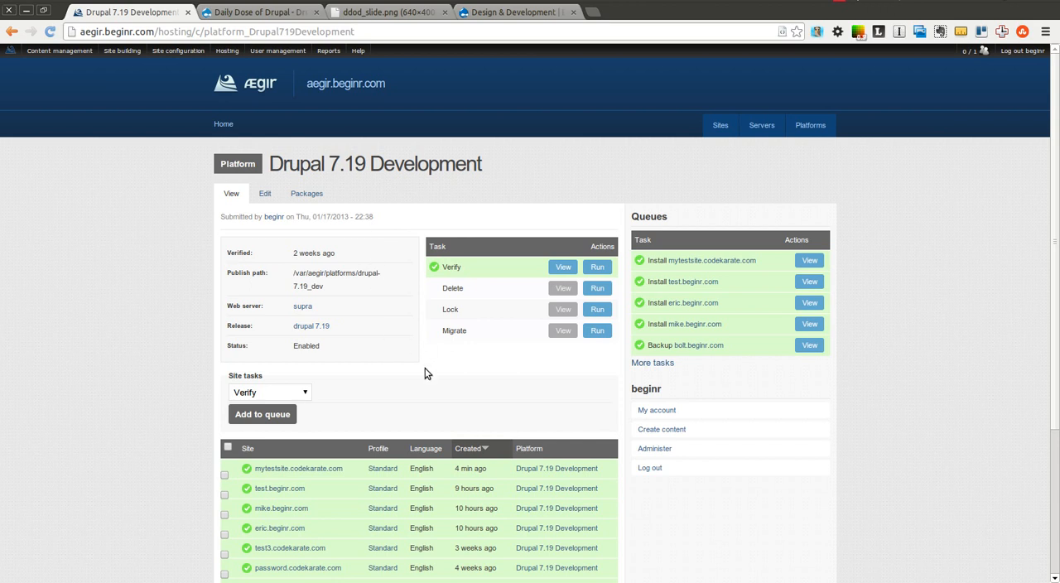
{"action": "mouse_move", "coordinate": [262, 489]}
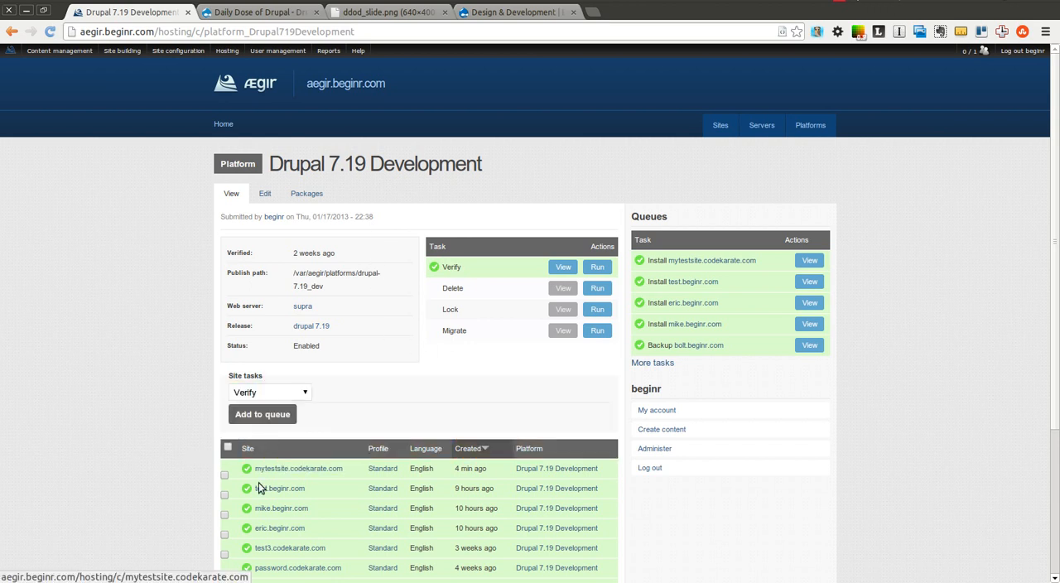
{"action": "mouse_move", "coordinate": [547, 405]}
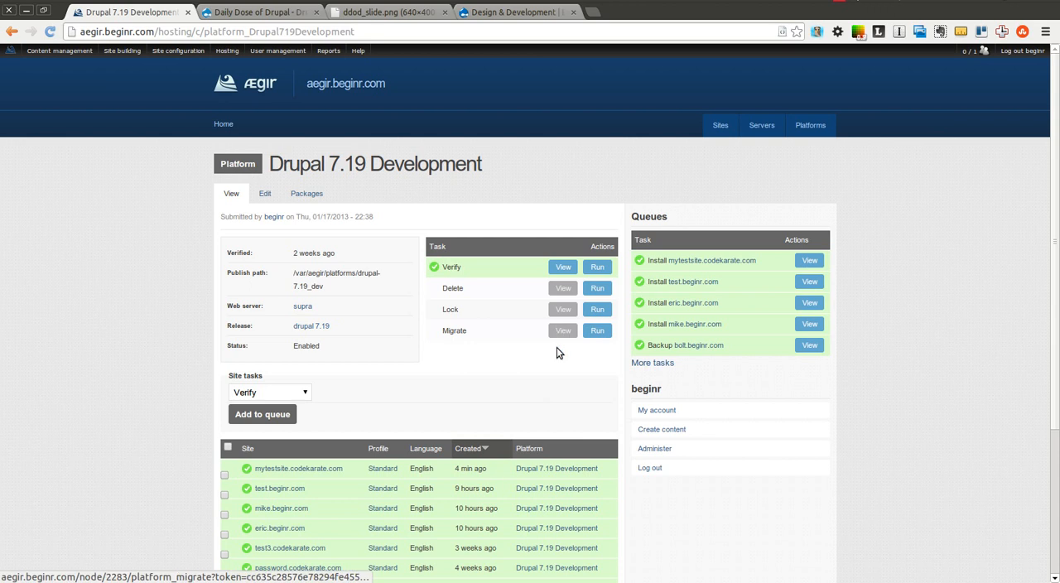
{"action": "mouse_move", "coordinate": [379, 382]}
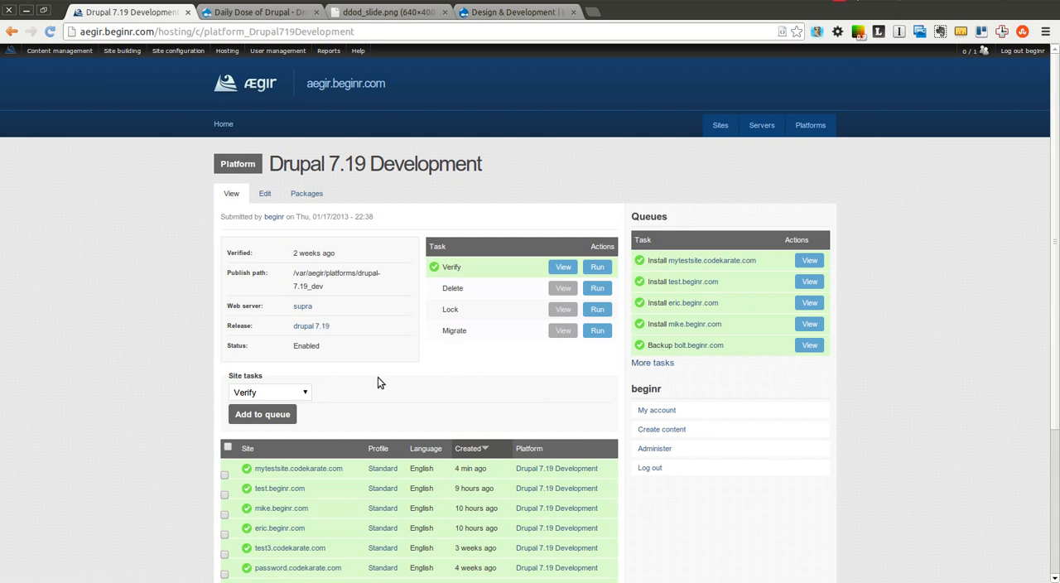
{"action": "mouse_move", "coordinate": [349, 380]}
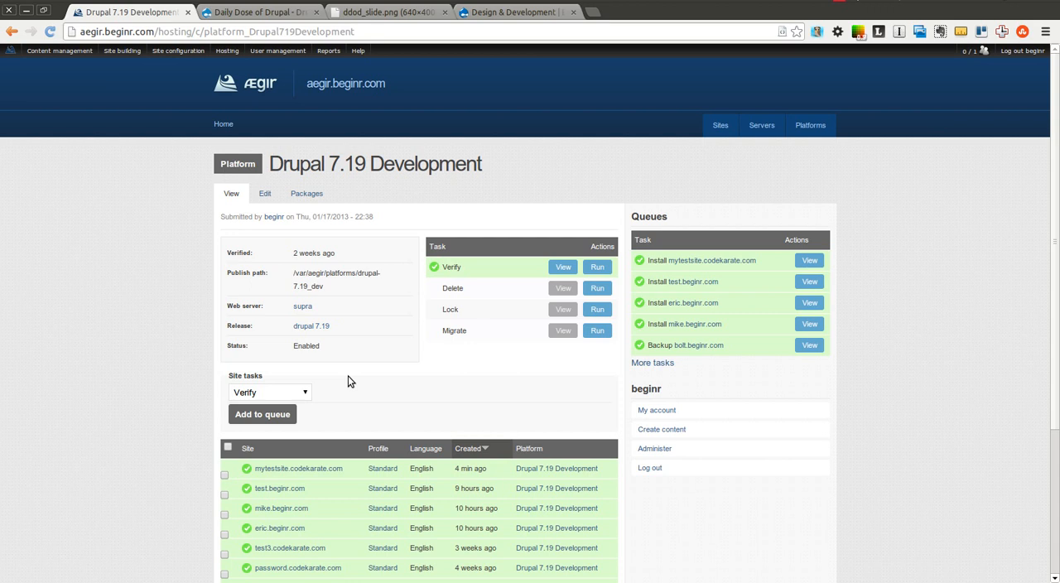
{"action": "mouse_move", "coordinate": [437, 380]}
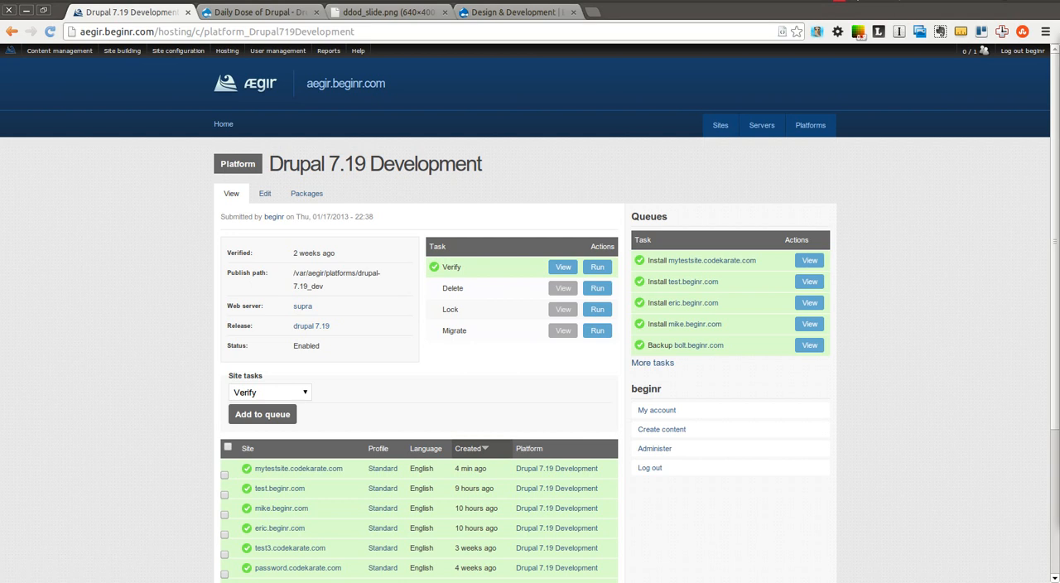
{"action": "mouse_move", "coordinate": [351, 244]}
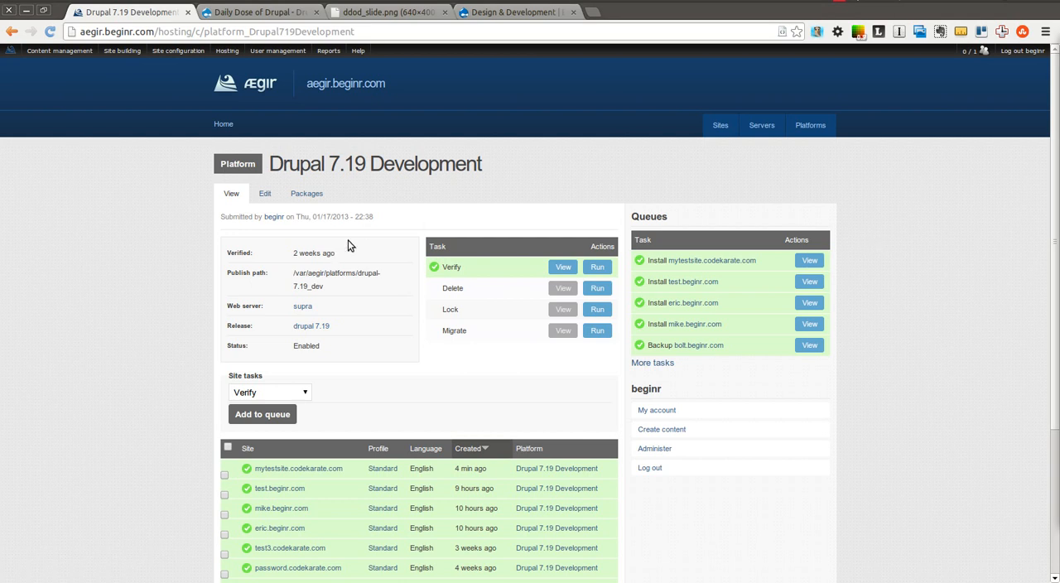
{"action": "mouse_move", "coordinate": [479, 190]}
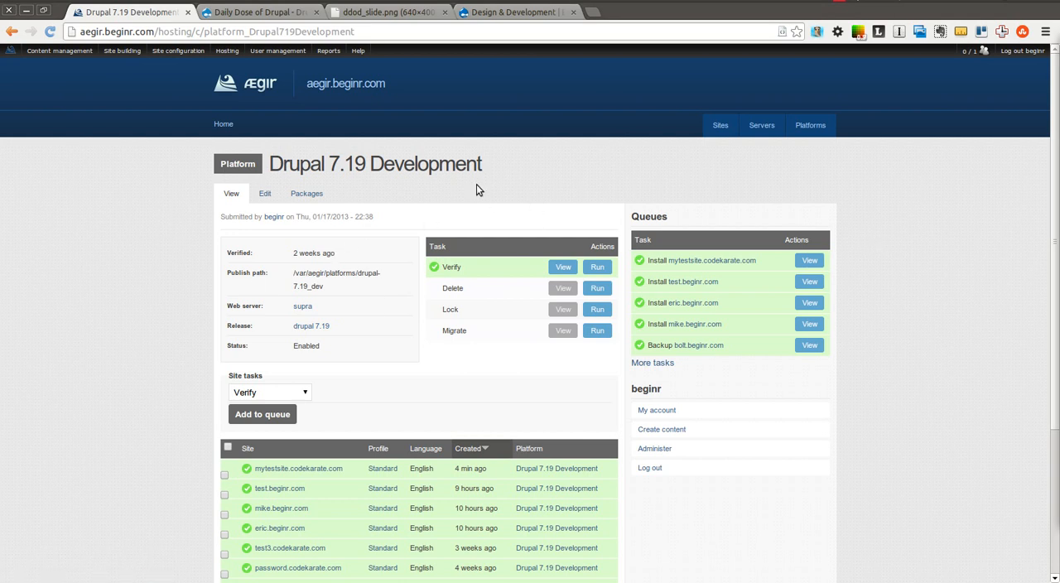
{"action": "mouse_move", "coordinate": [341, 208]}
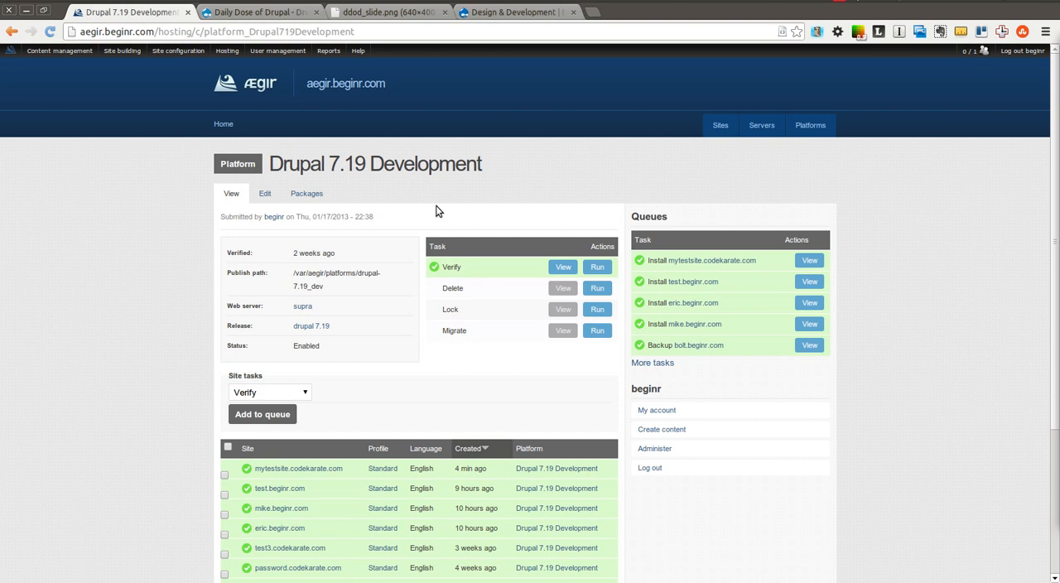
{"action": "mouse_move", "coordinate": [727, 265]}
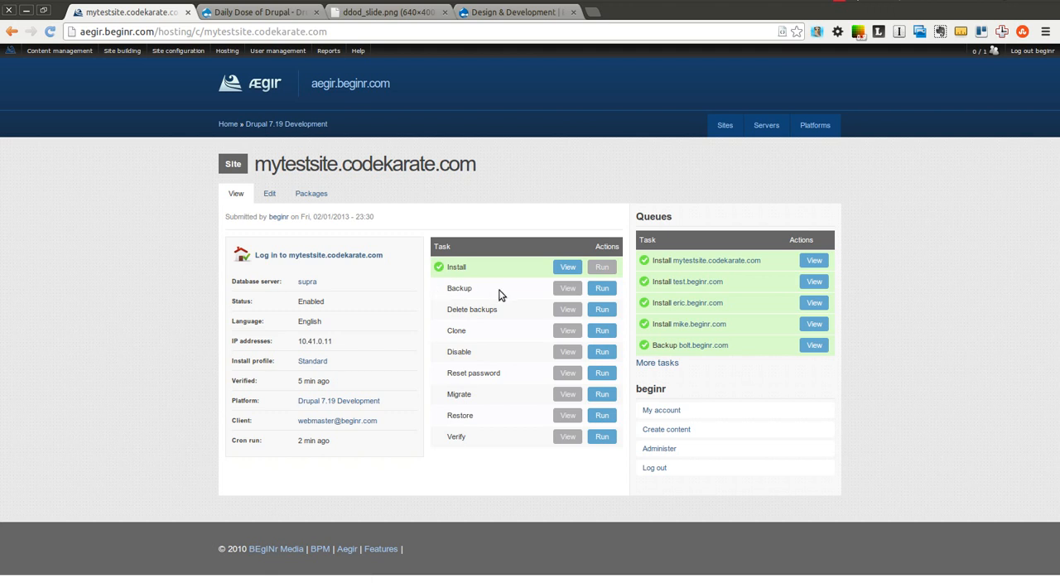
{"action": "mouse_move", "coordinate": [519, 292]}
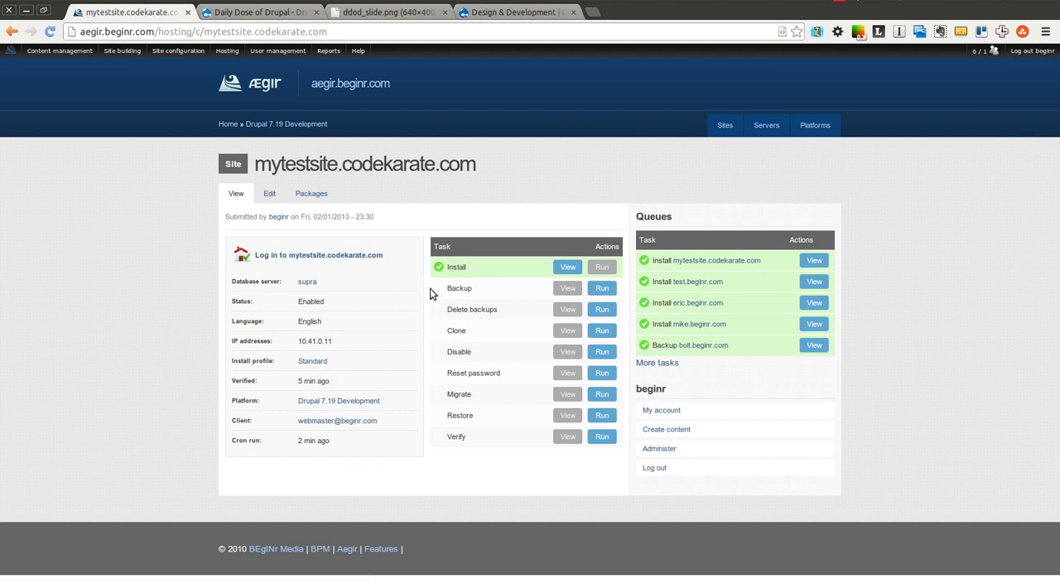
{"action": "mouse_move", "coordinate": [546, 309]}
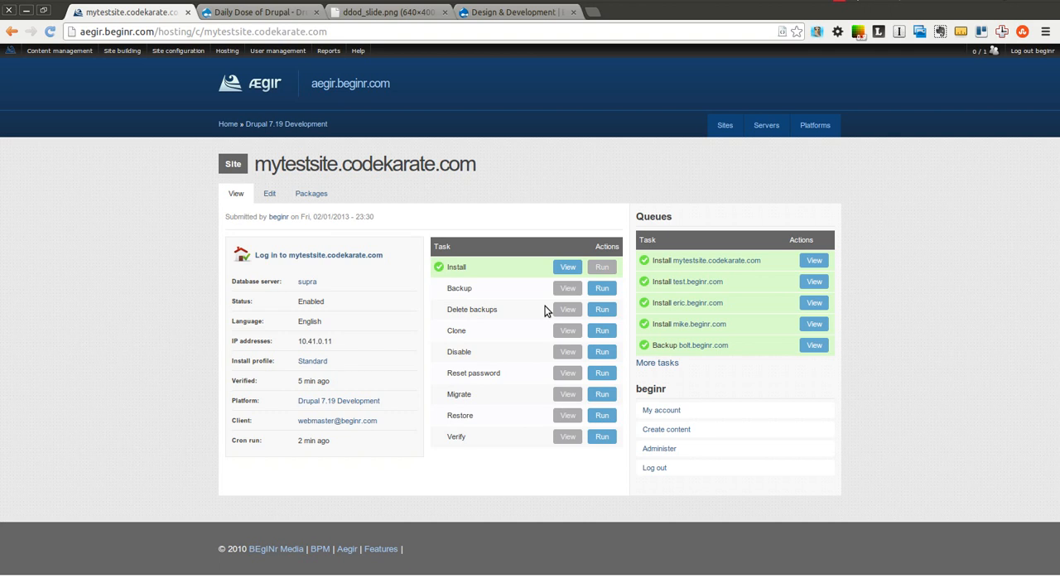
{"action": "mouse_move", "coordinate": [593, 254]}
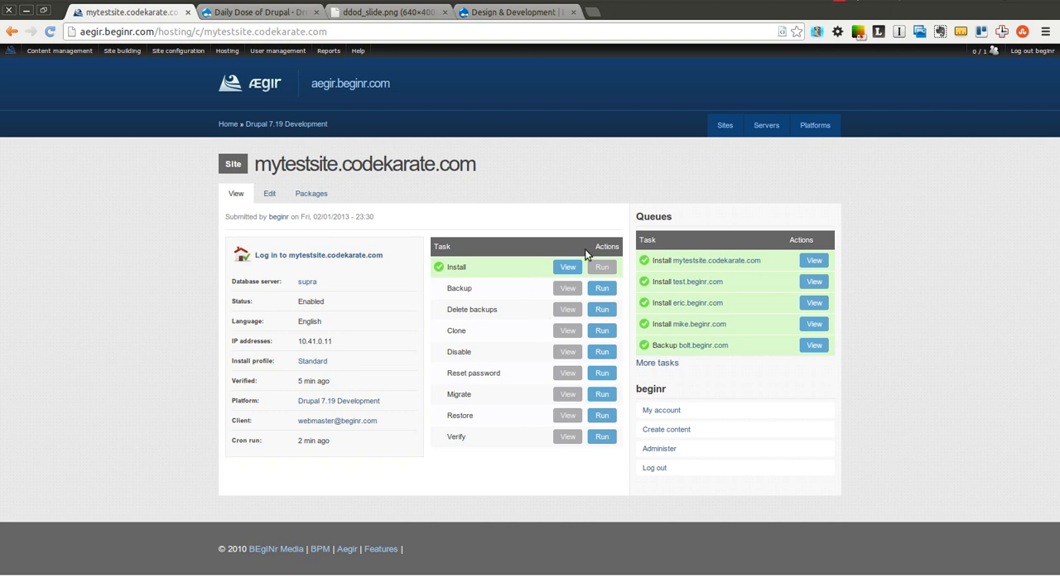
{"action": "mouse_move", "coordinate": [633, 213]}
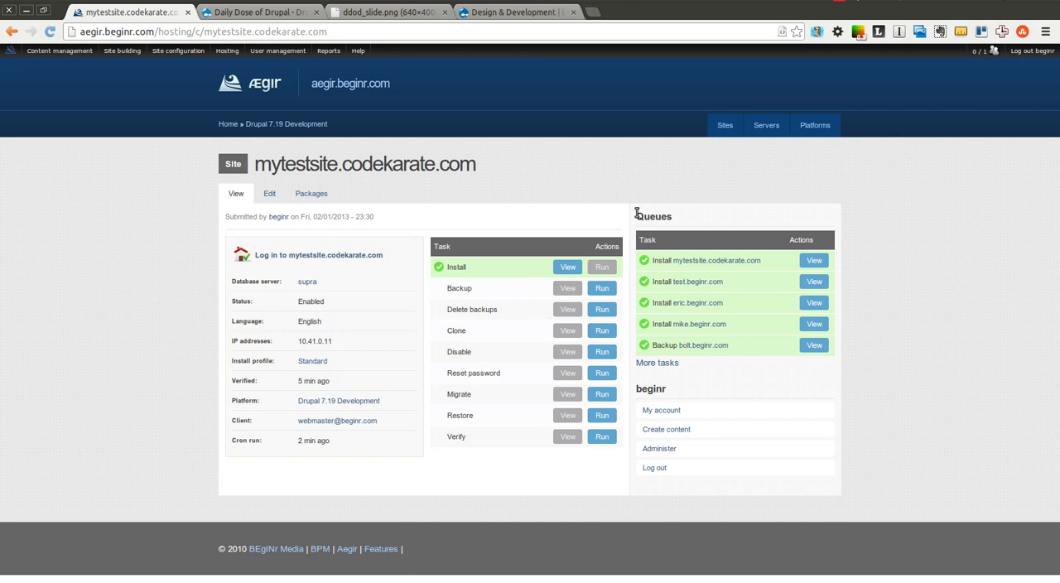
{"action": "mouse_move", "coordinate": [881, 223]}
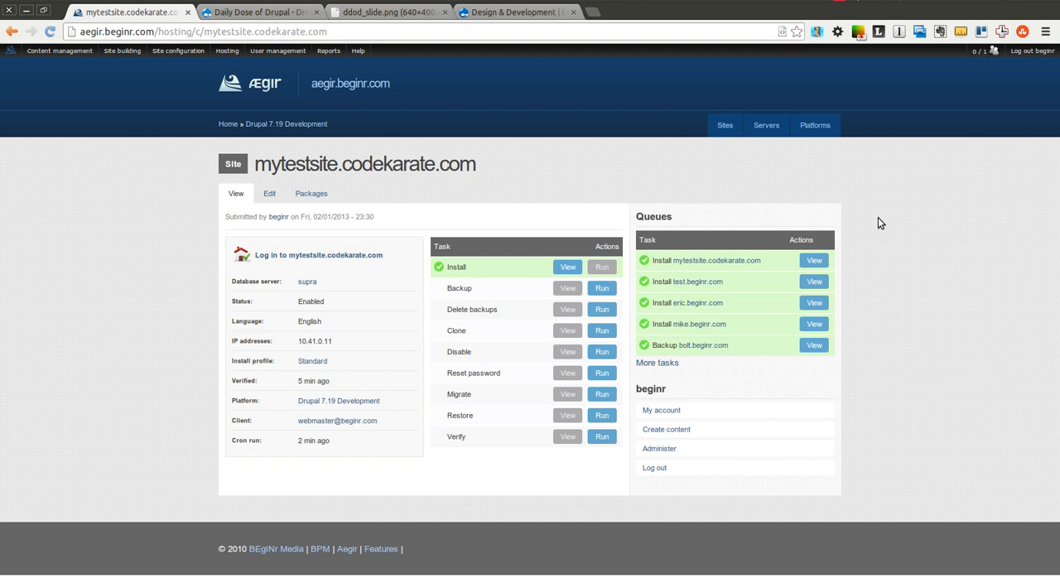
{"action": "mouse_move", "coordinate": [935, 249]}
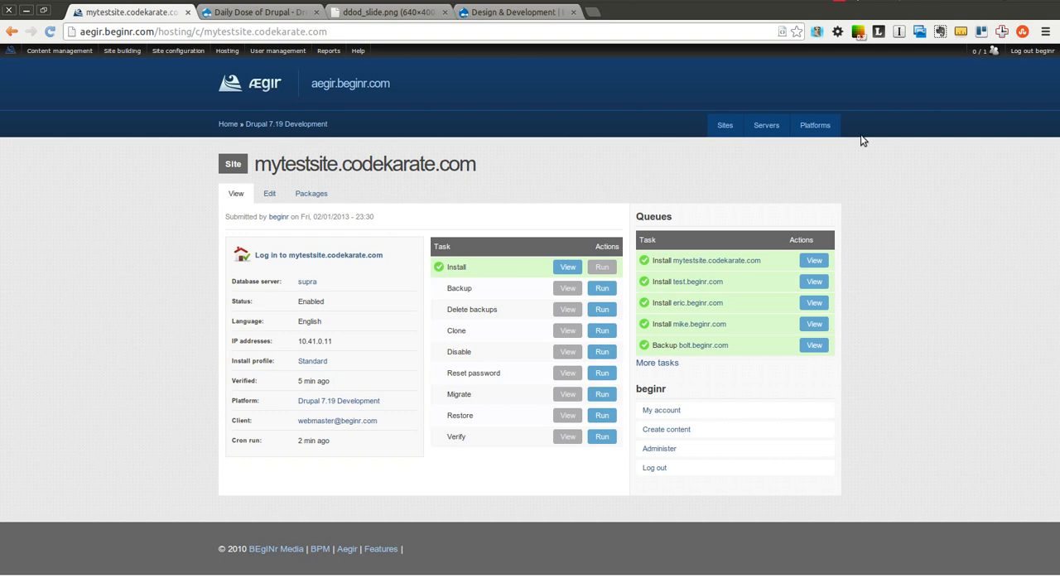
{"action": "mouse_move", "coordinate": [531, 180]}
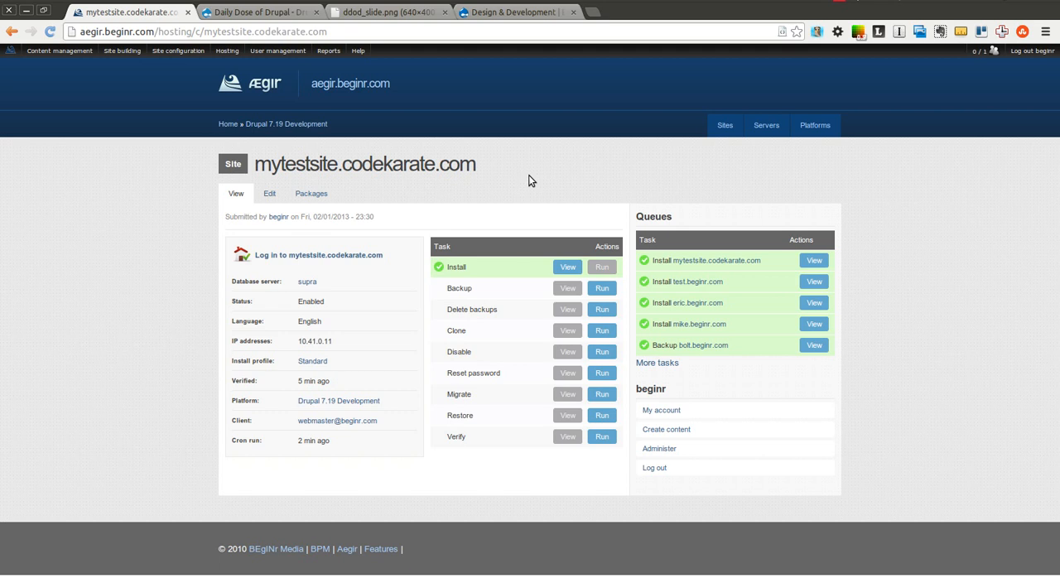
{"action": "mouse_move", "coordinate": [587, 196]}
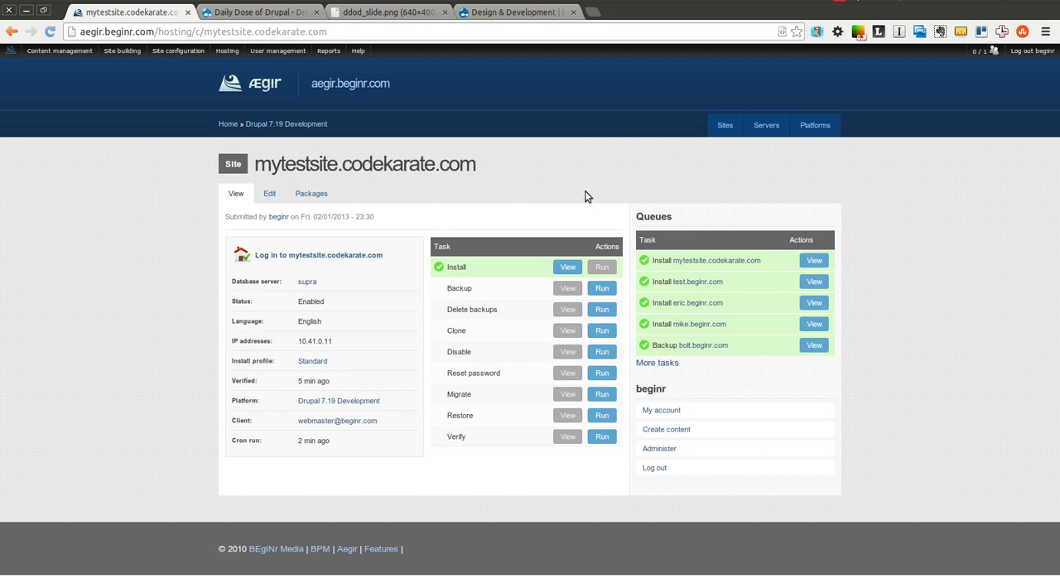
{"action": "mouse_move", "coordinate": [598, 203]}
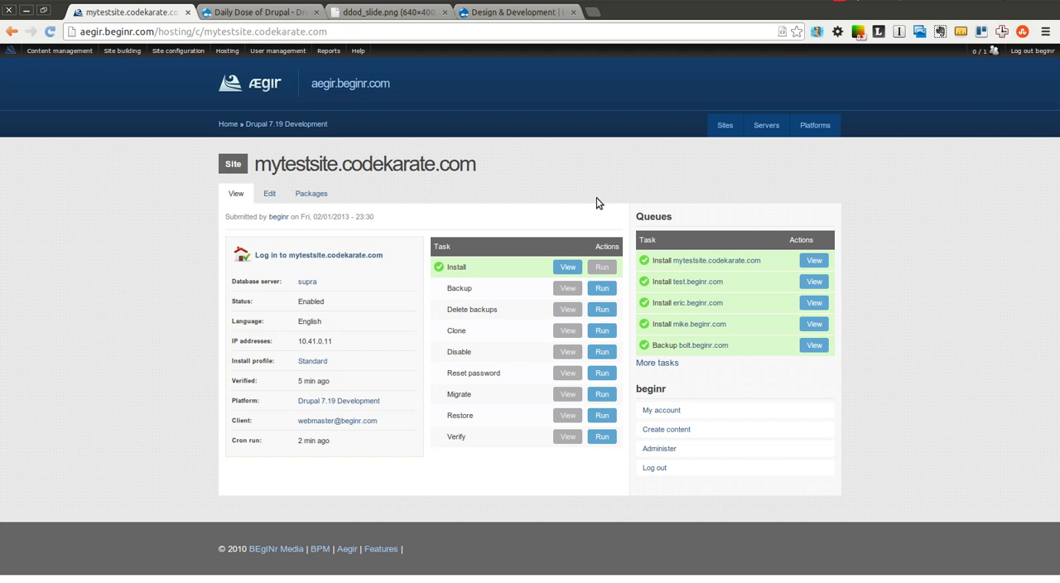
{"action": "mouse_move", "coordinate": [552, 191]}
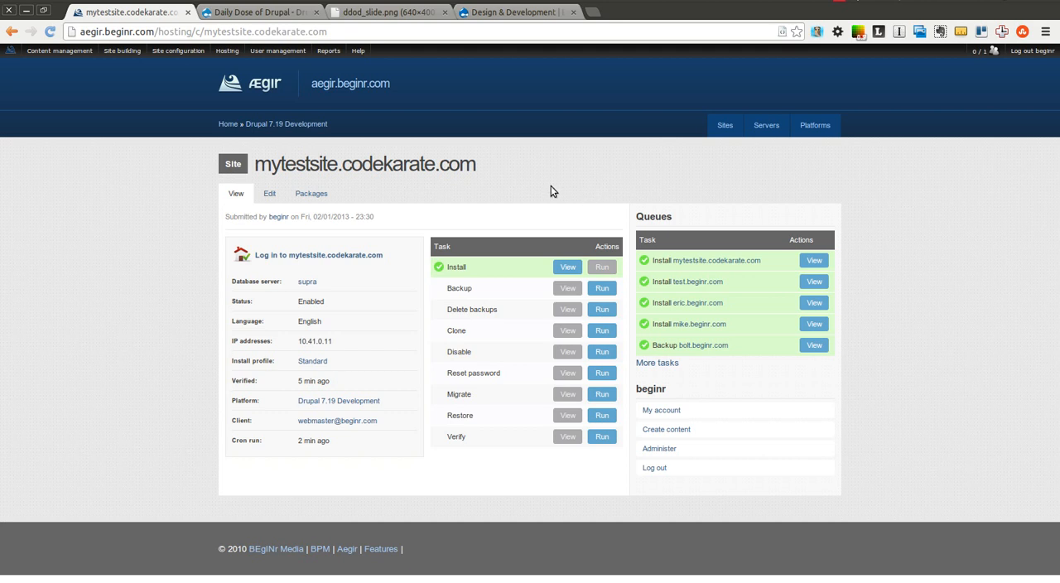
{"action": "mouse_move", "coordinate": [388, 246]}
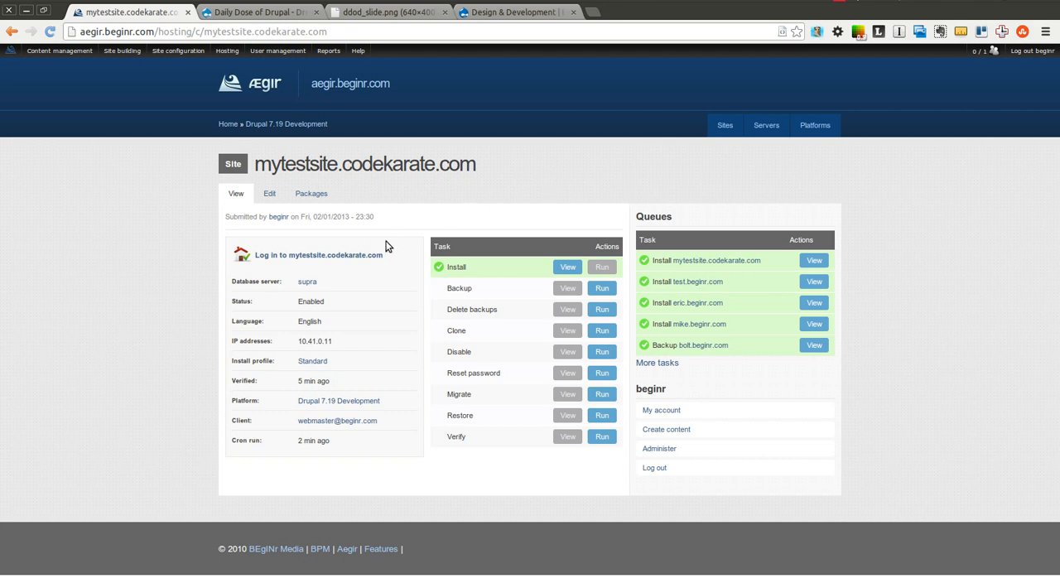
{"action": "mouse_move", "coordinate": [306, 284]}
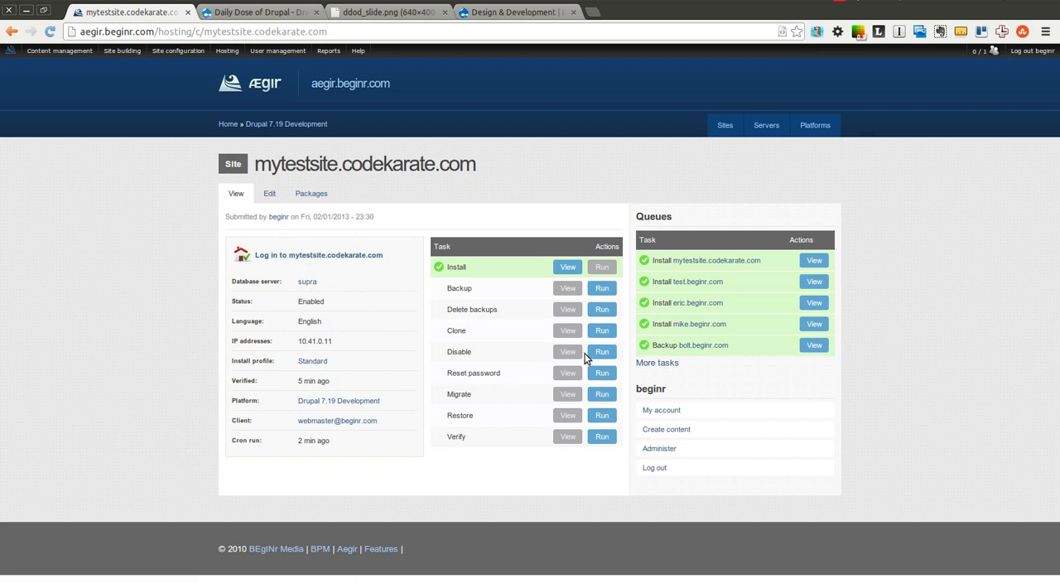
- Pick templar and Drupal 7.18 Production in the migrate form, then close it
{"action": "left_click", "coordinate": [602, 352]}
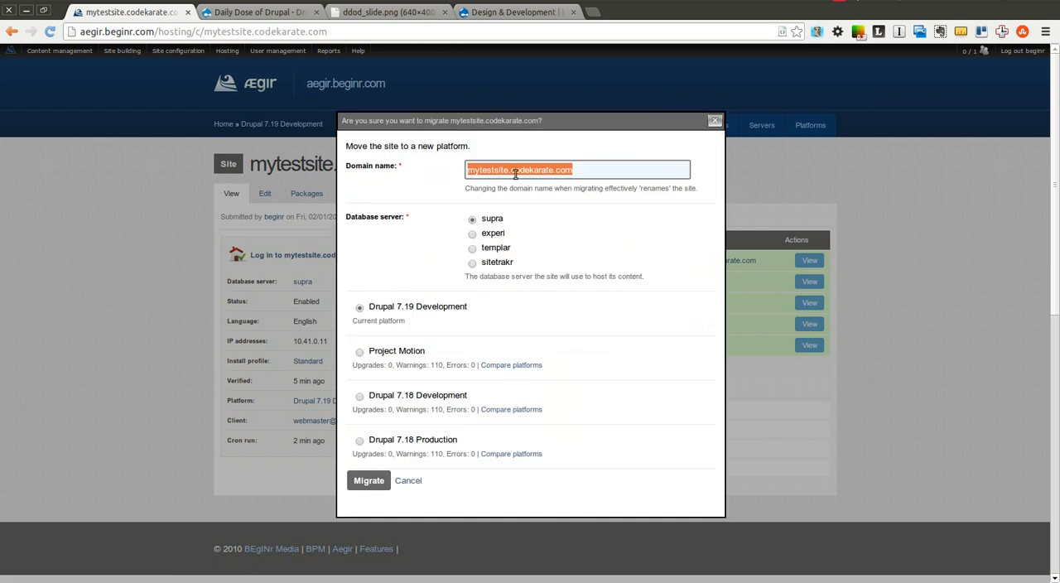
{"action": "left_click", "coordinate": [473, 248]}
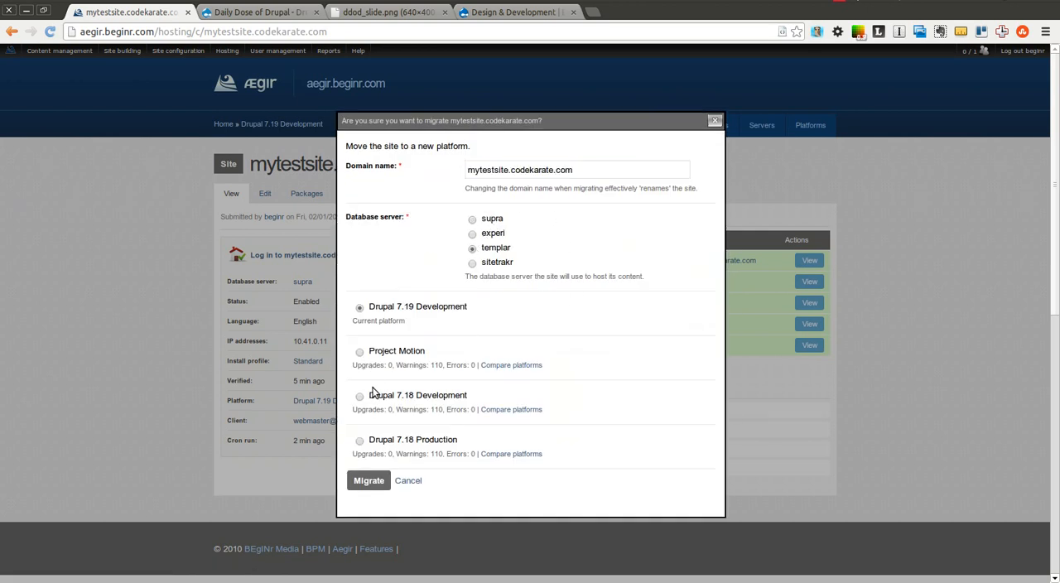
{"action": "left_click", "coordinate": [357, 440]}
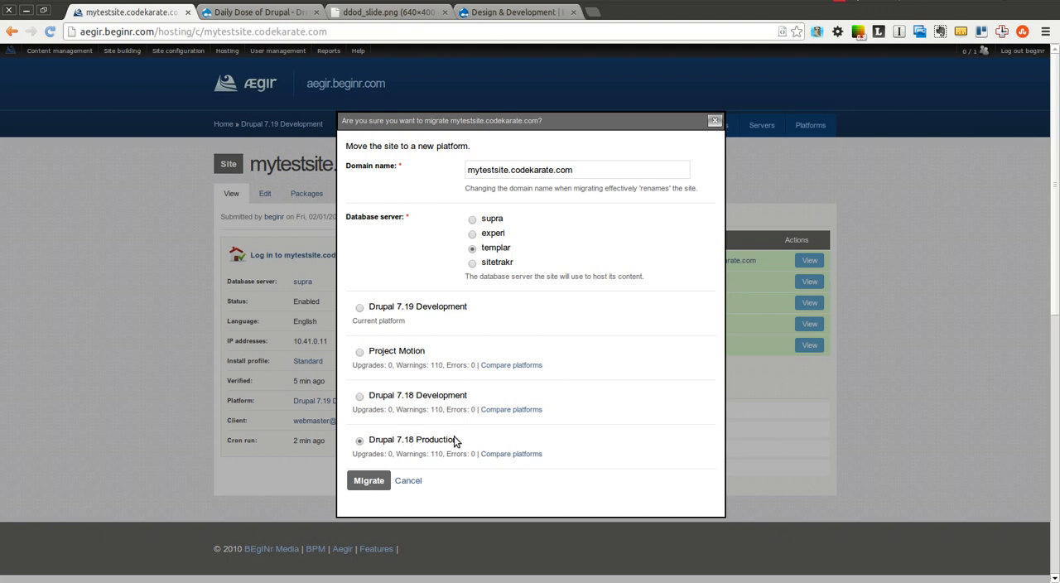
{"action": "mouse_move", "coordinate": [627, 220]}
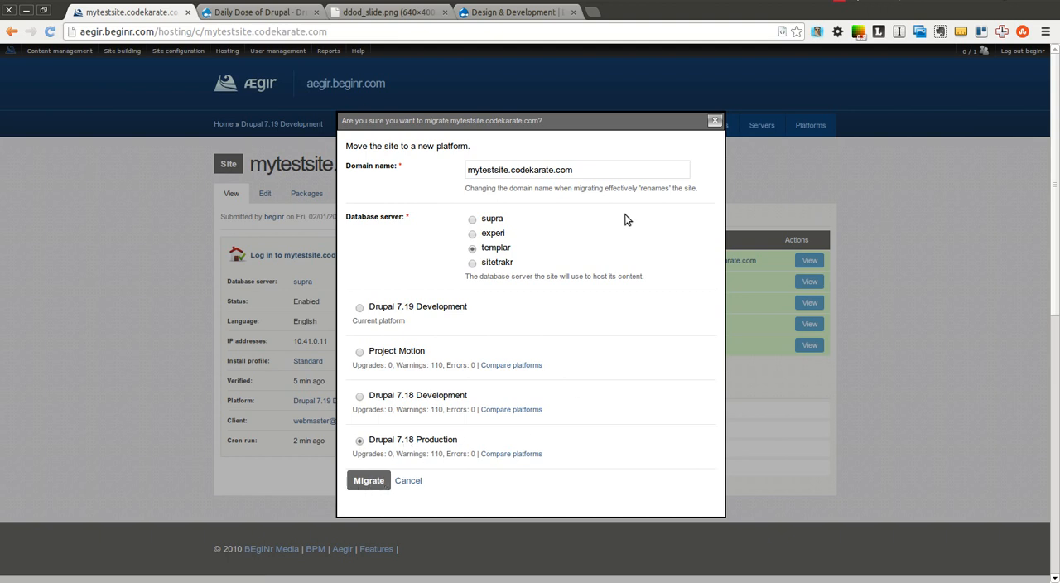
{"action": "left_click", "coordinate": [716, 120]}
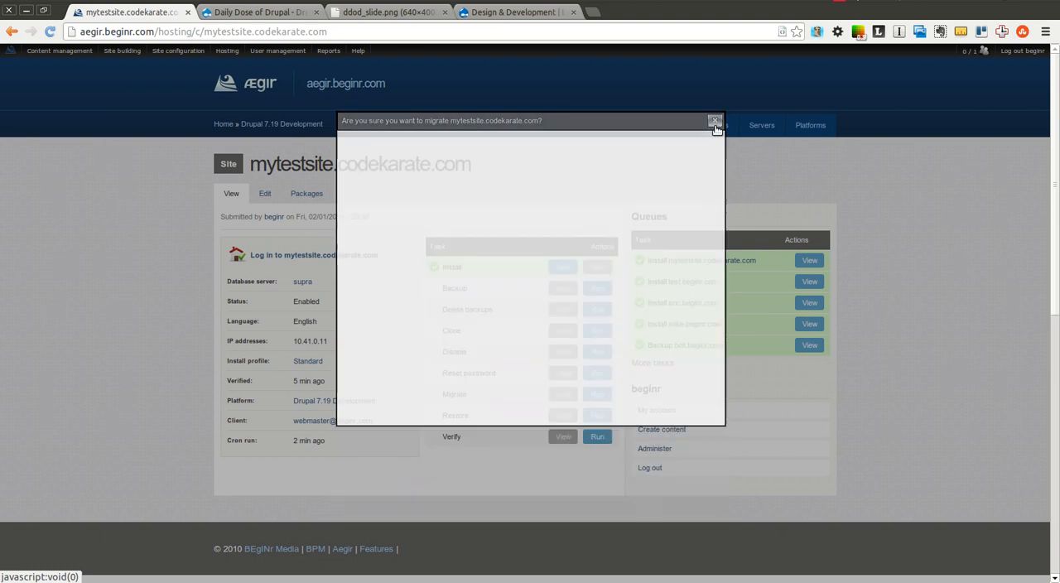
{"action": "left_click", "coordinate": [714, 120]}
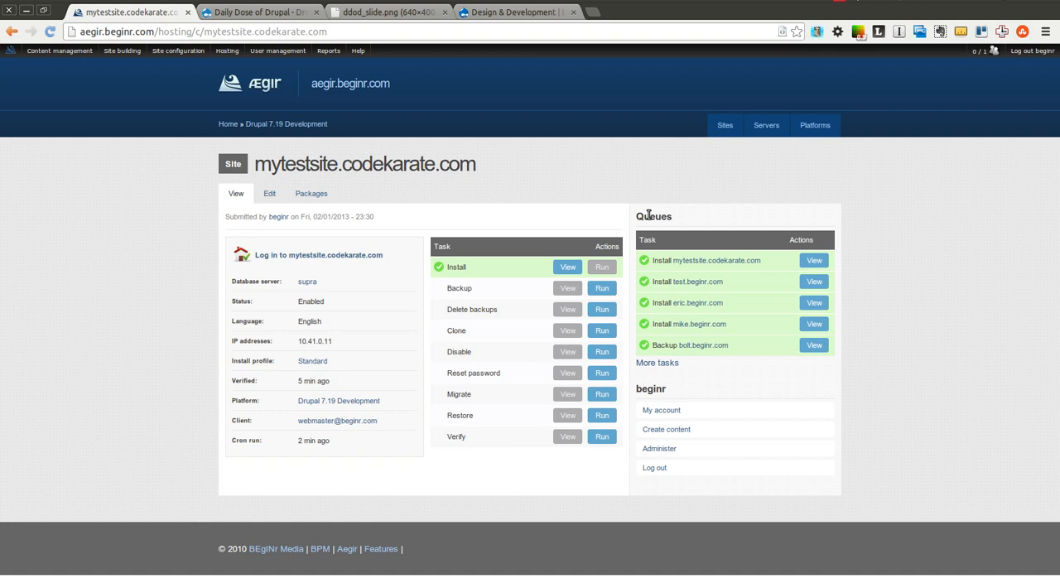
{"action": "mouse_move", "coordinate": [627, 334]}
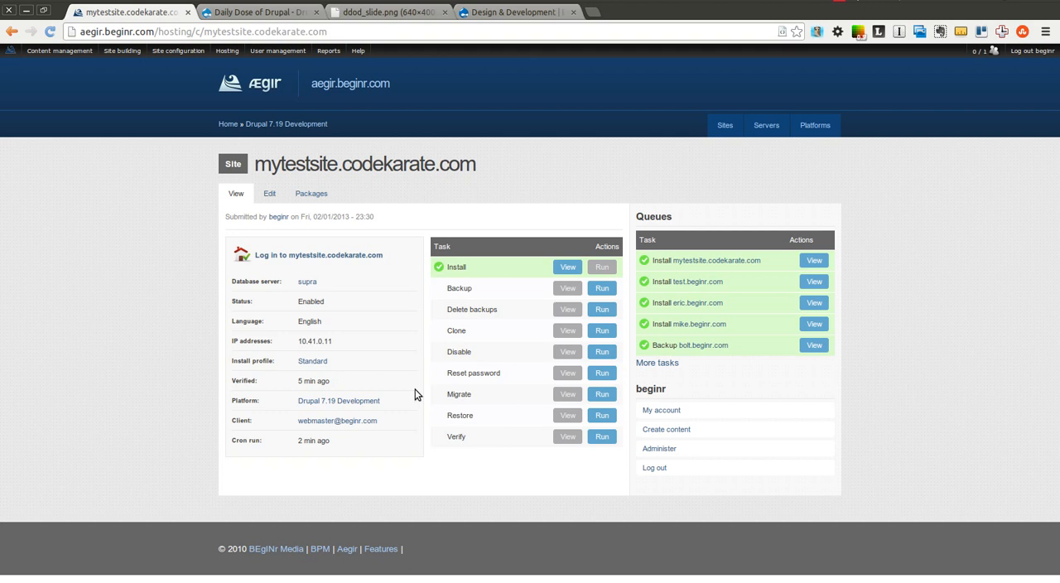
{"action": "mouse_move", "coordinate": [418, 302]}
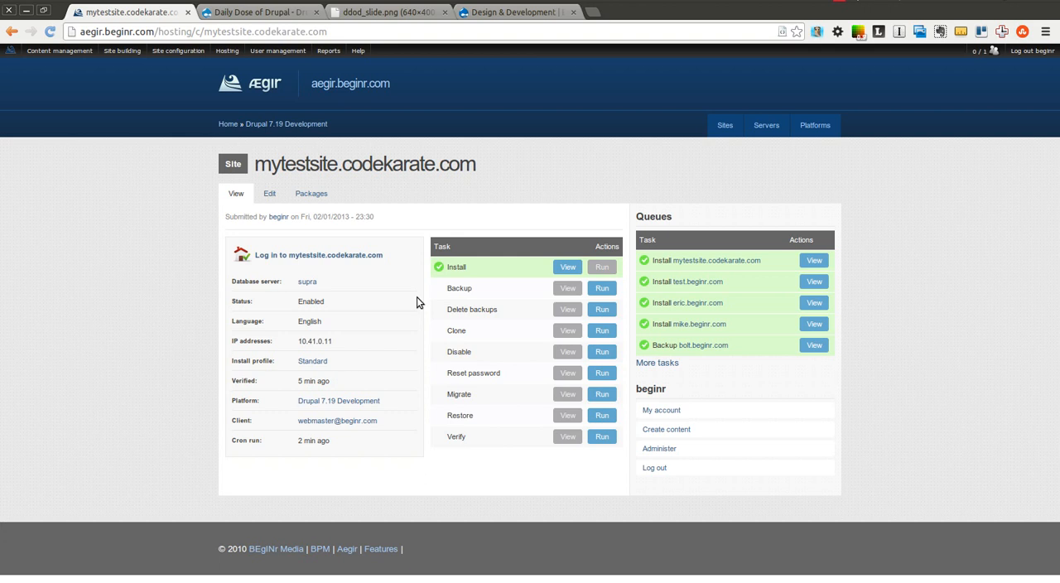
{"action": "mouse_move", "coordinate": [426, 284]}
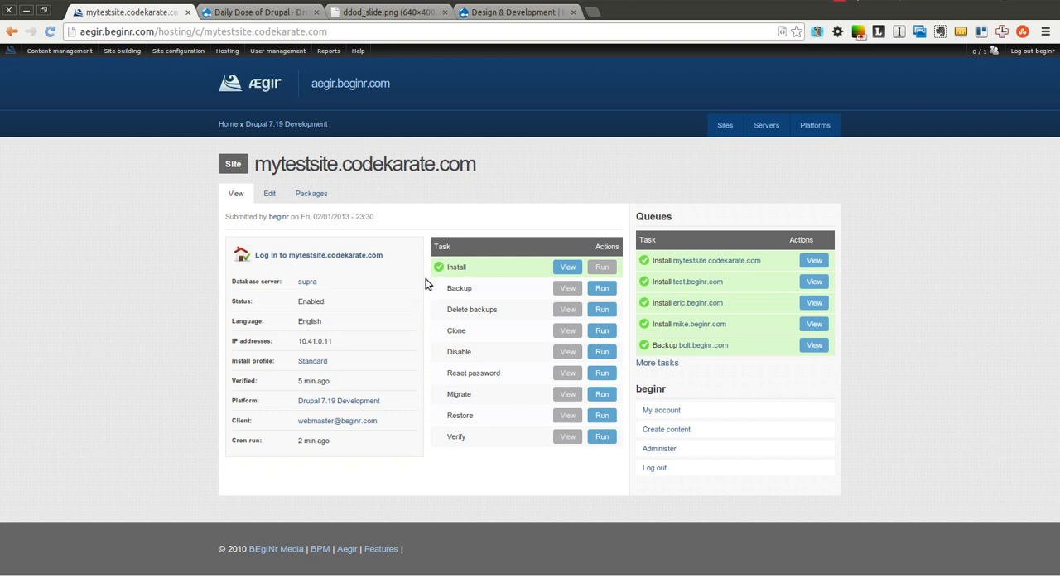
{"action": "mouse_move", "coordinate": [602, 437]}
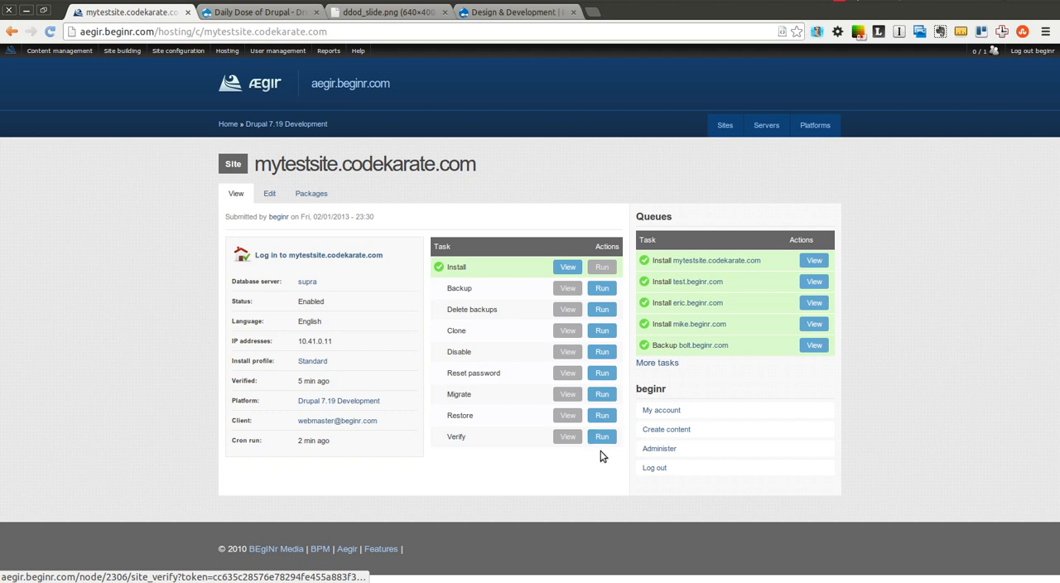
{"action": "mouse_move", "coordinate": [602, 436]}
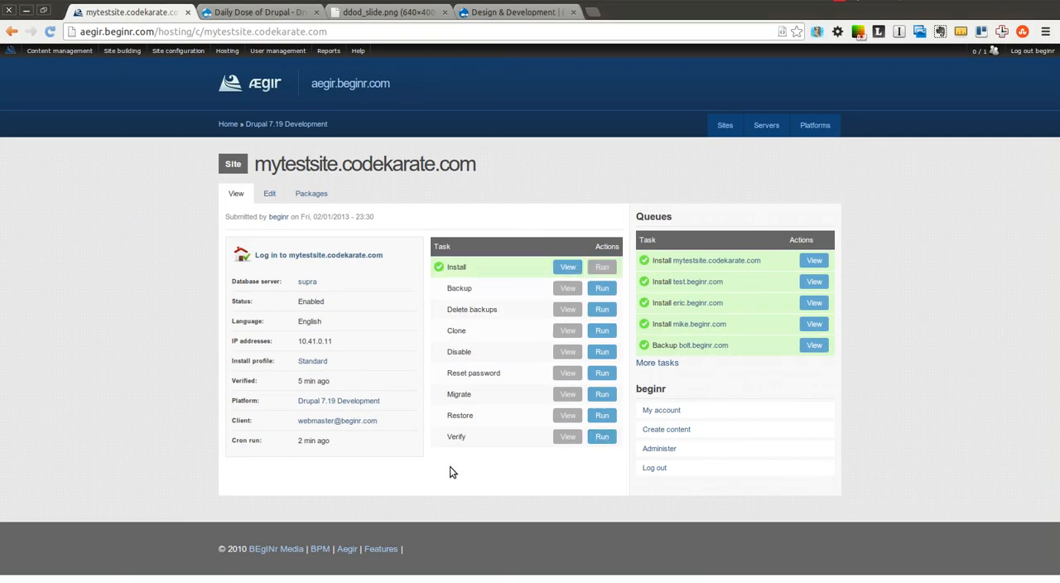
{"action": "mouse_move", "coordinate": [468, 506]}
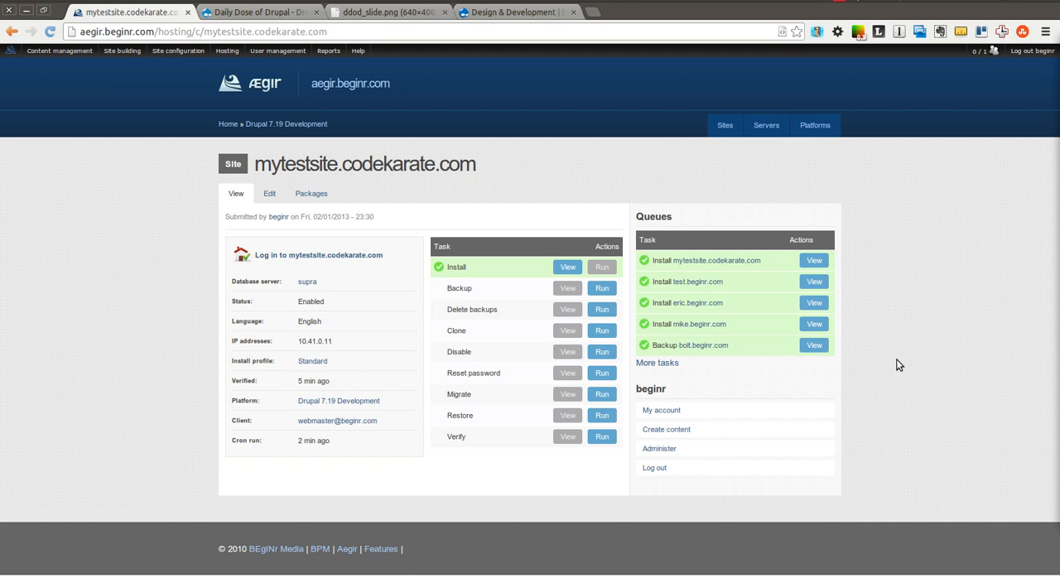
{"action": "mouse_move", "coordinate": [908, 247]}
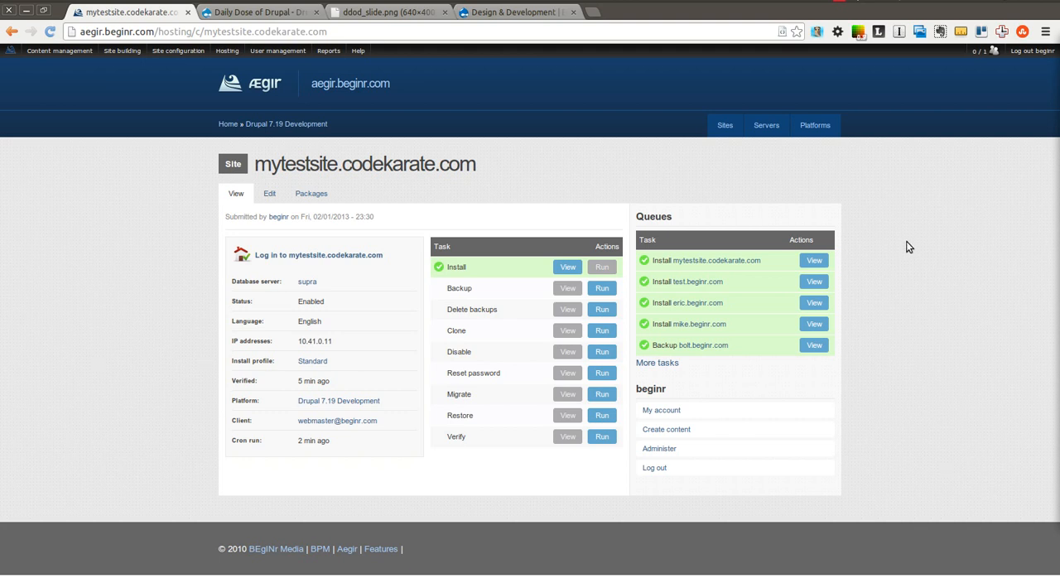
{"action": "mouse_move", "coordinate": [892, 233]}
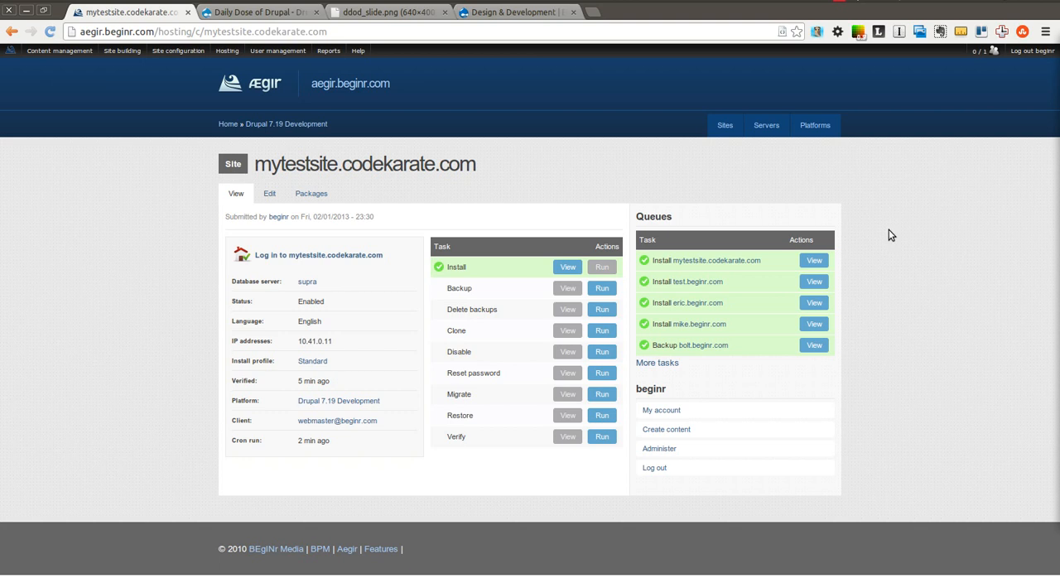
{"action": "mouse_move", "coordinate": [540, 176]}
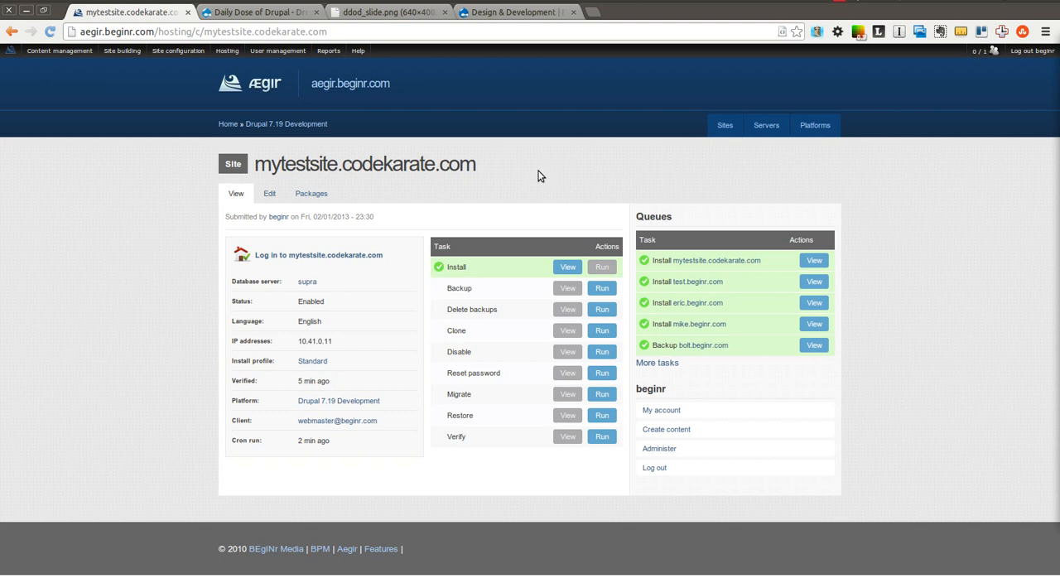
{"action": "mouse_move", "coordinate": [545, 175]}
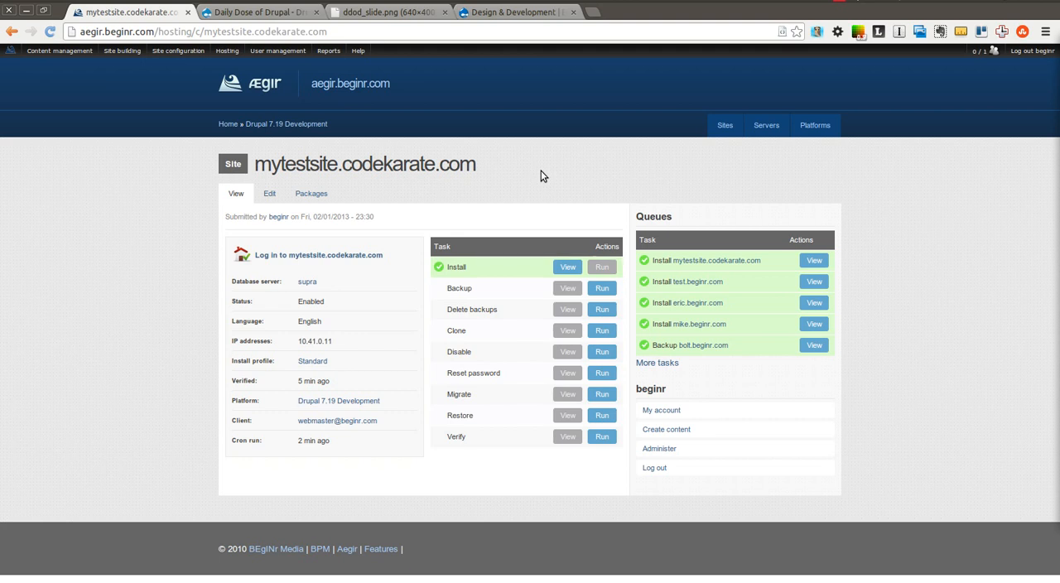
{"action": "mouse_move", "coordinate": [893, 289]}
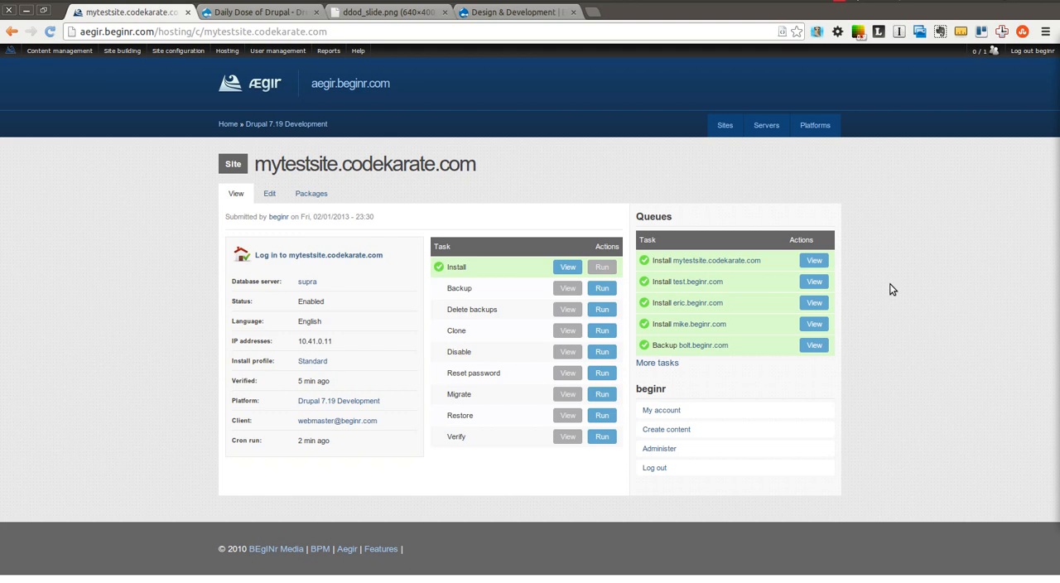
{"action": "mouse_move", "coordinate": [935, 321]}
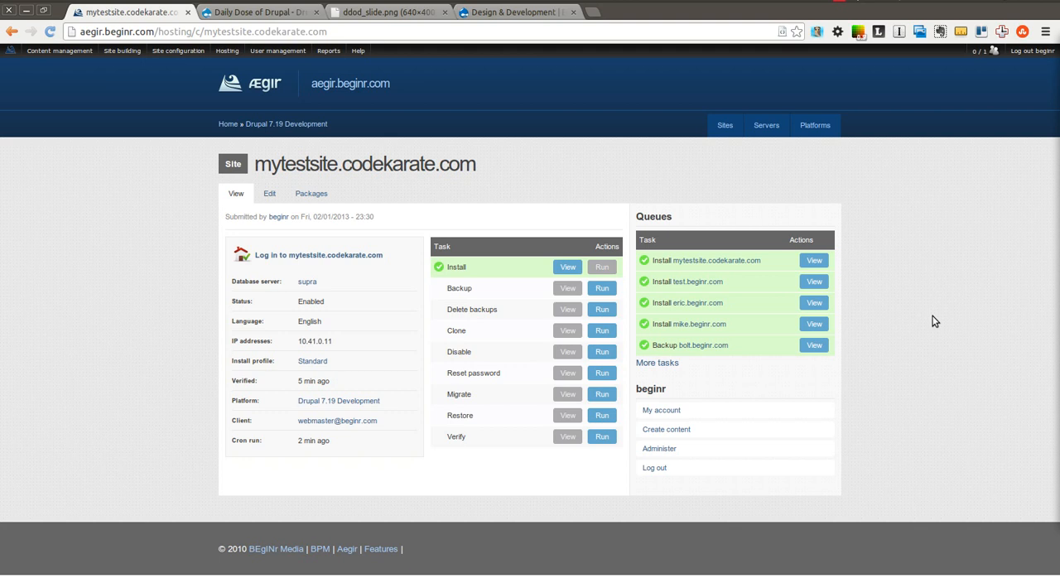
{"action": "mouse_move", "coordinate": [848, 535]}
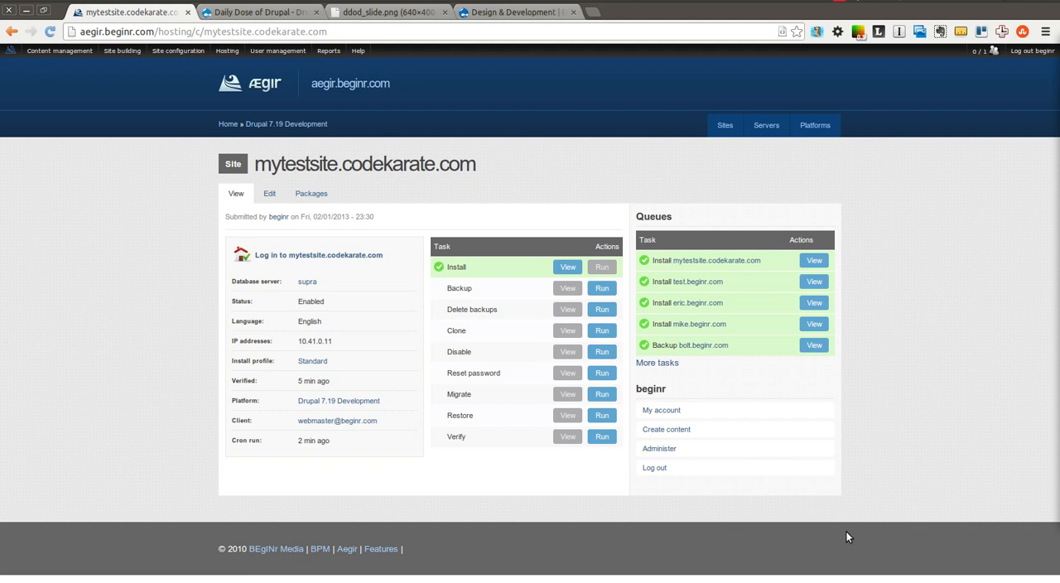
{"action": "mouse_move", "coordinate": [947, 440]}
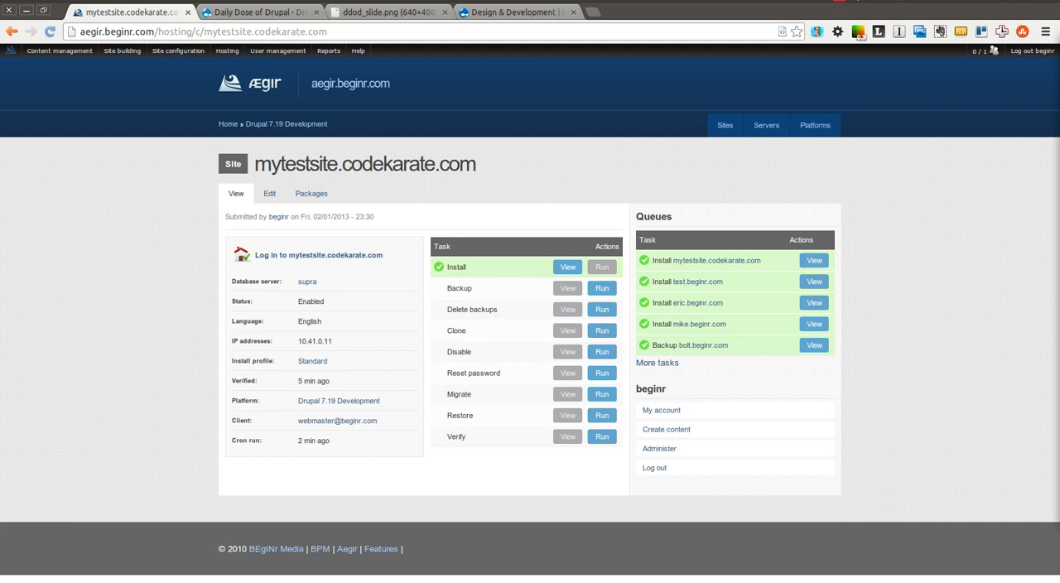
{"action": "mouse_move", "coordinate": [924, 217]}
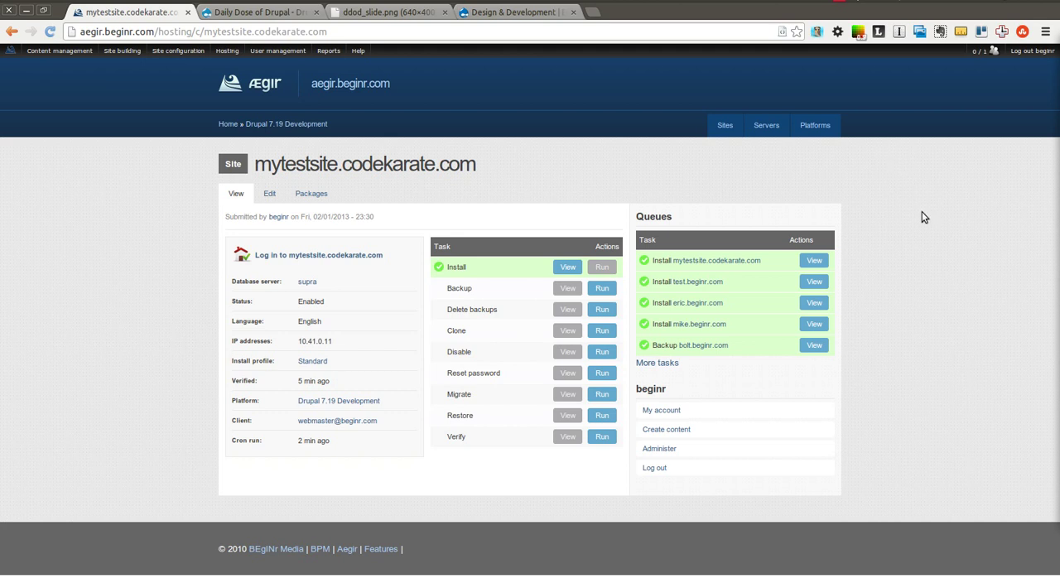
{"action": "mouse_move", "coordinate": [156, 225]}
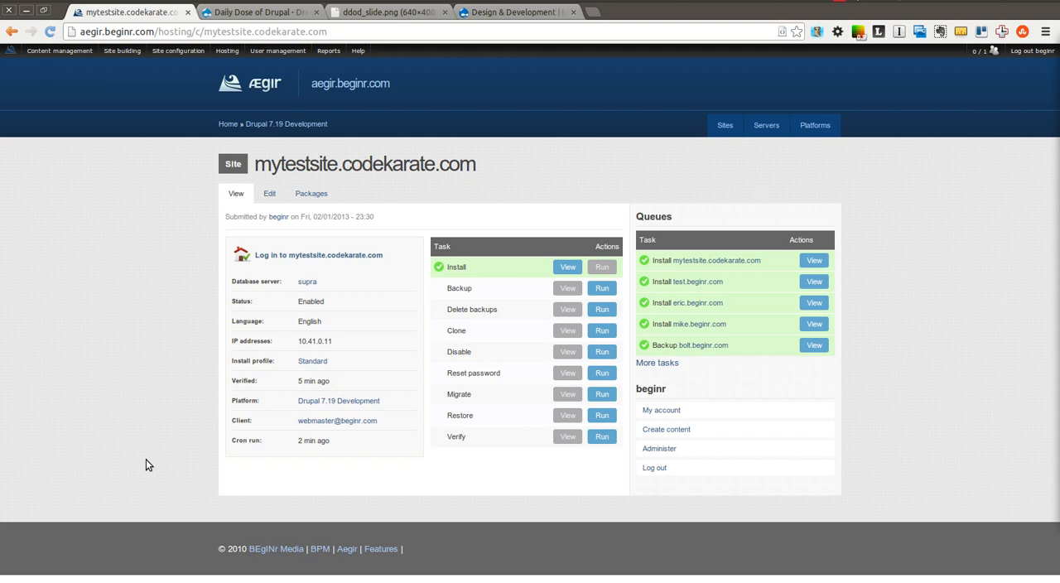
{"action": "mouse_move", "coordinate": [140, 249]}
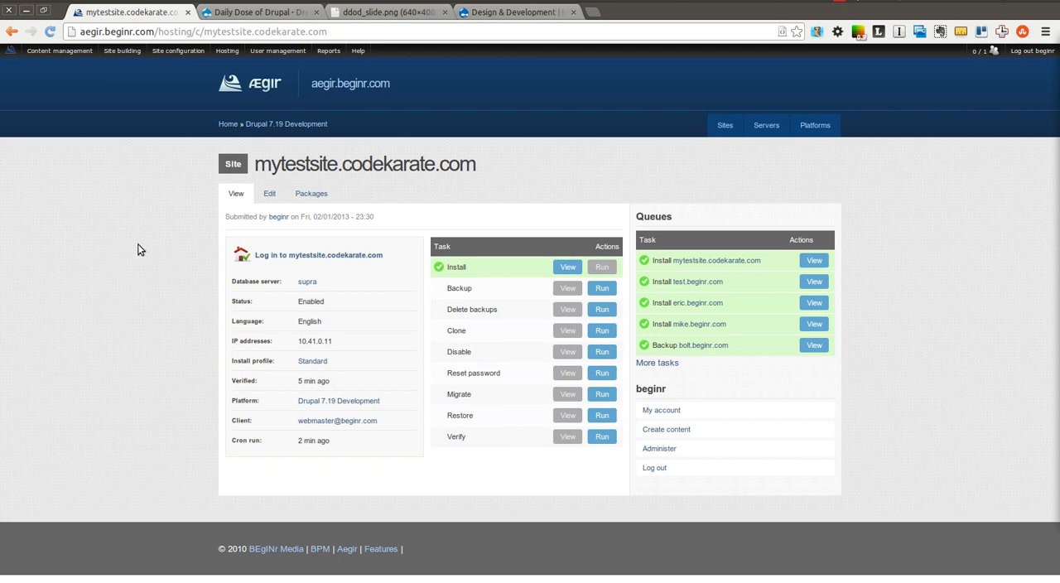
{"action": "mouse_move", "coordinate": [117, 295]}
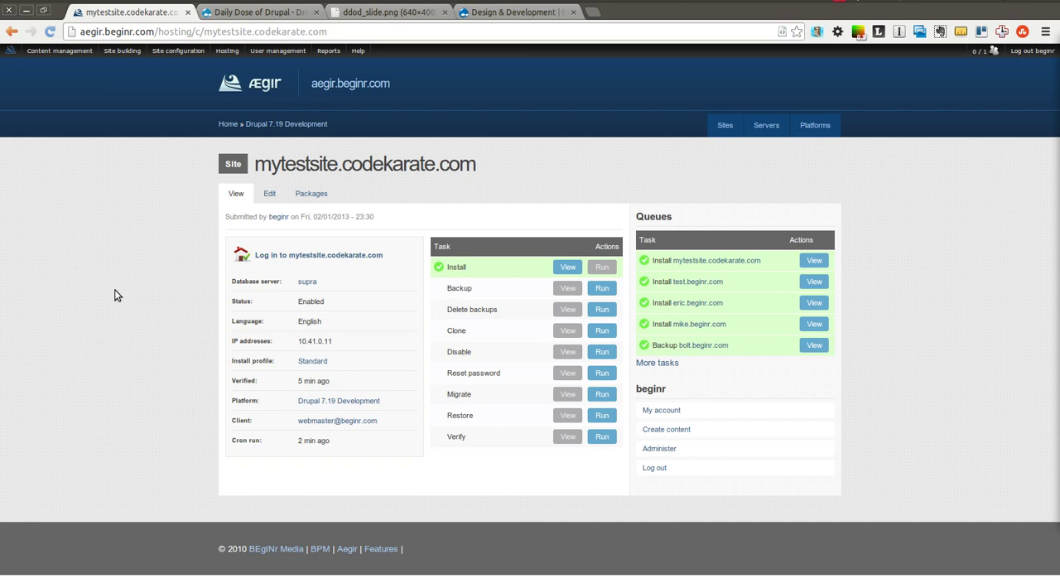
{"action": "mouse_move", "coordinate": [137, 268]}
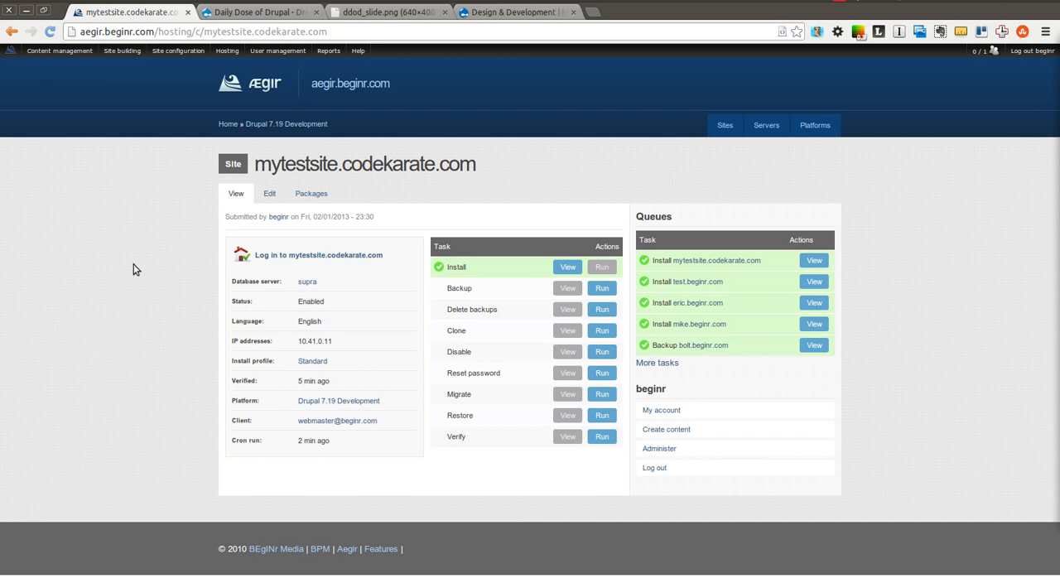
{"action": "left_click", "coordinate": [273, 10]}
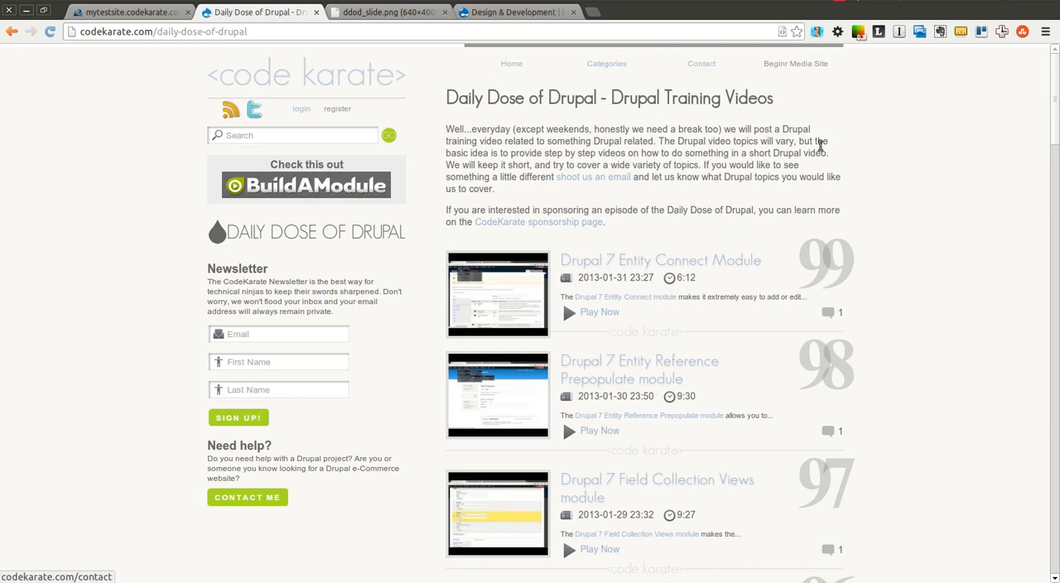
{"action": "mouse_move", "coordinate": [829, 152]}
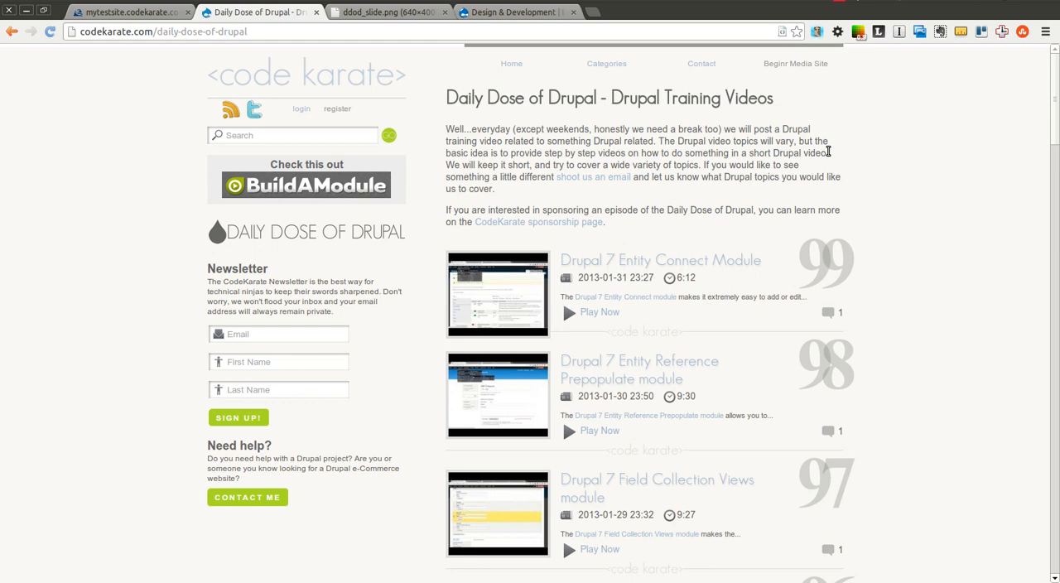
{"action": "mouse_move", "coordinate": [832, 152]}
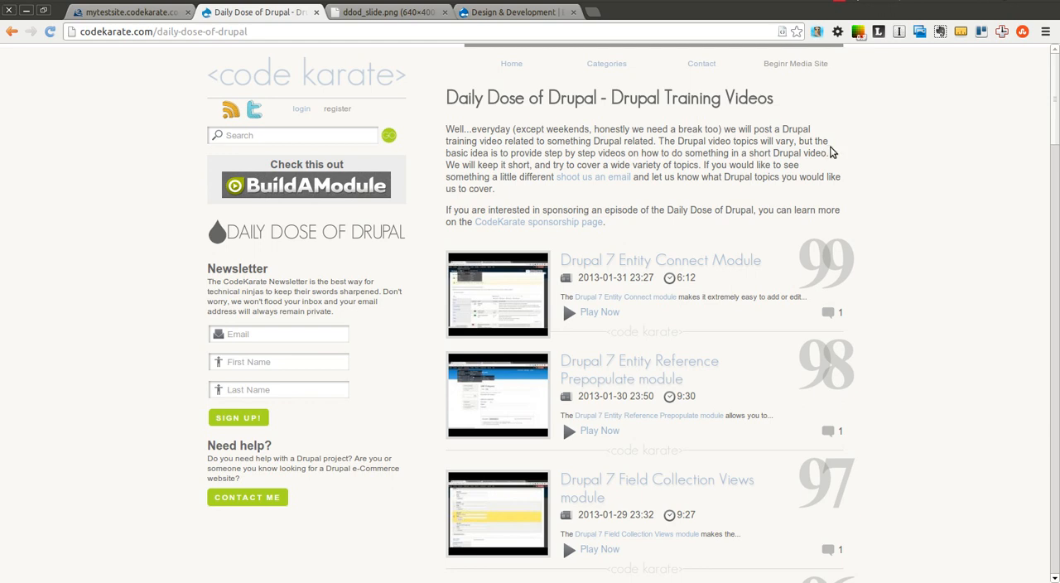
{"action": "mouse_move", "coordinate": [853, 155]}
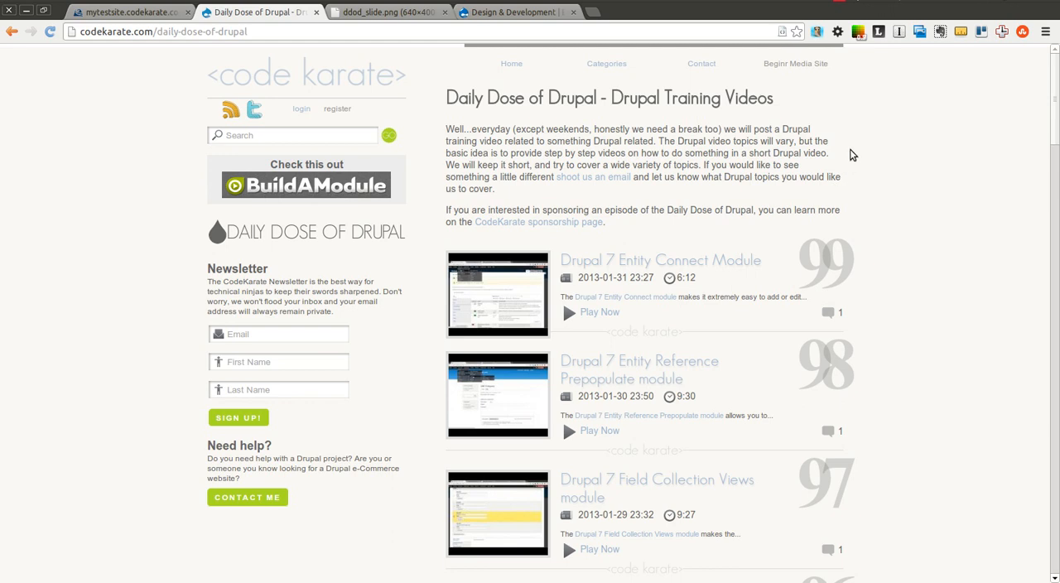